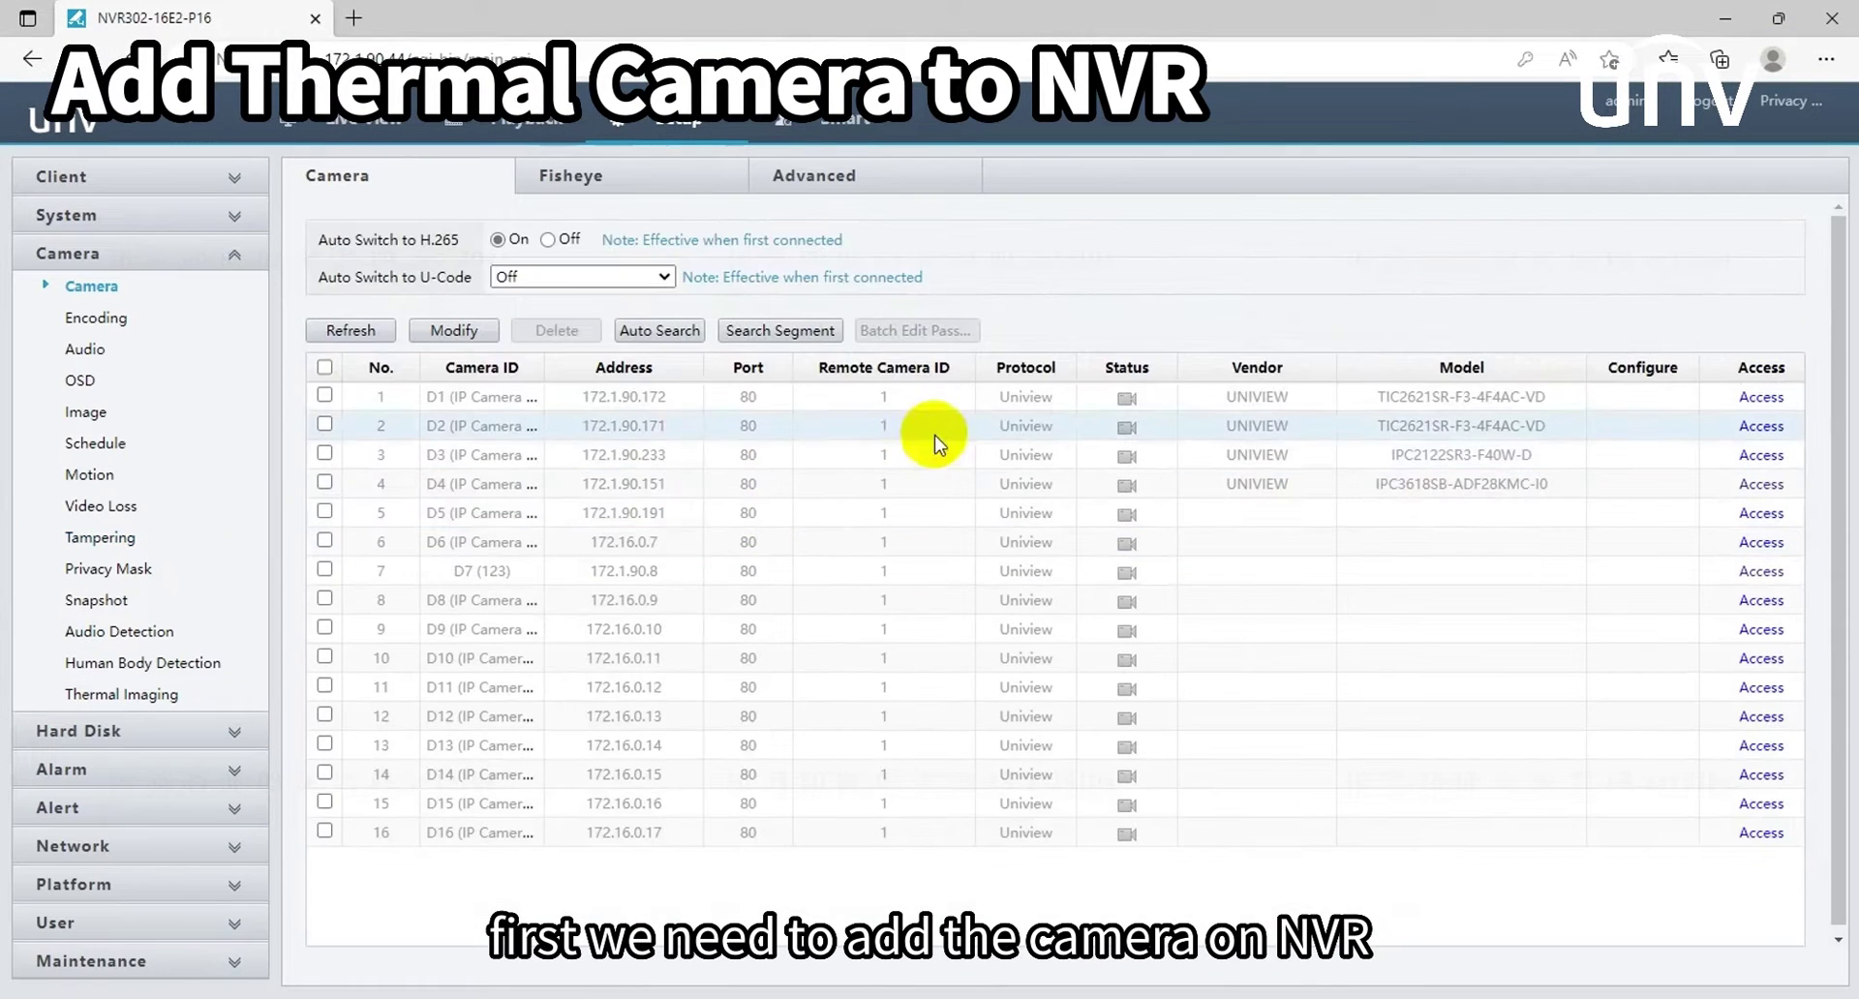
Step: Change the selected camera entry to 172.1.90.182 with admin credentials, save, and refresh the list
left_click(324, 396)
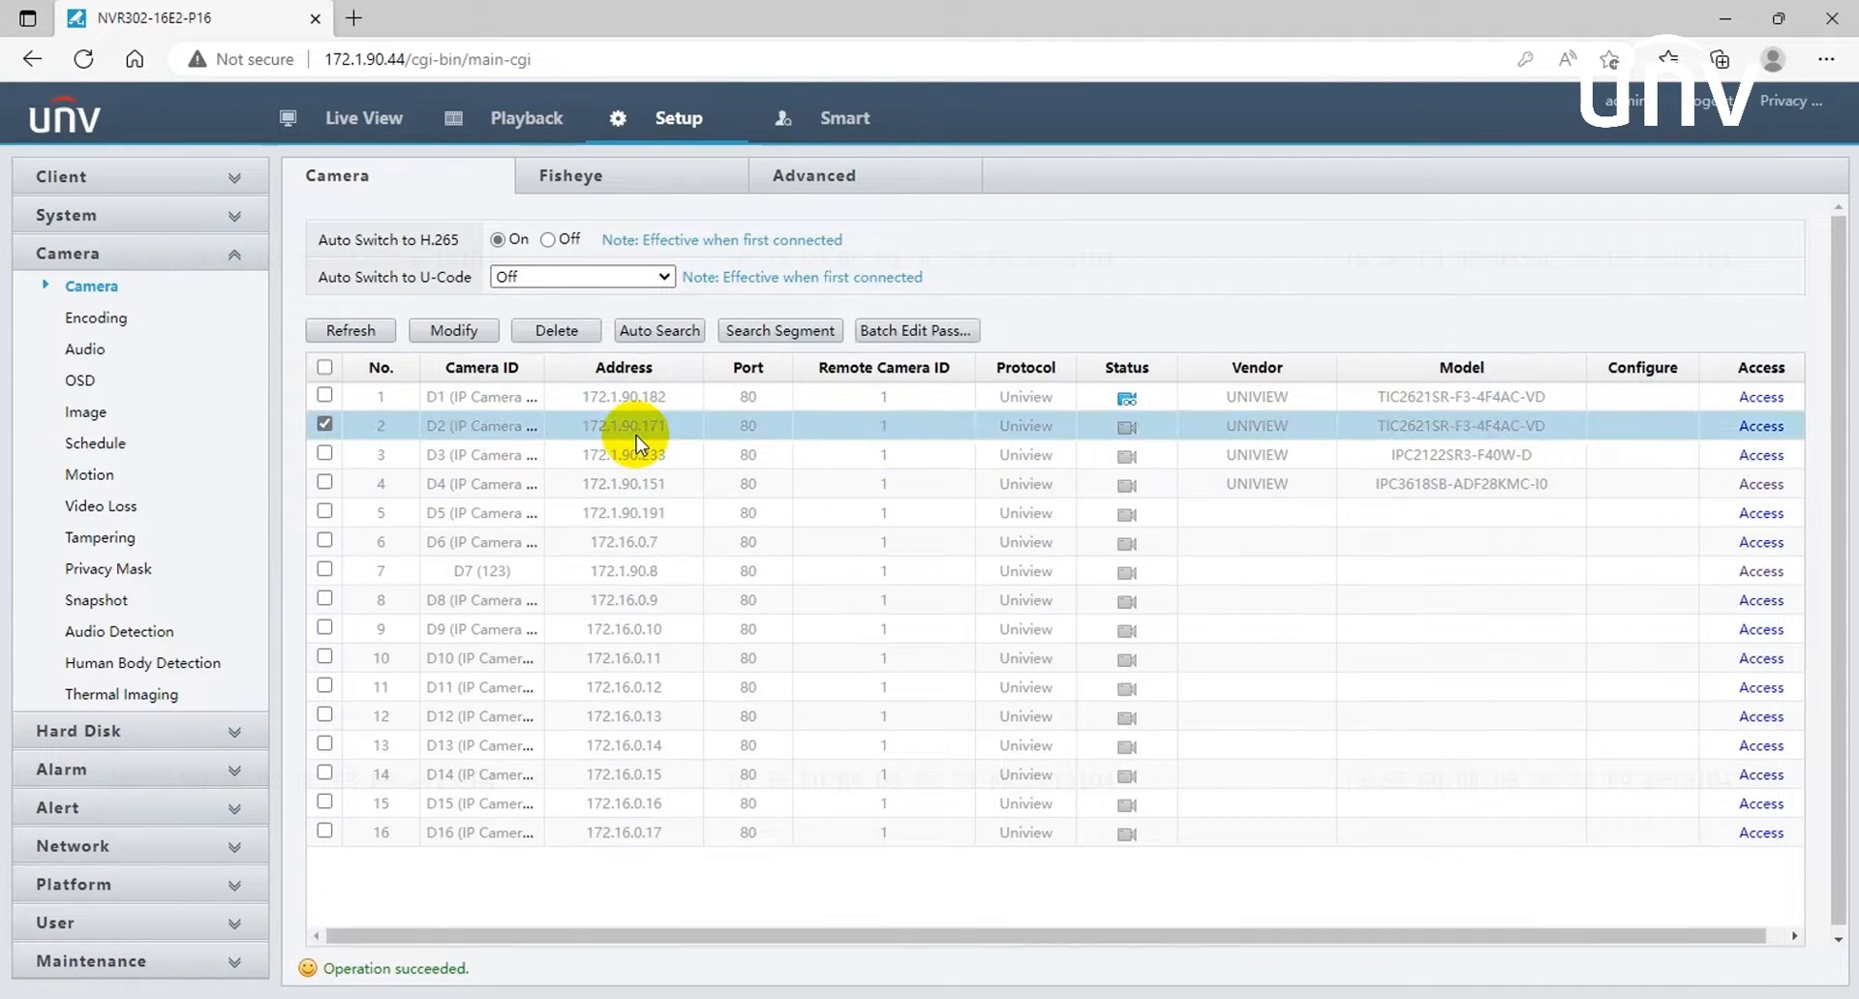
left_click(453, 330)
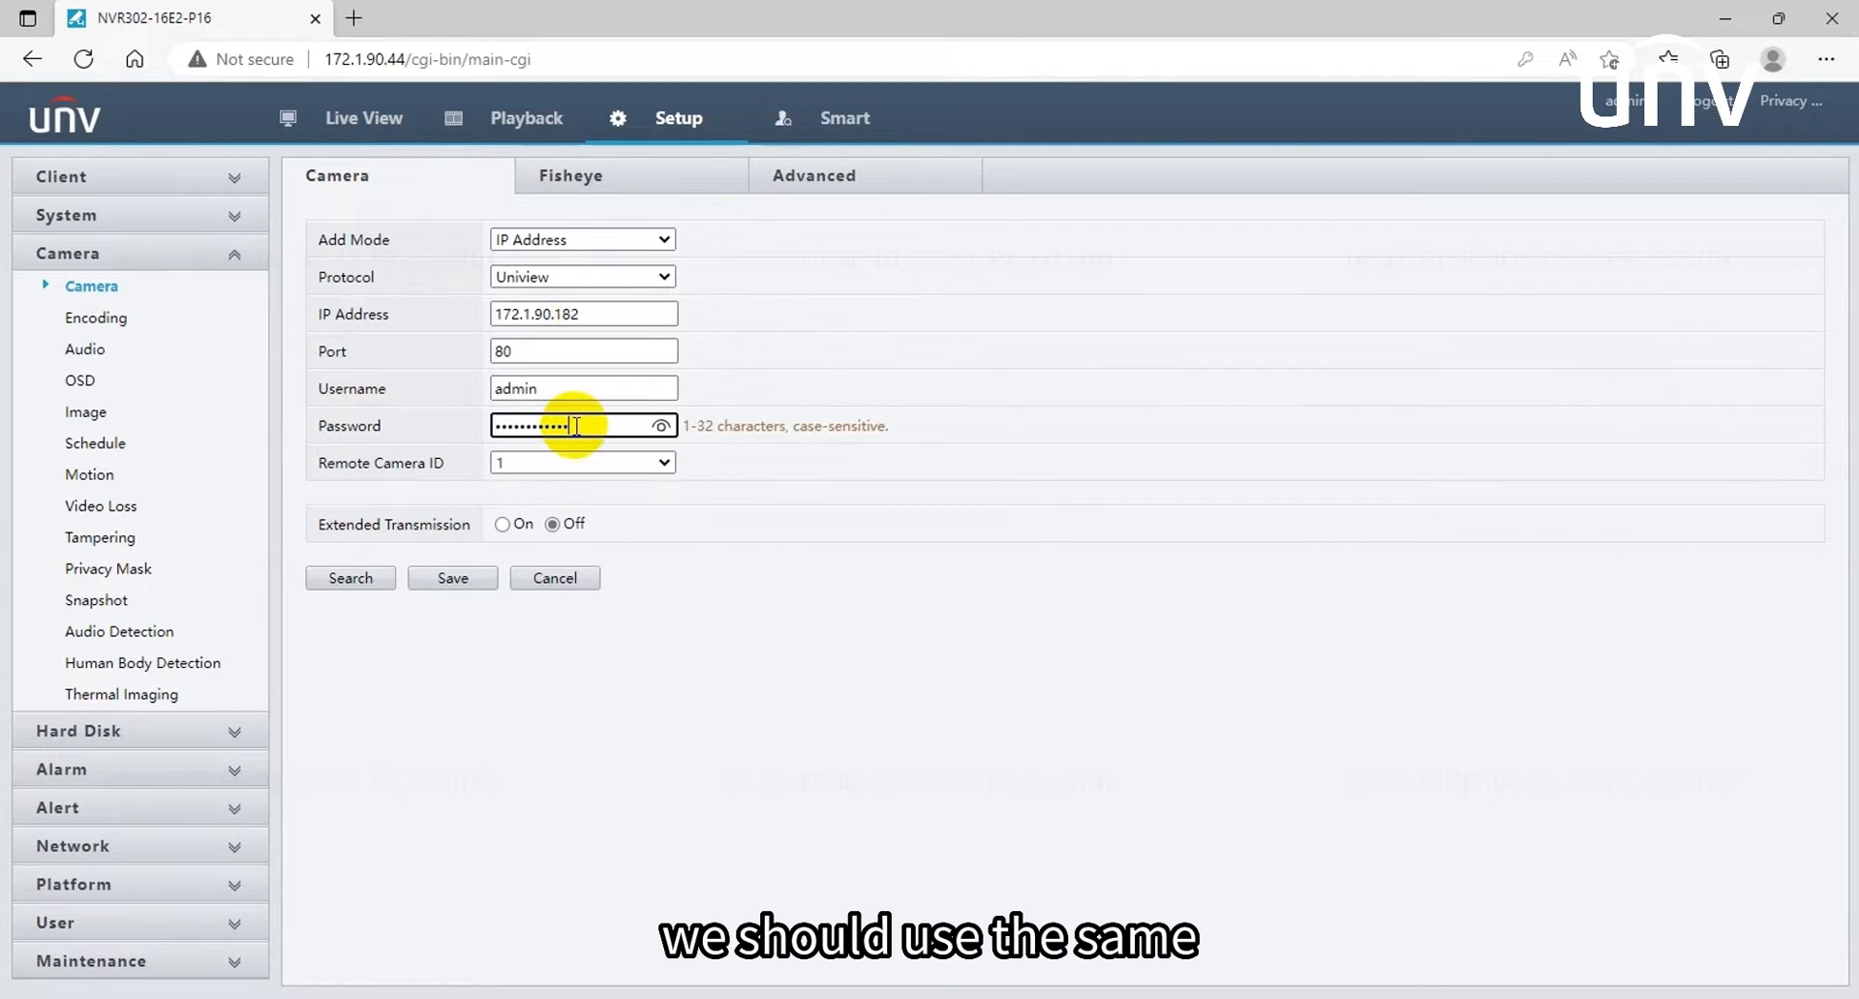
left_click(583, 462)
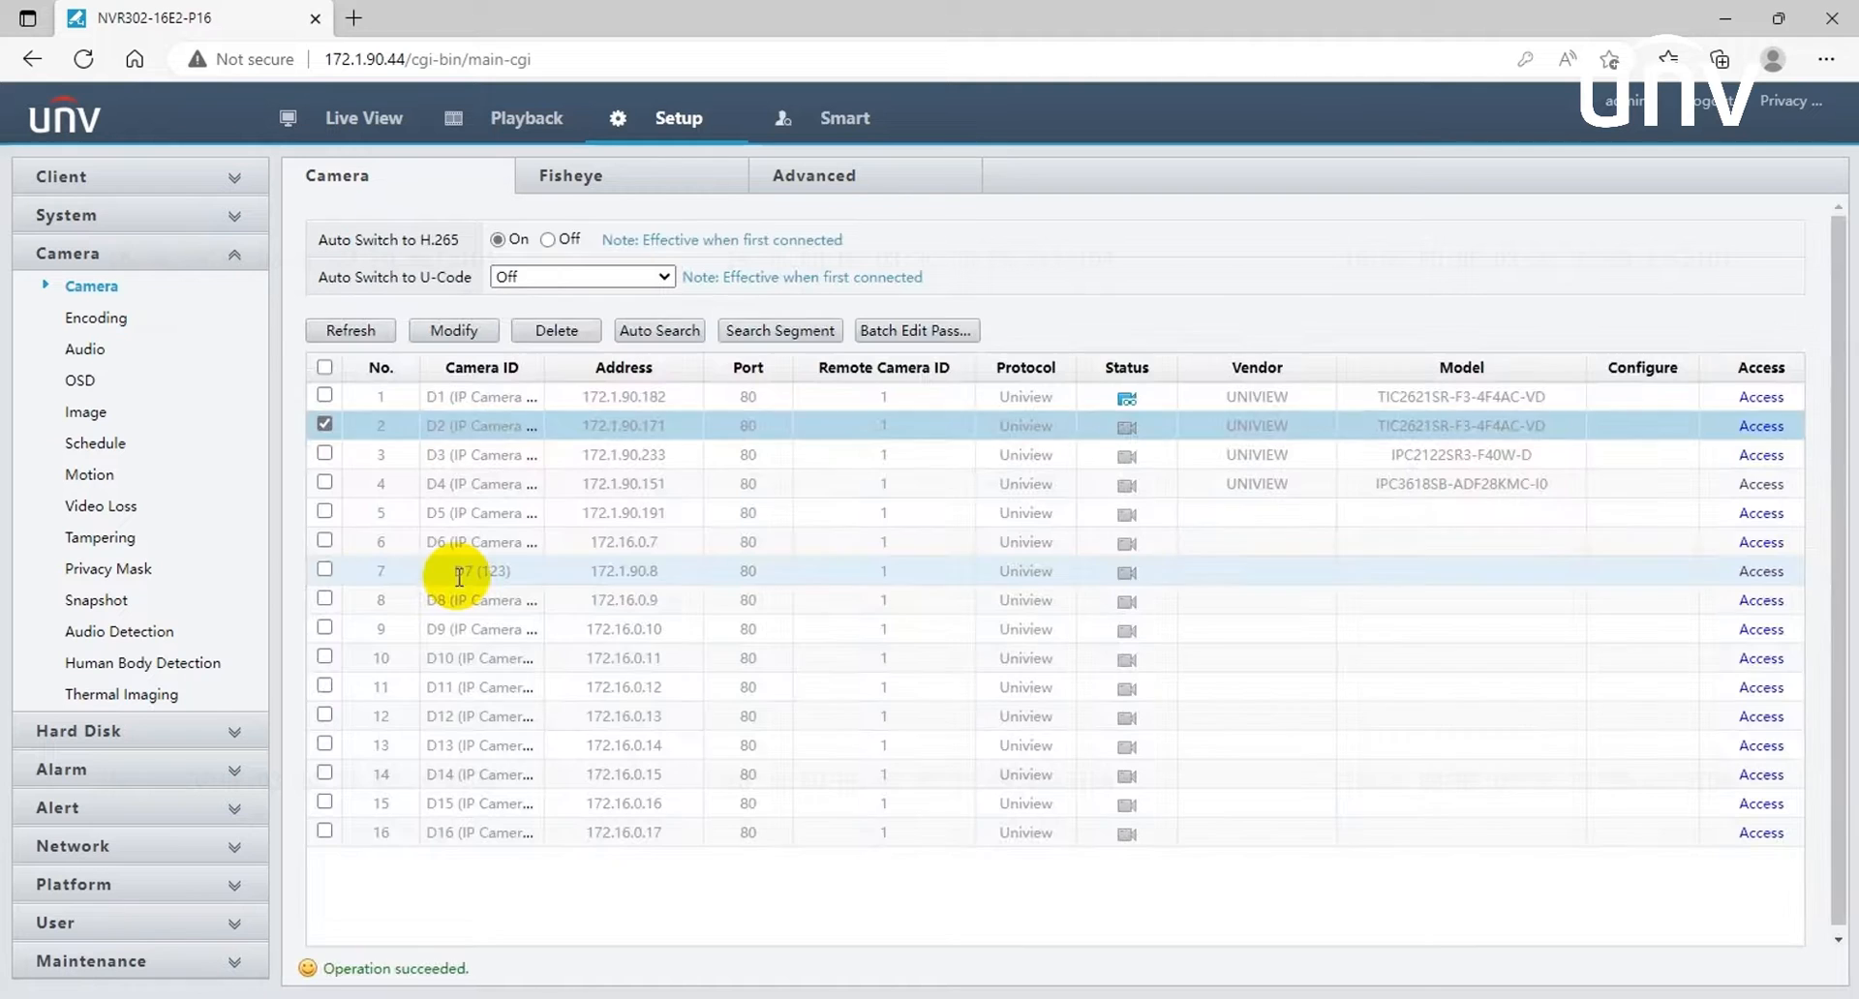
left_click(349, 330)
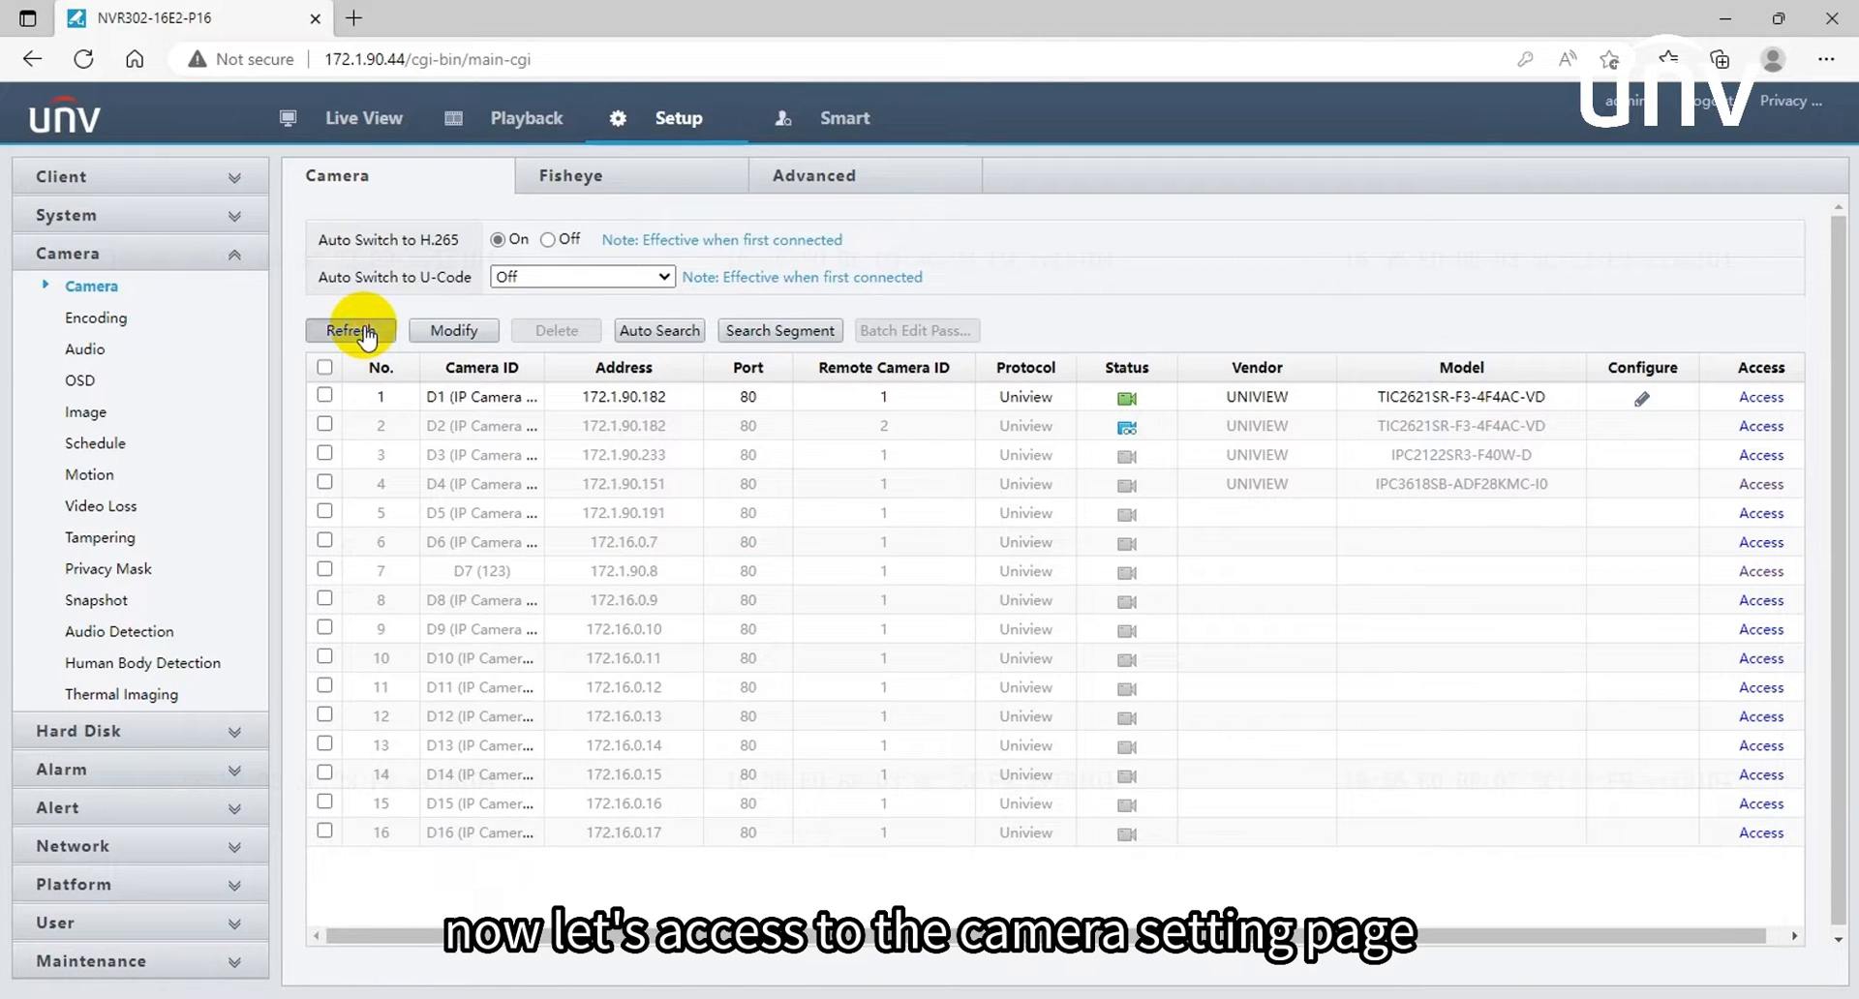
Step: Log in to the thermal camera and turn on Fire Box and Show Temperature Info in Local Parameters
left_click(1761, 397)
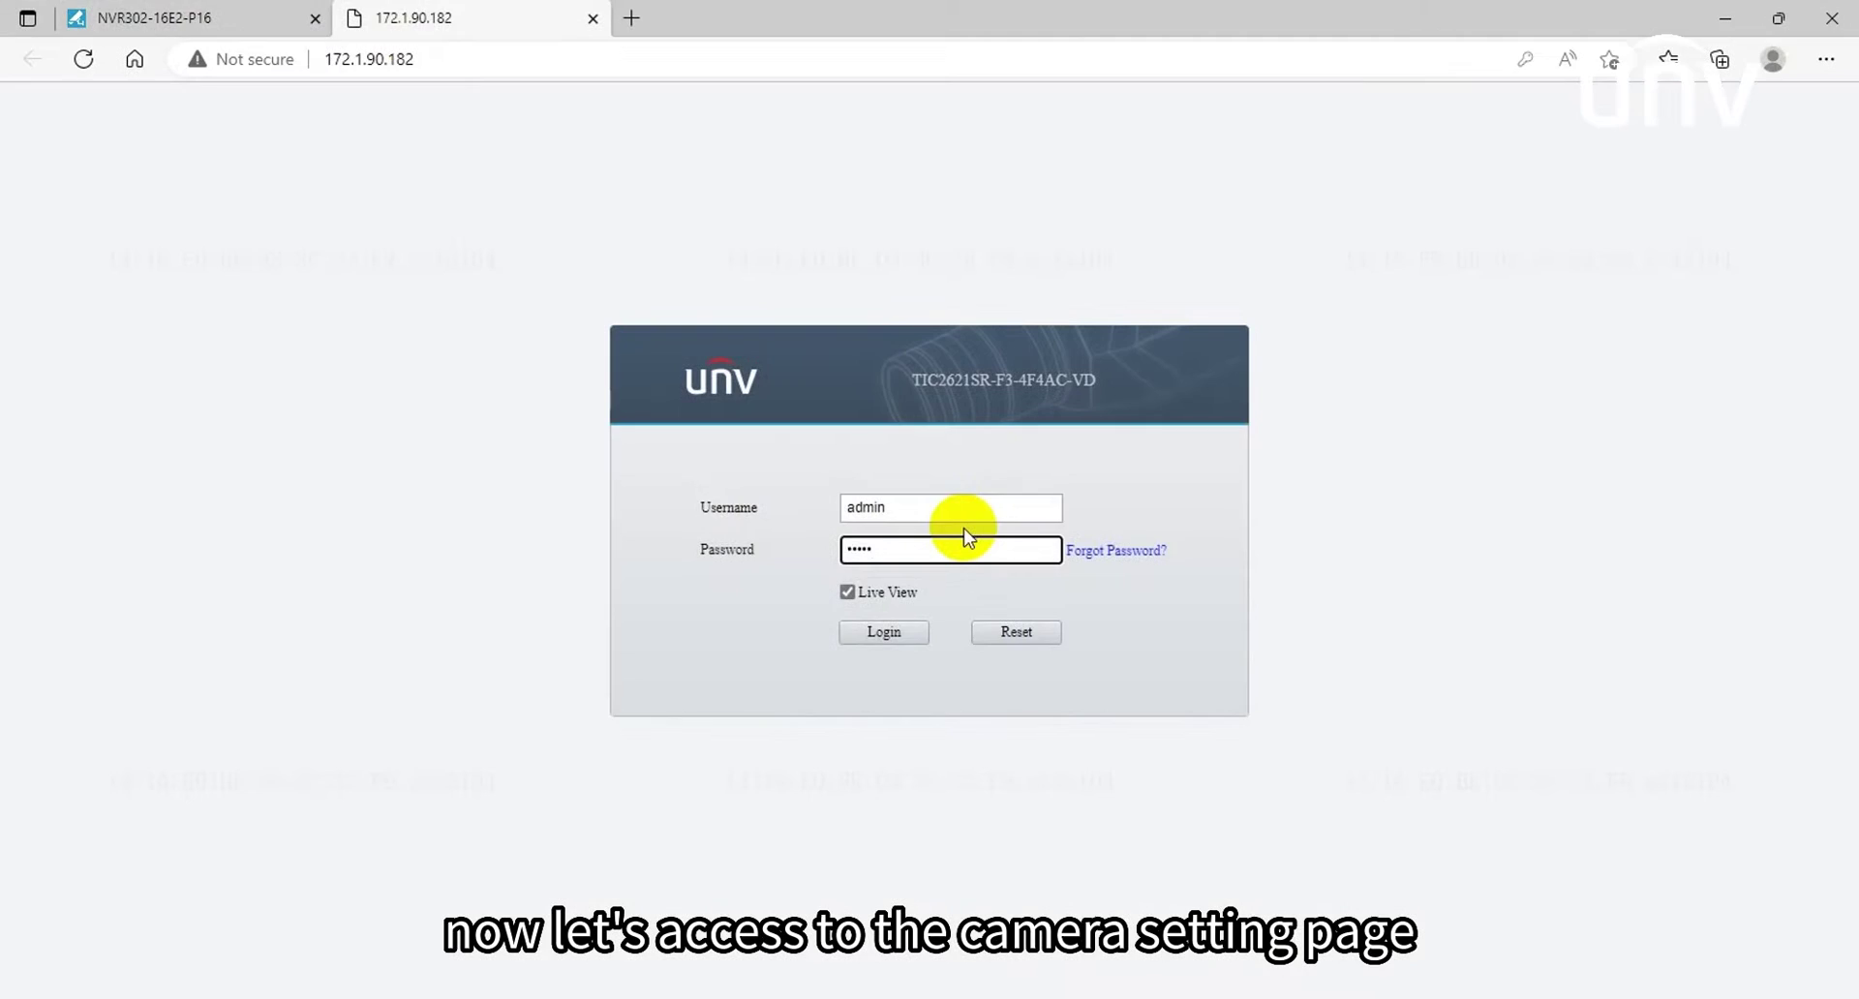
left_click(882, 632)
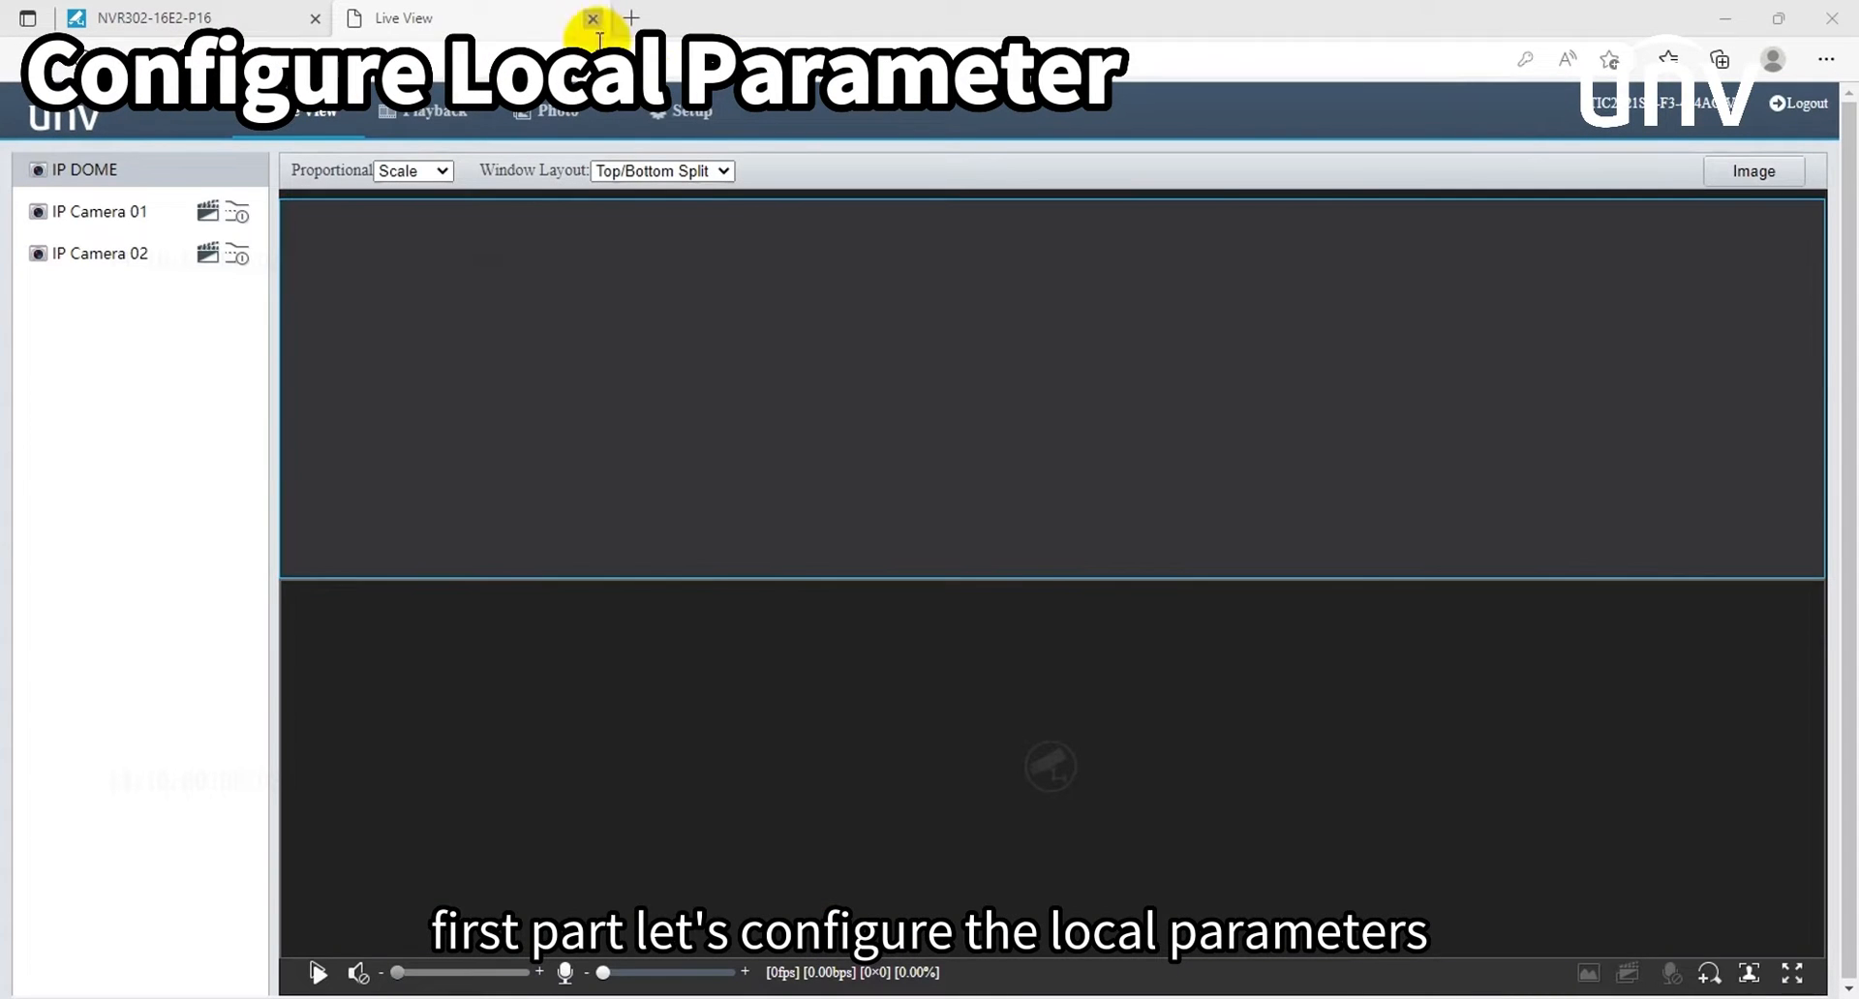
left_click(690, 111)
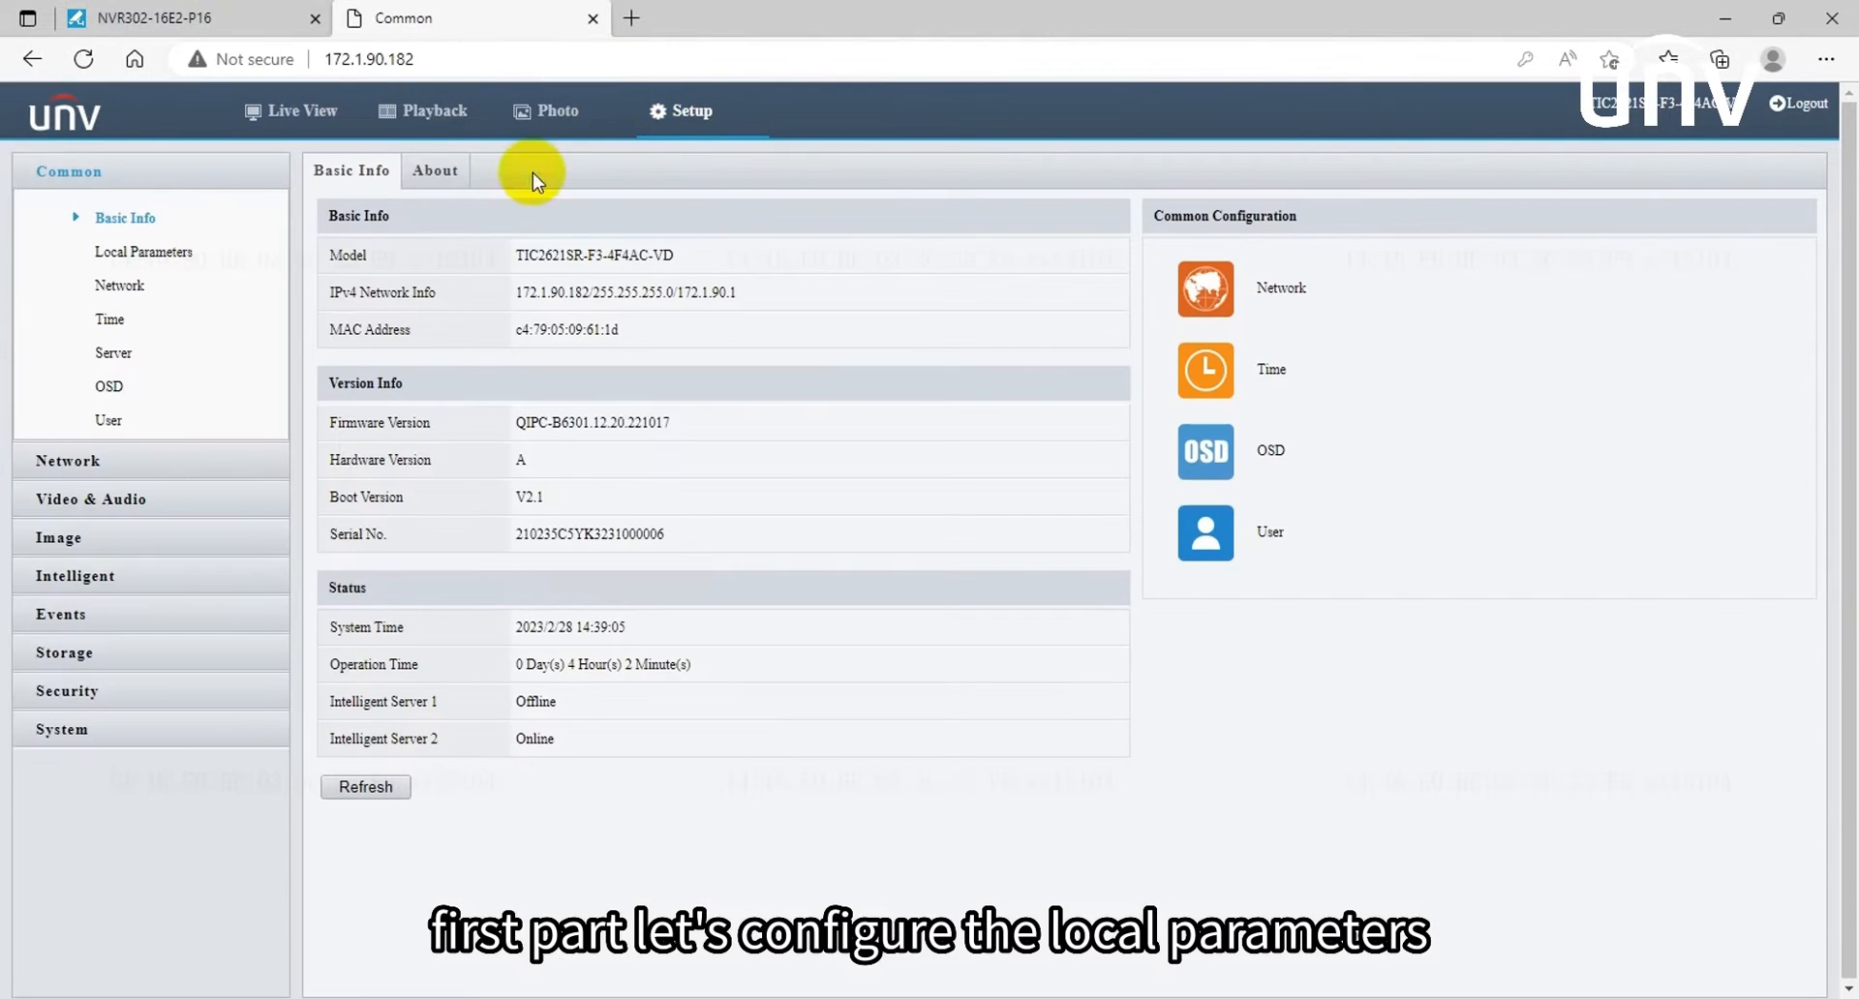
left_click(143, 252)
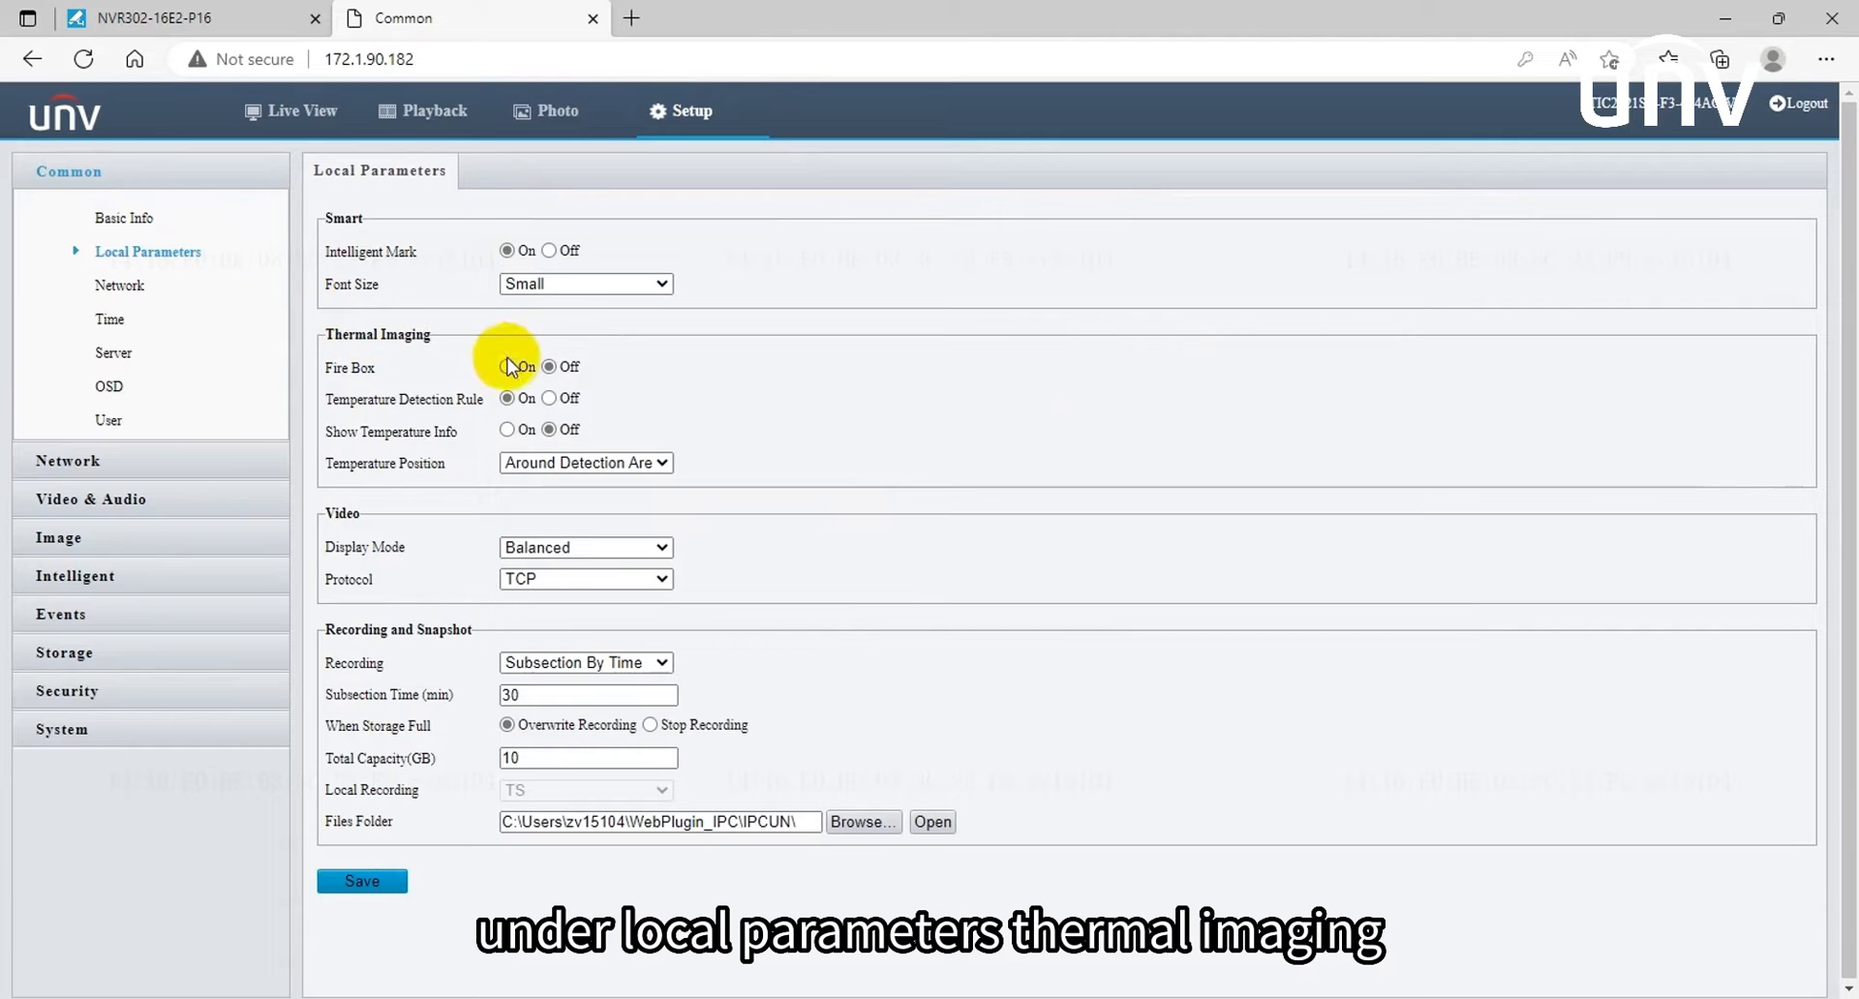
left_click(506, 430)
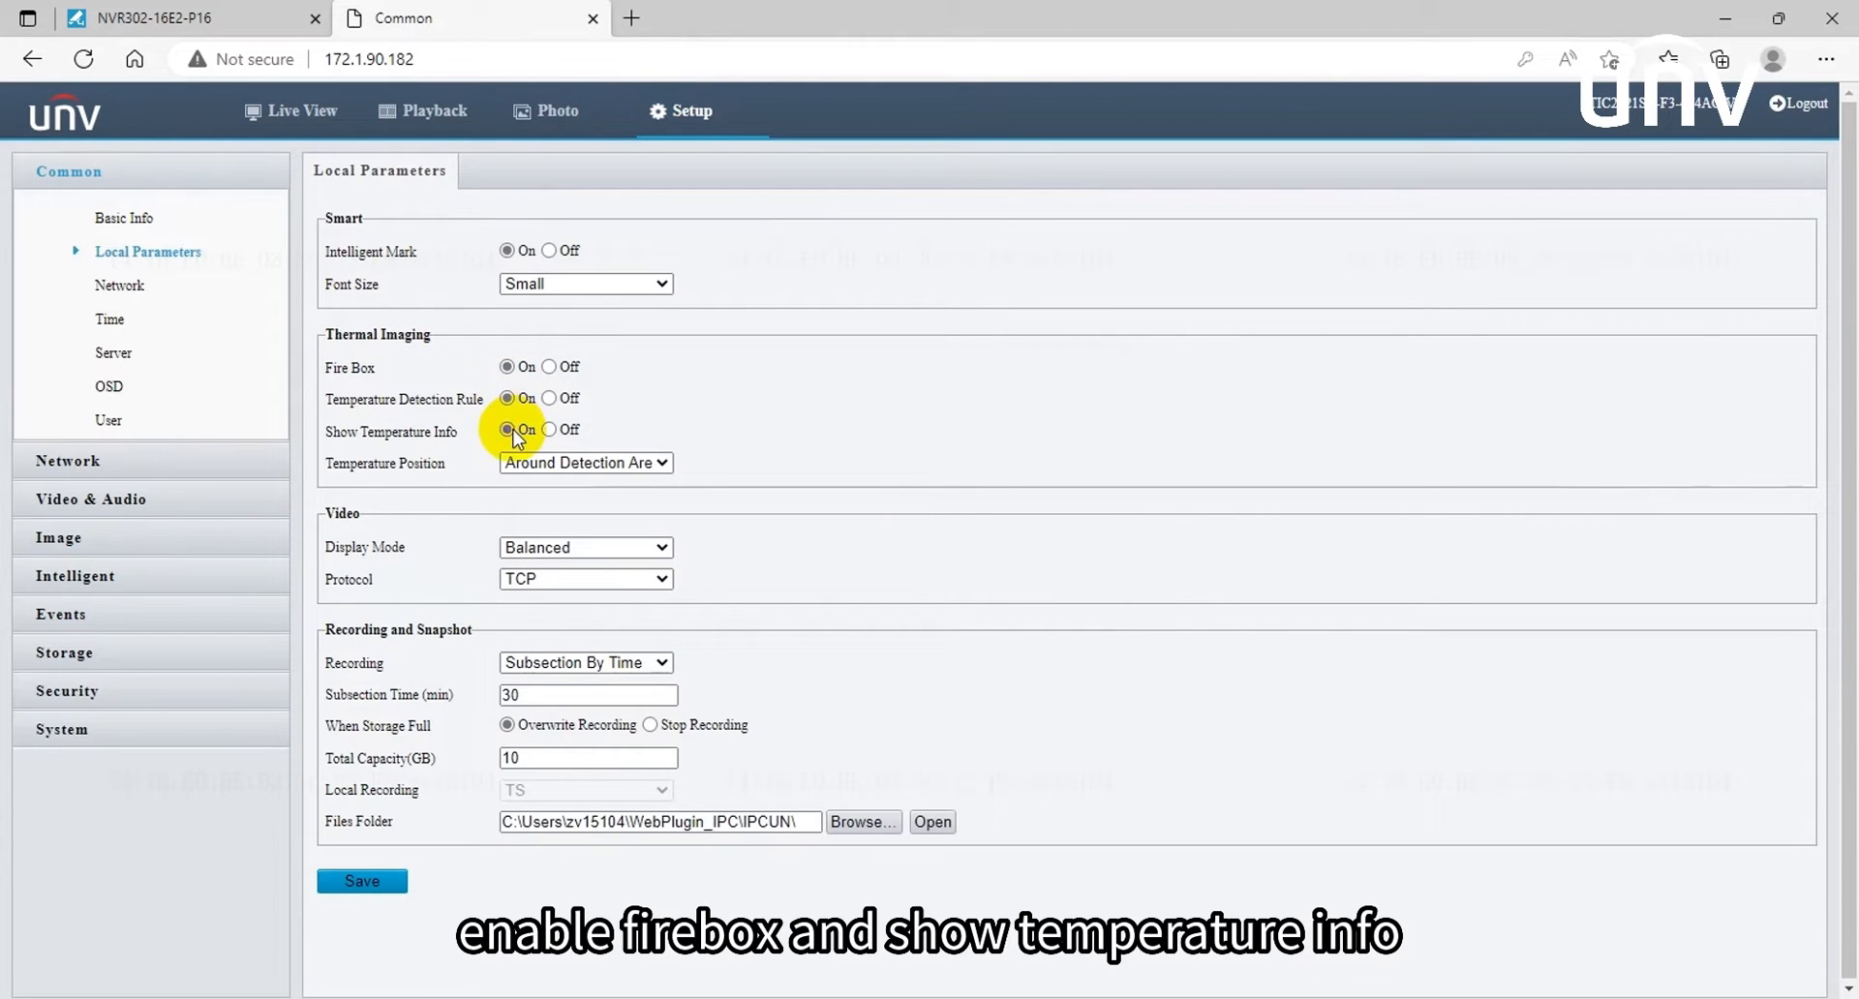
left_click(362, 881)
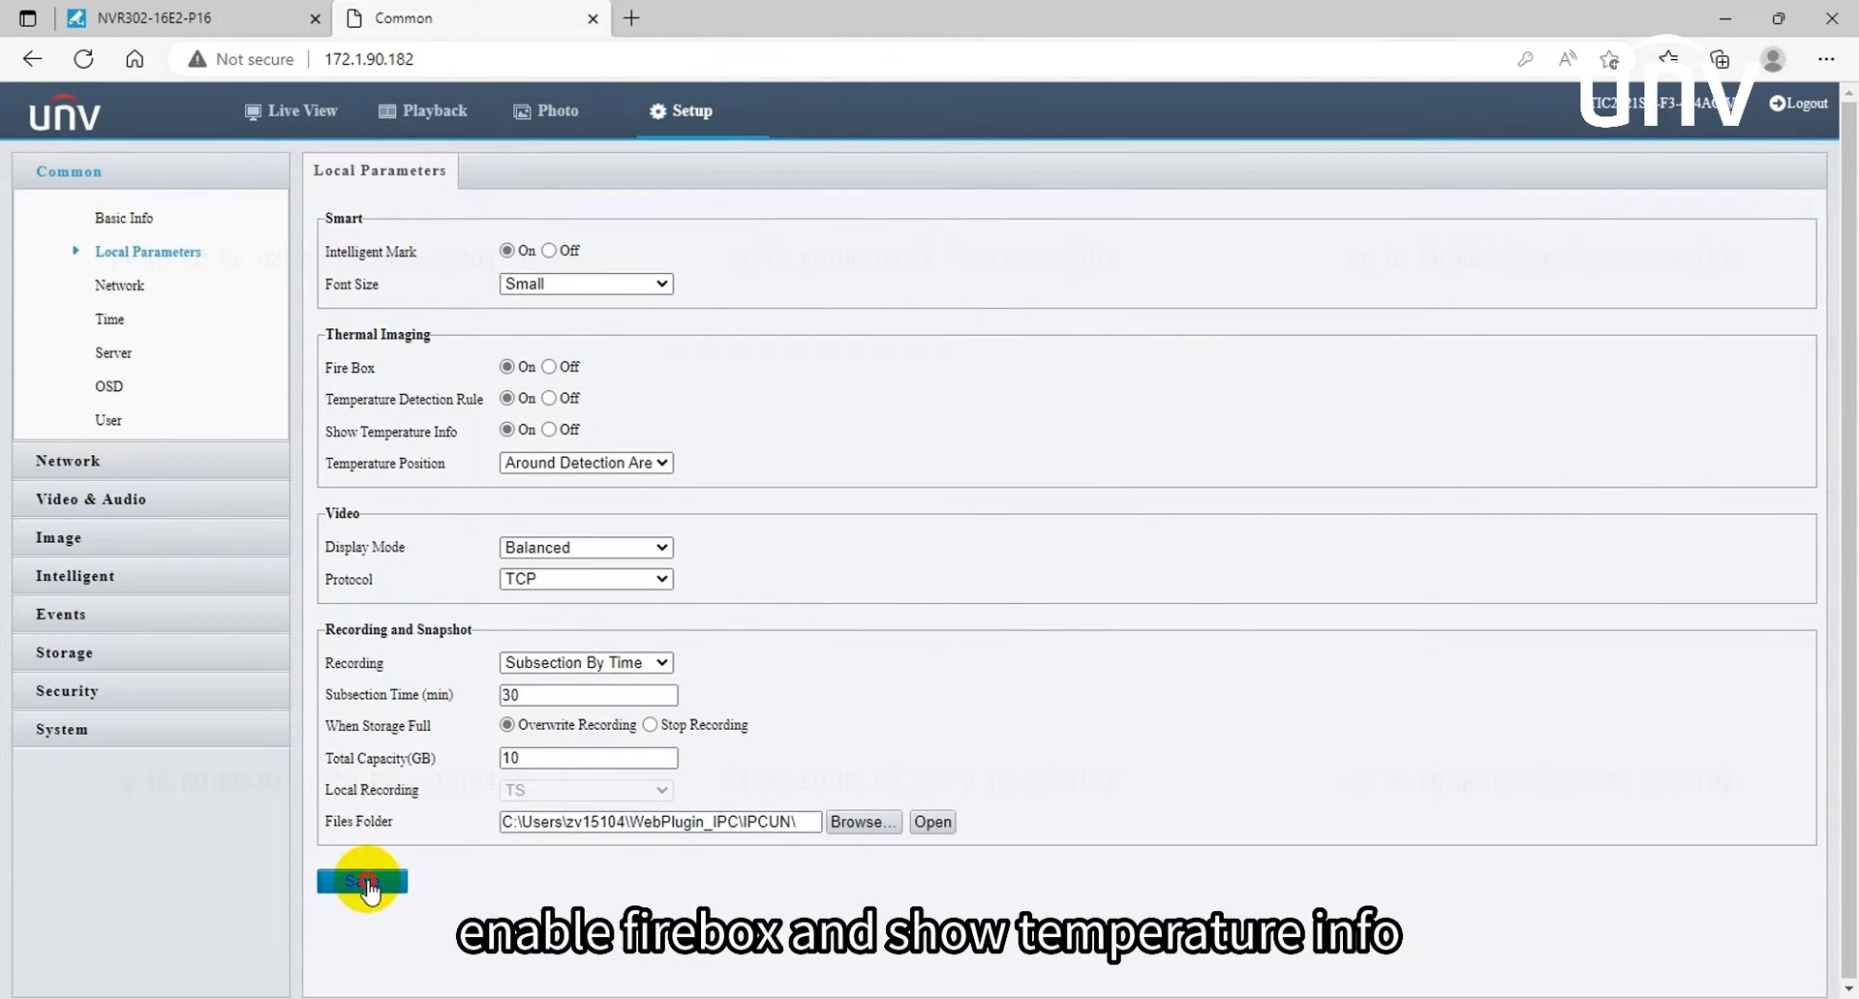
left_click(361, 881)
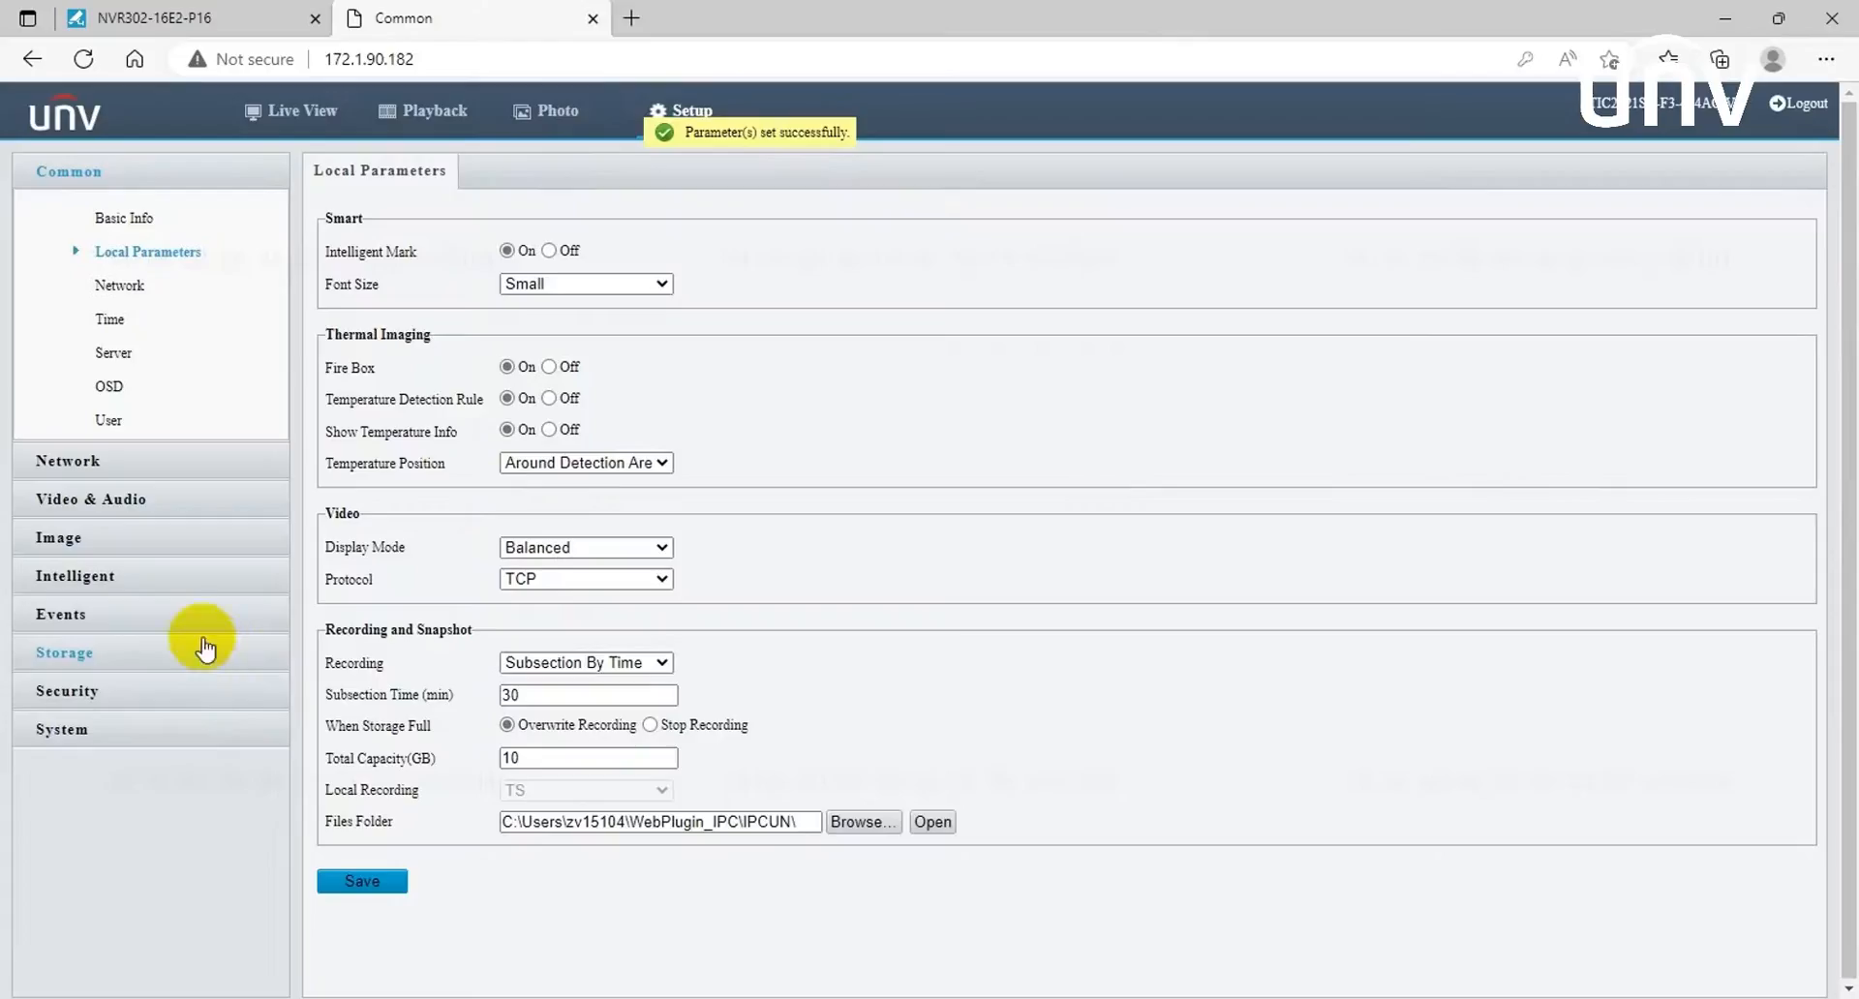
Step: Enable Fire Detection in Fire Detection mode with shield area Area1, and save
left_click(60, 615)
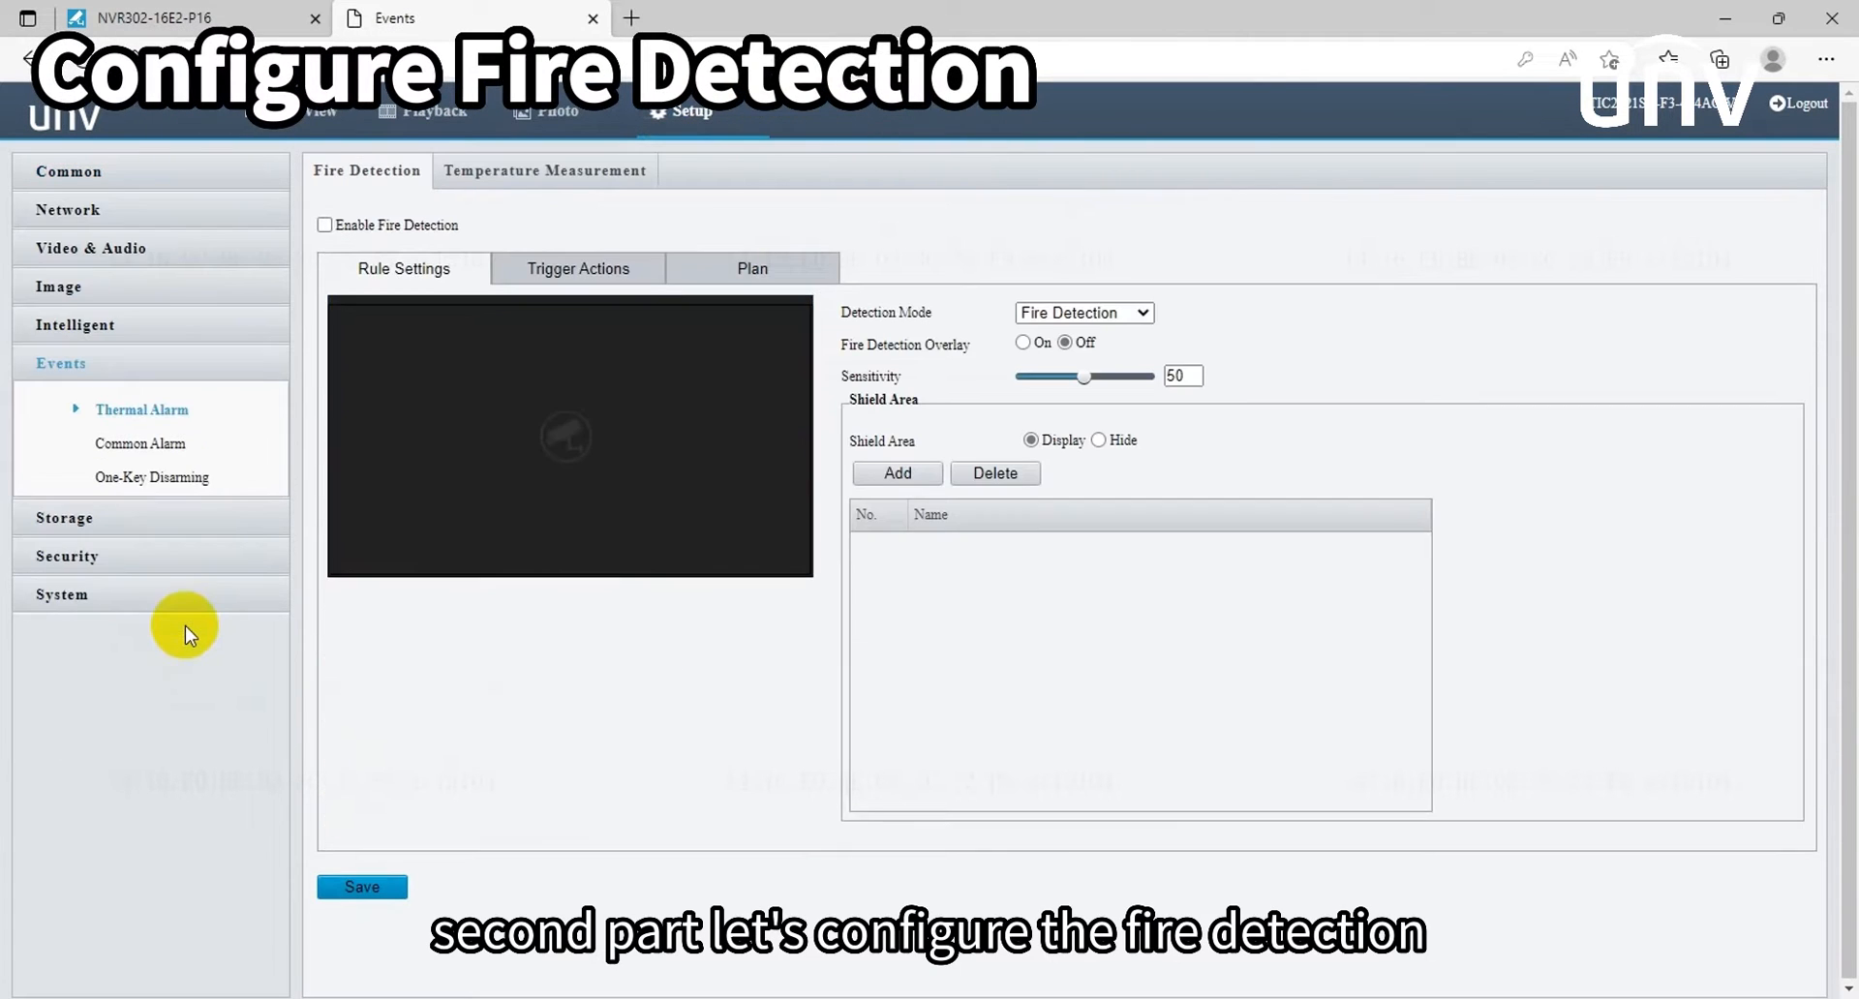
left_click(324, 225)
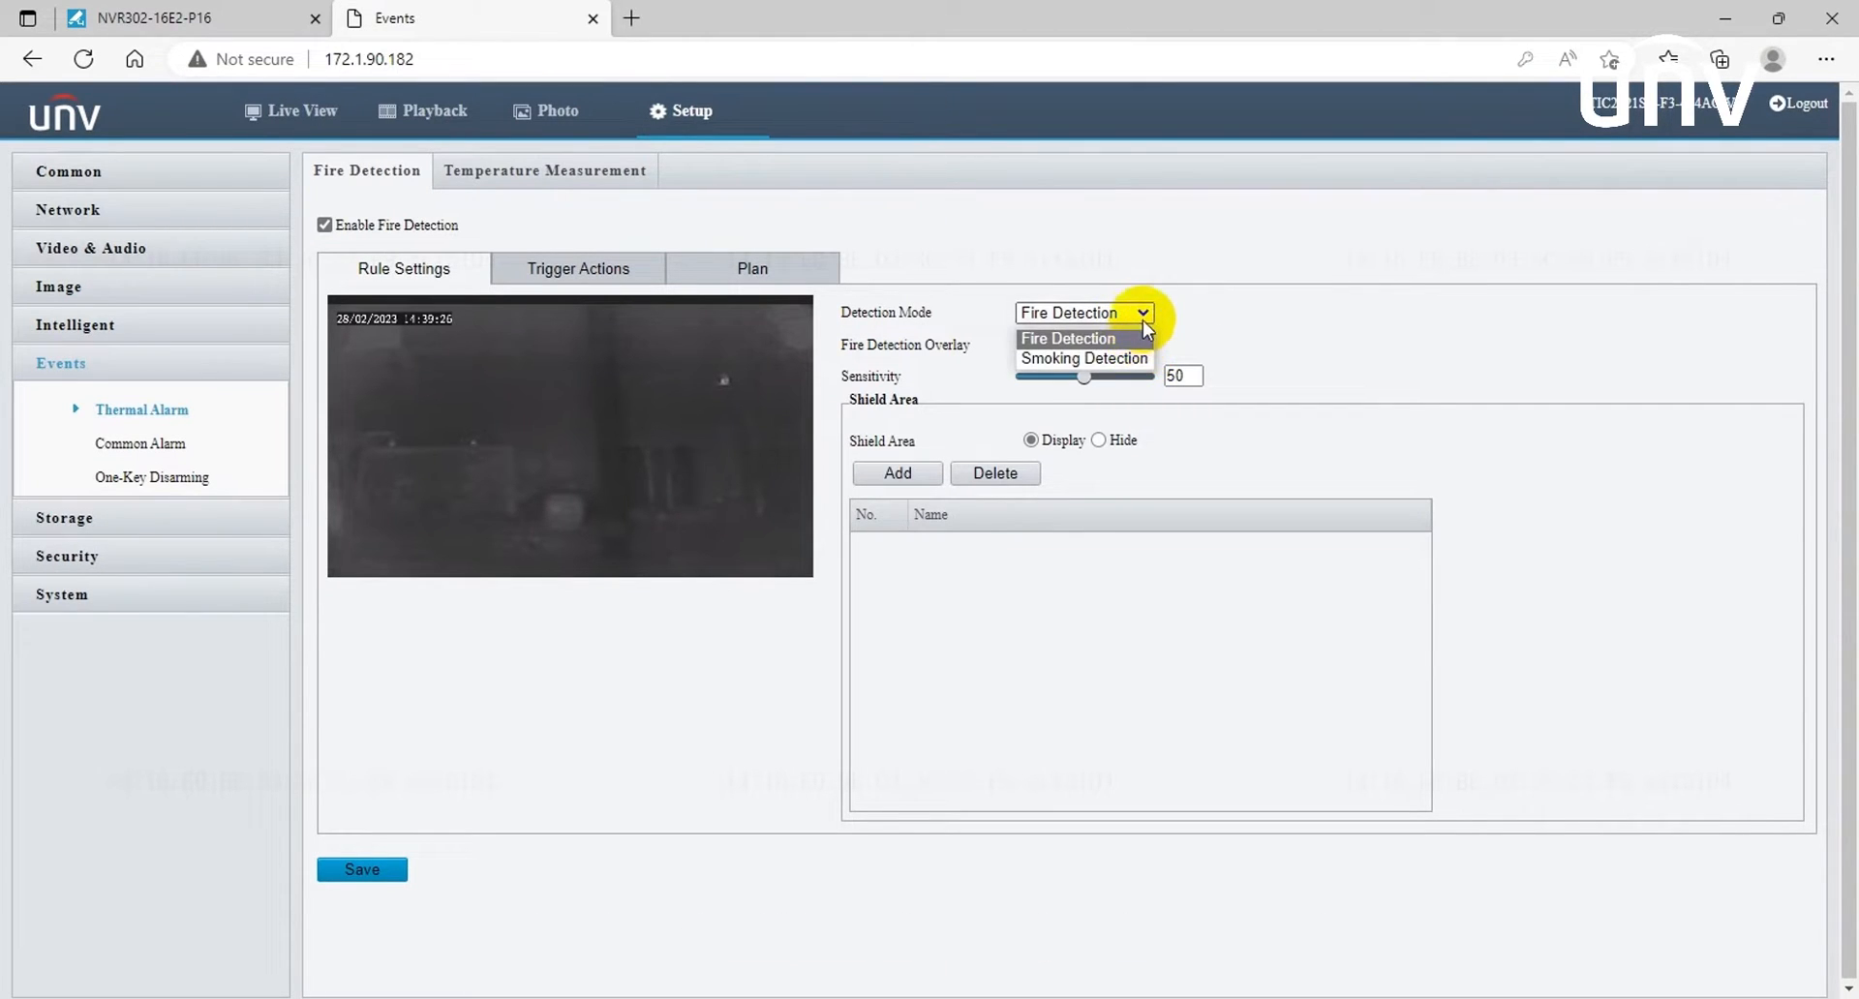
left_click(1067, 338)
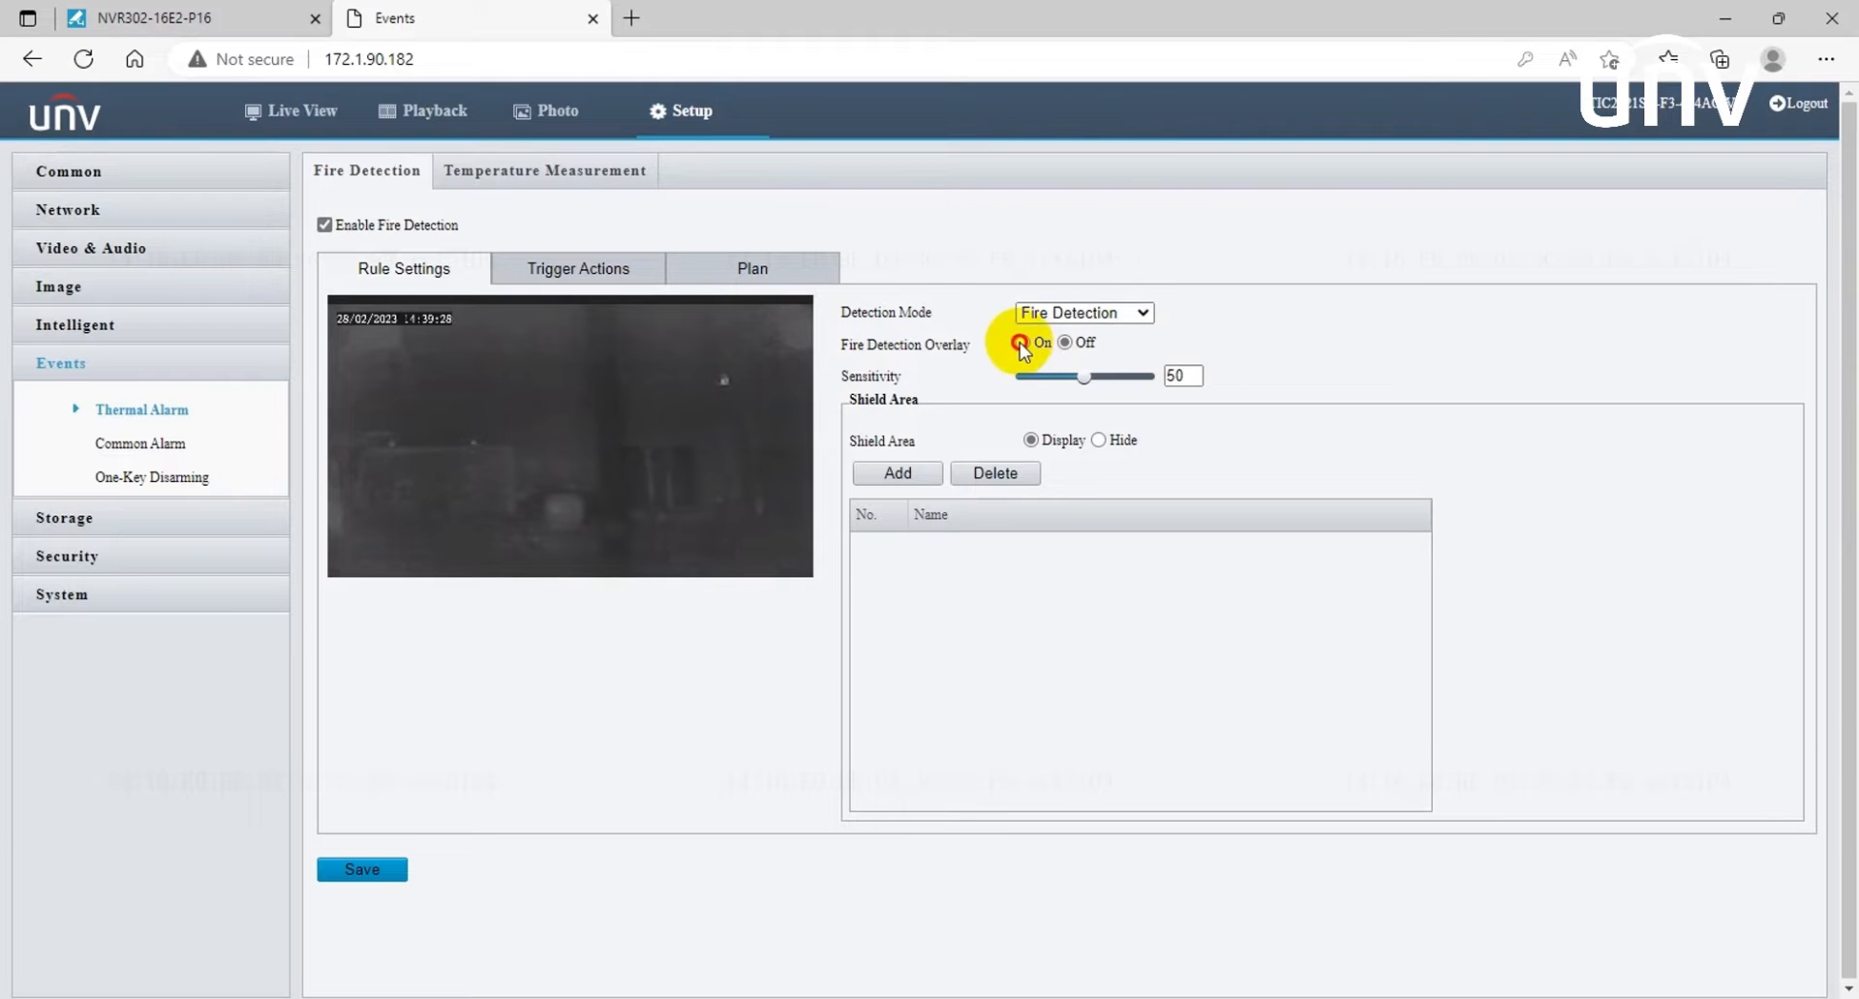
left_click(1023, 342)
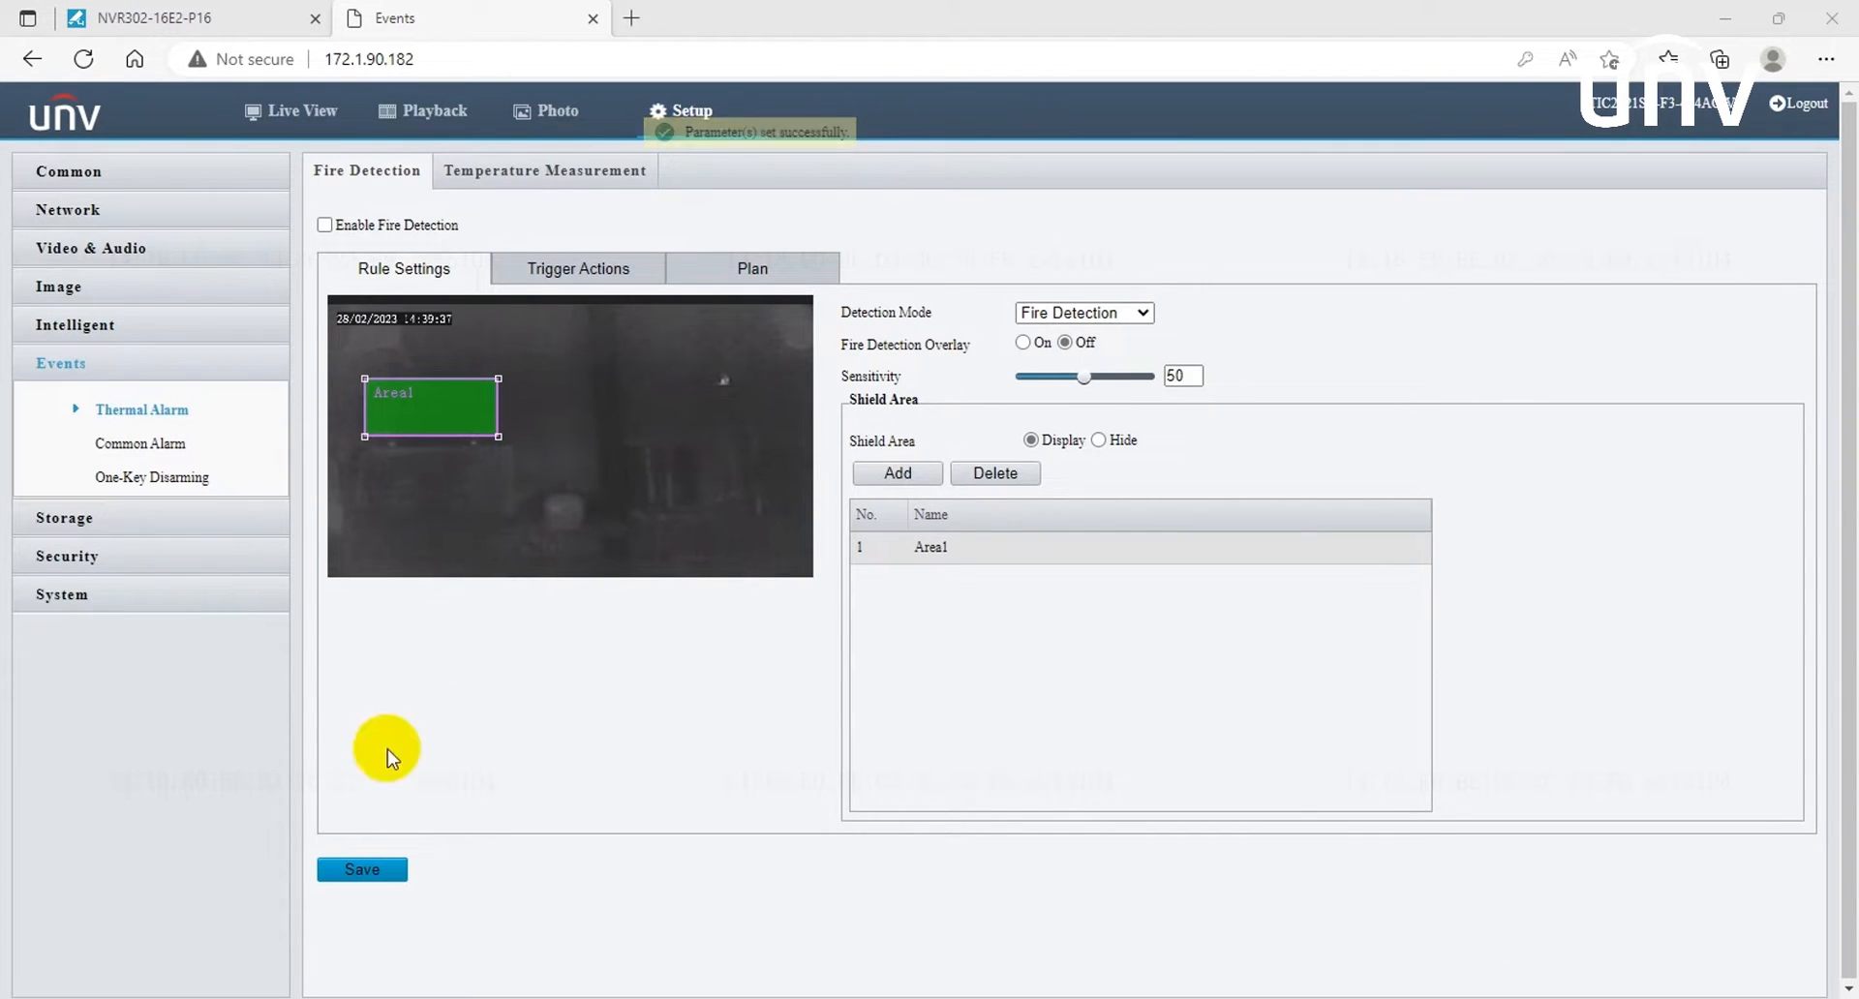
left_click(362, 869)
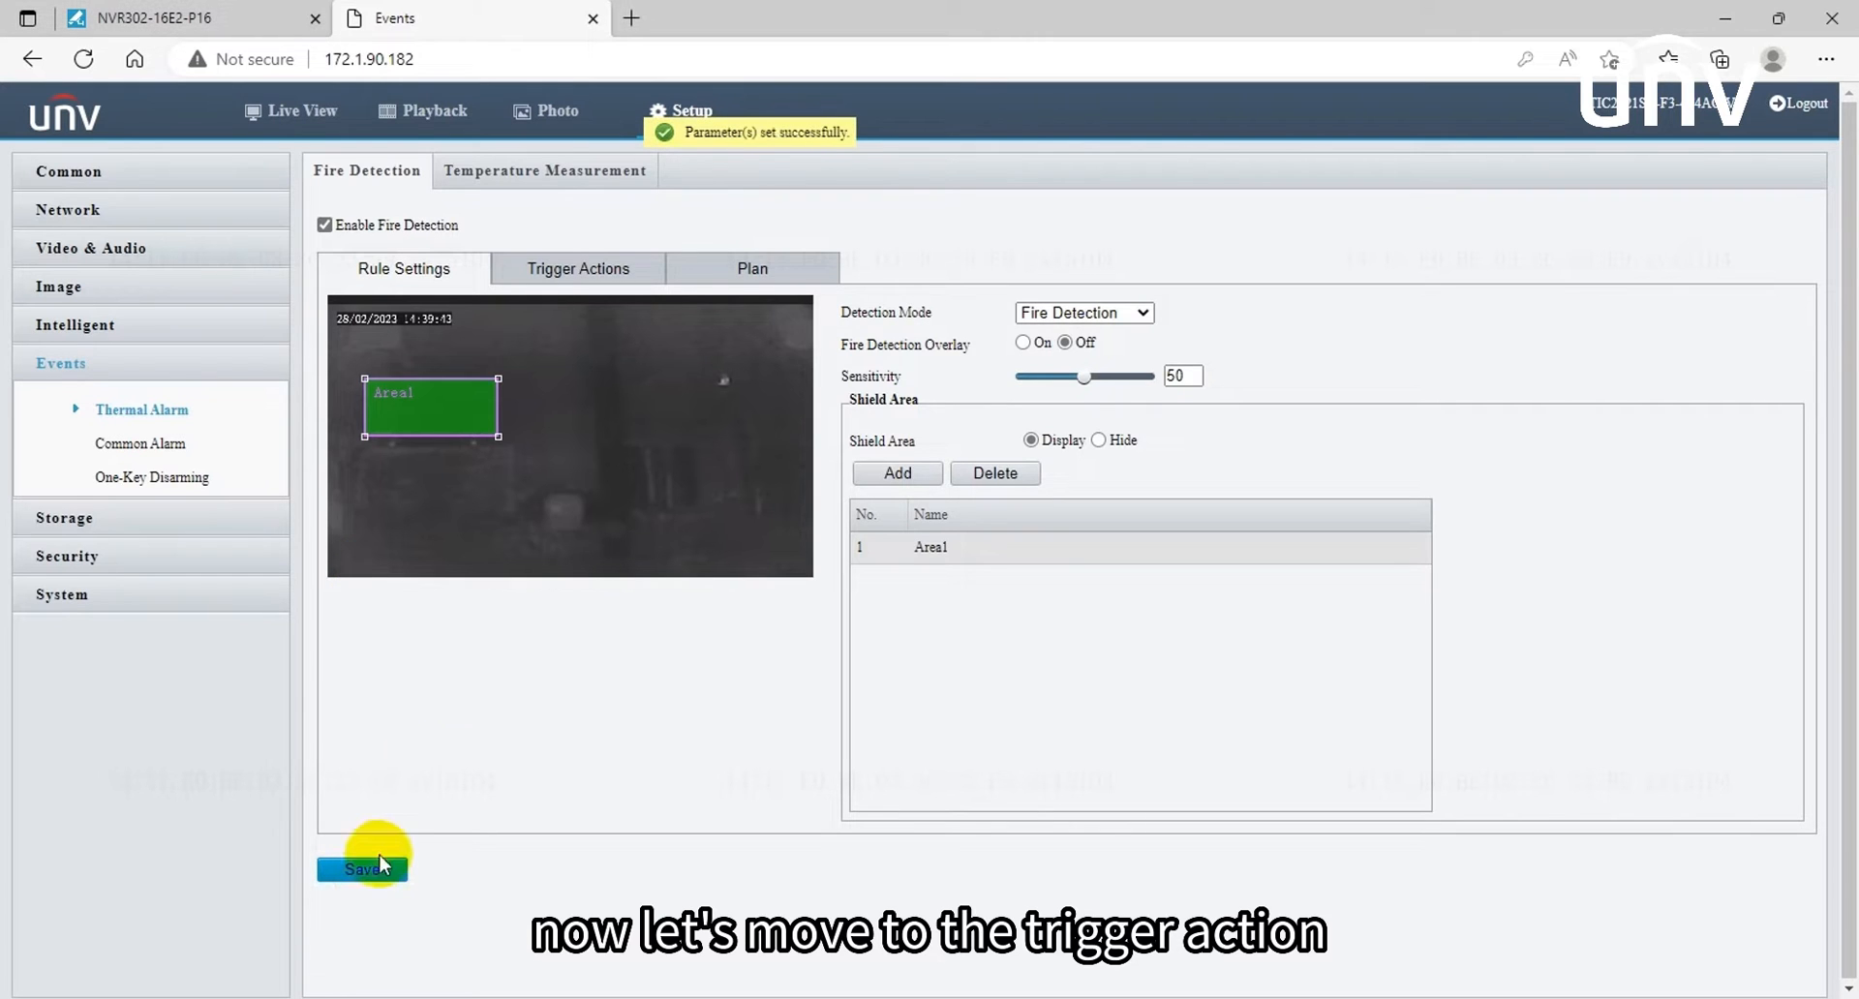
Step: Make fire detection trigger alarm sound audio 5 and a 10-second alarm light, and save
left_click(577, 268)
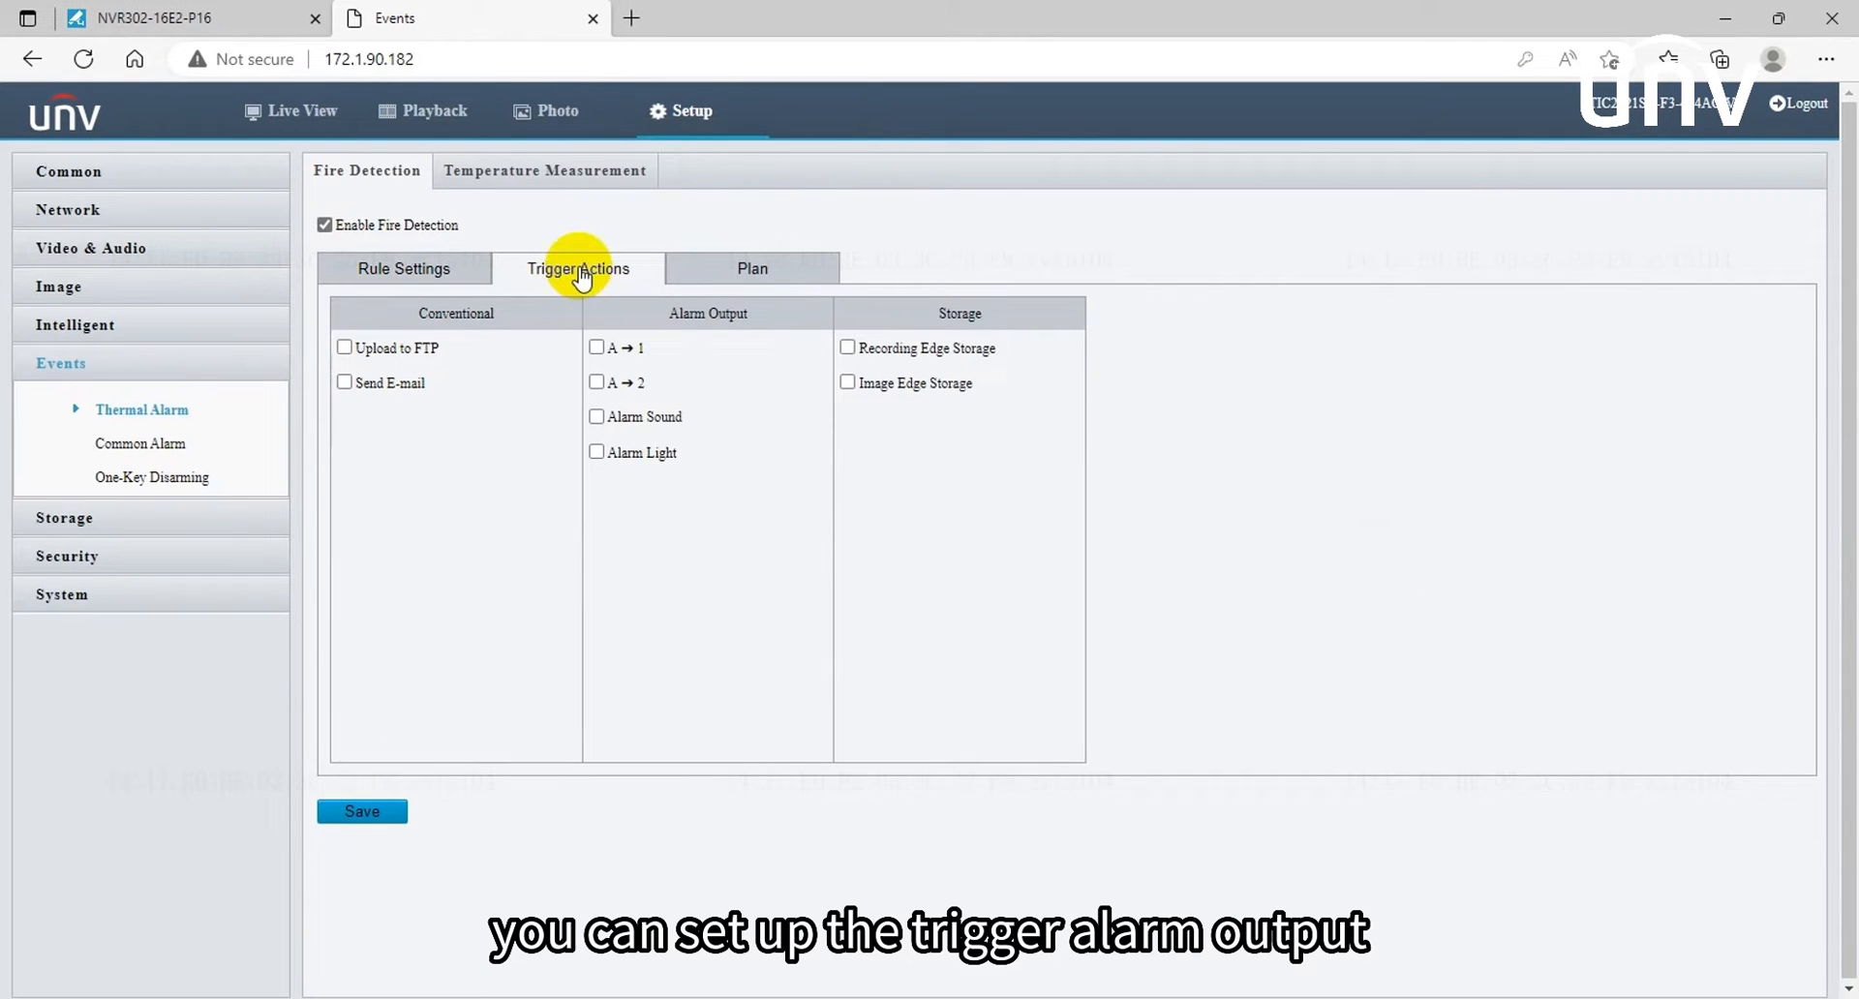
left_click(596, 416)
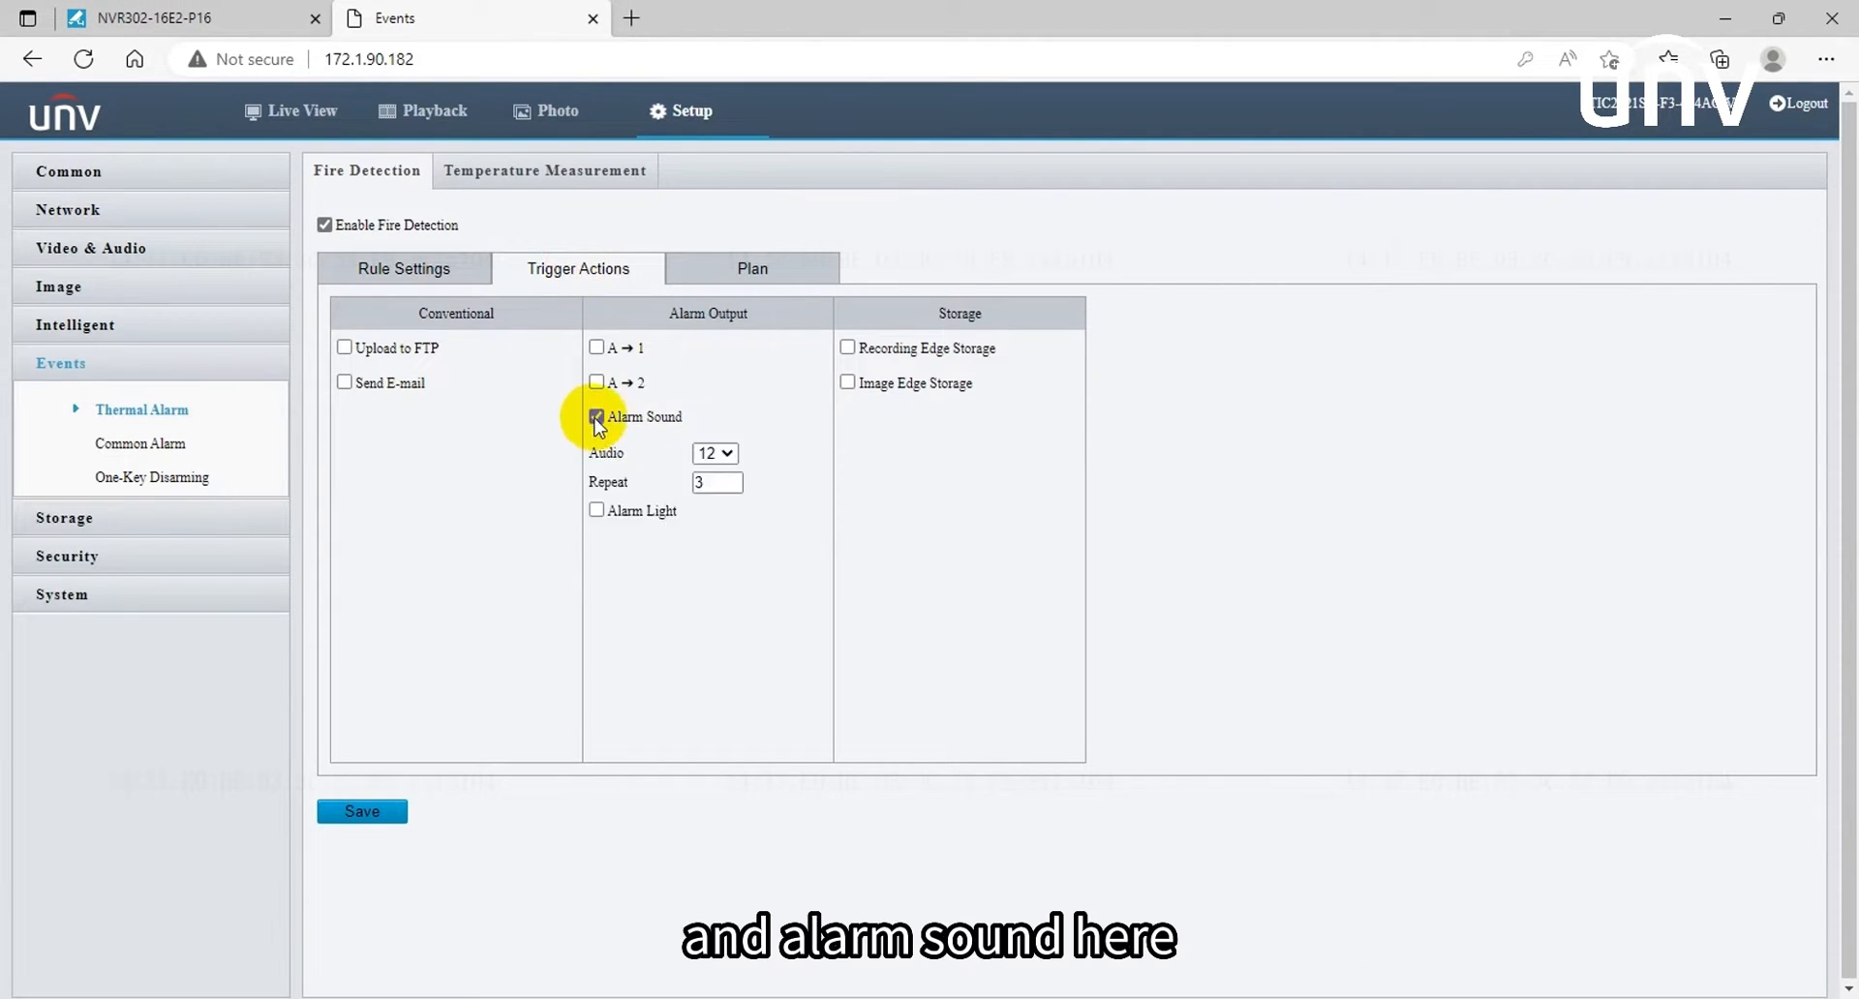
left_click(717, 483)
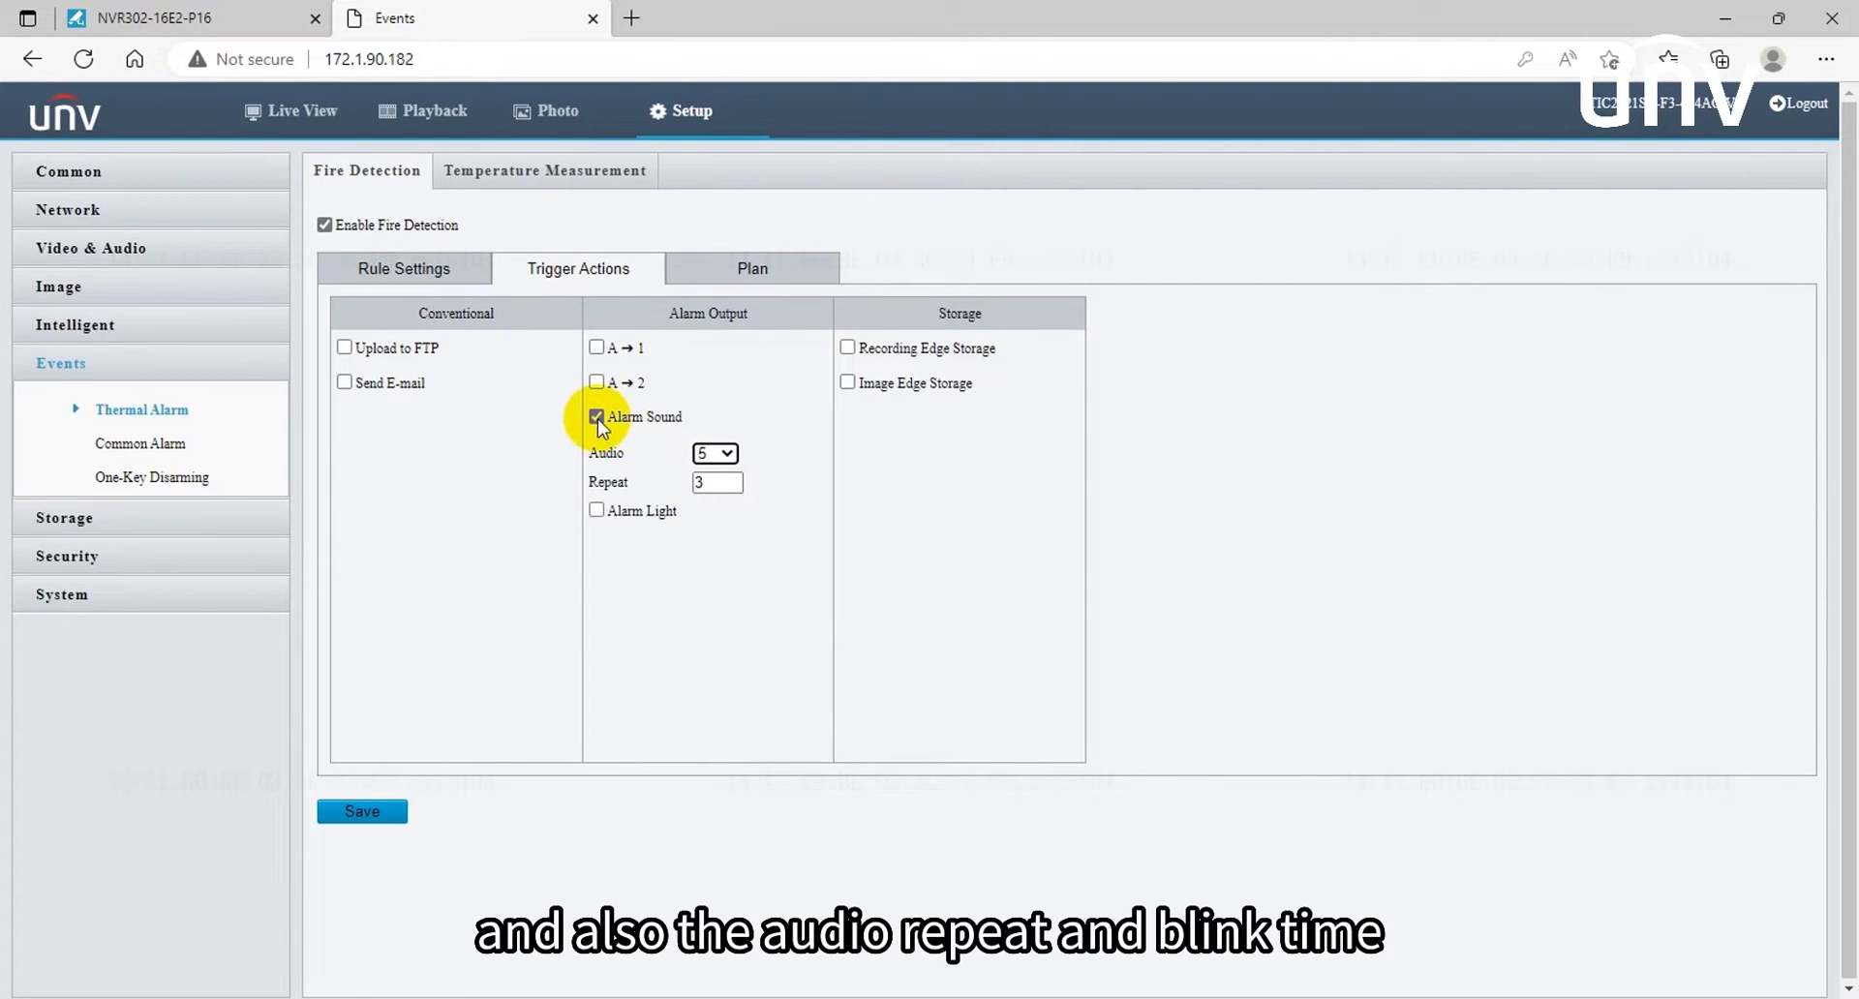
left_click(595, 510)
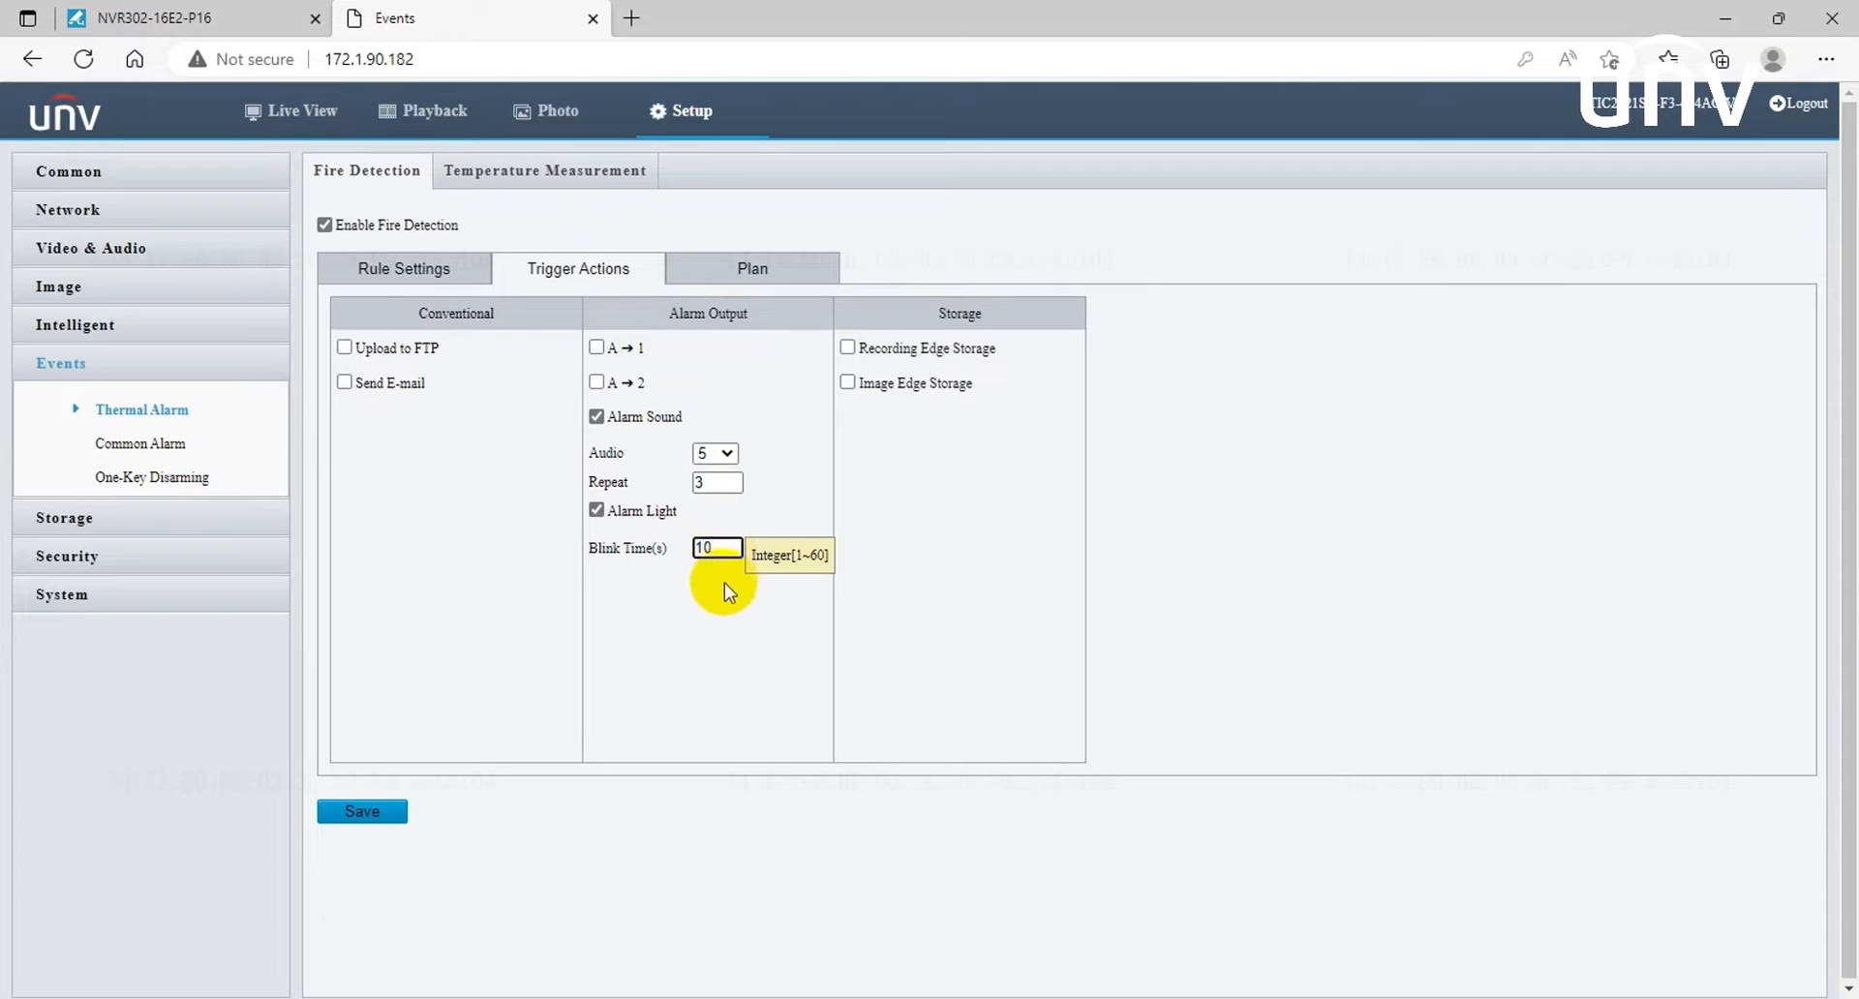
left_click(361, 811)
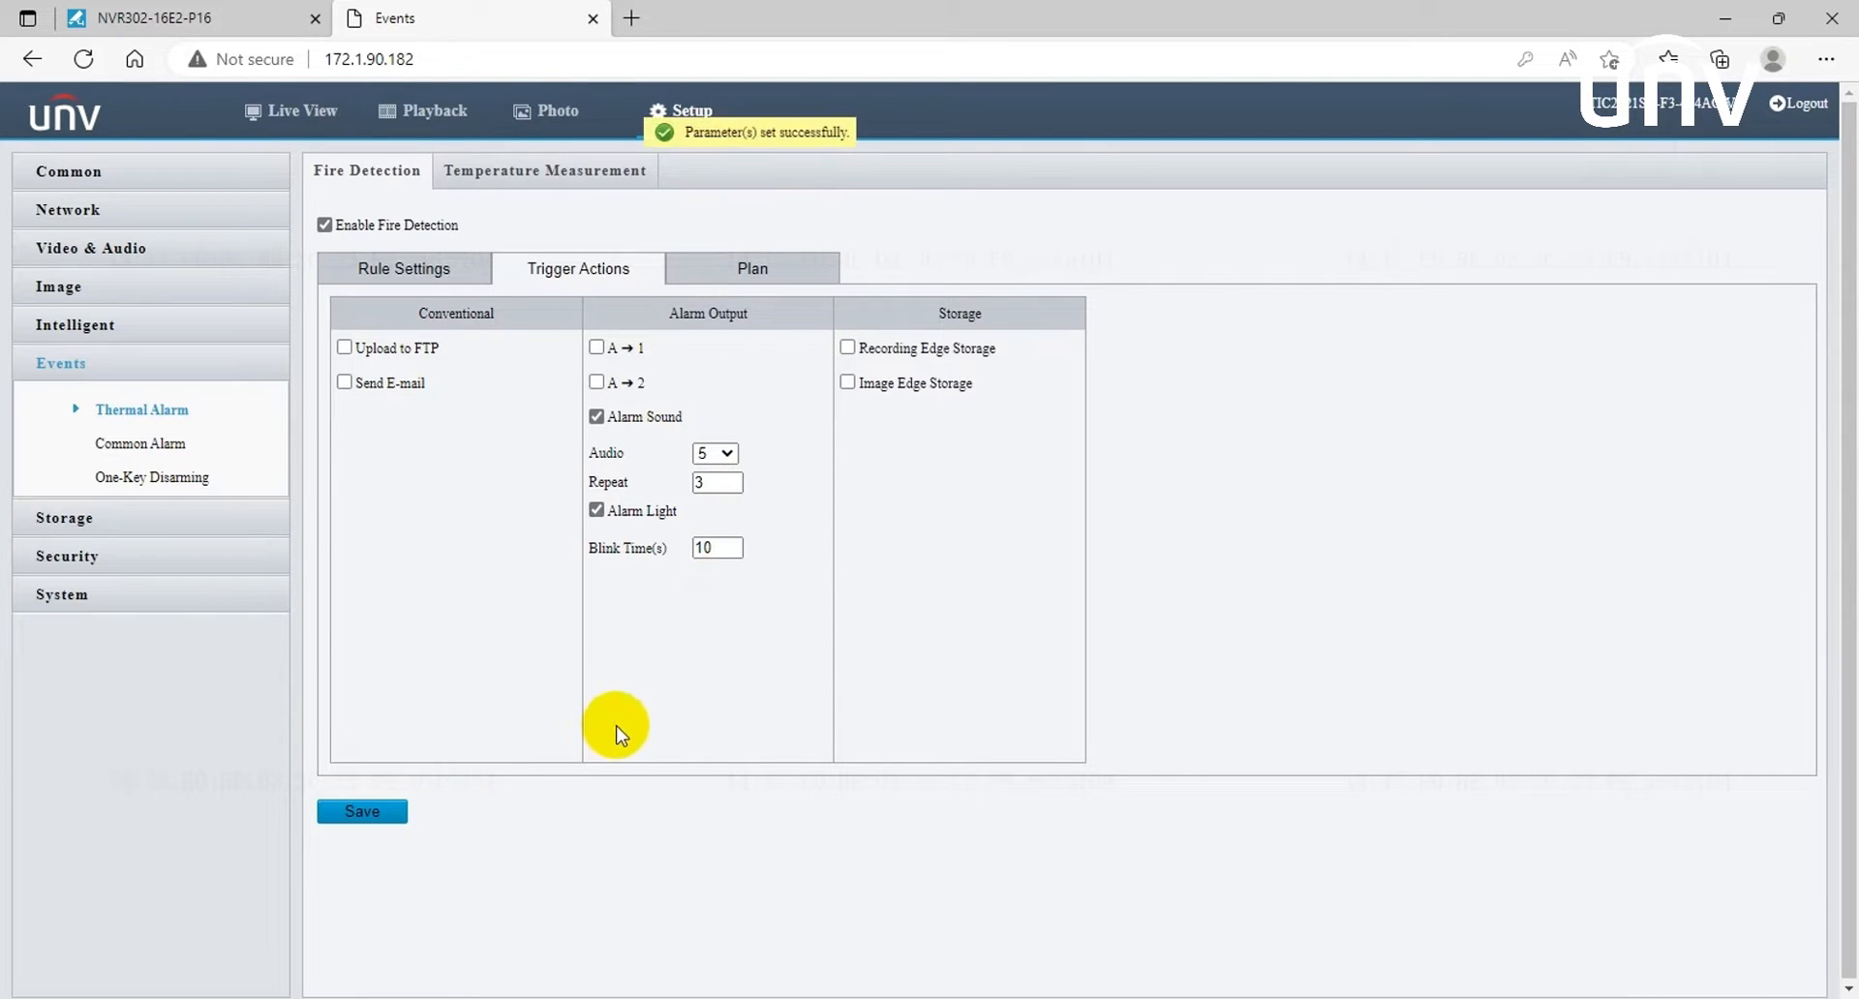
left_click(544, 170)
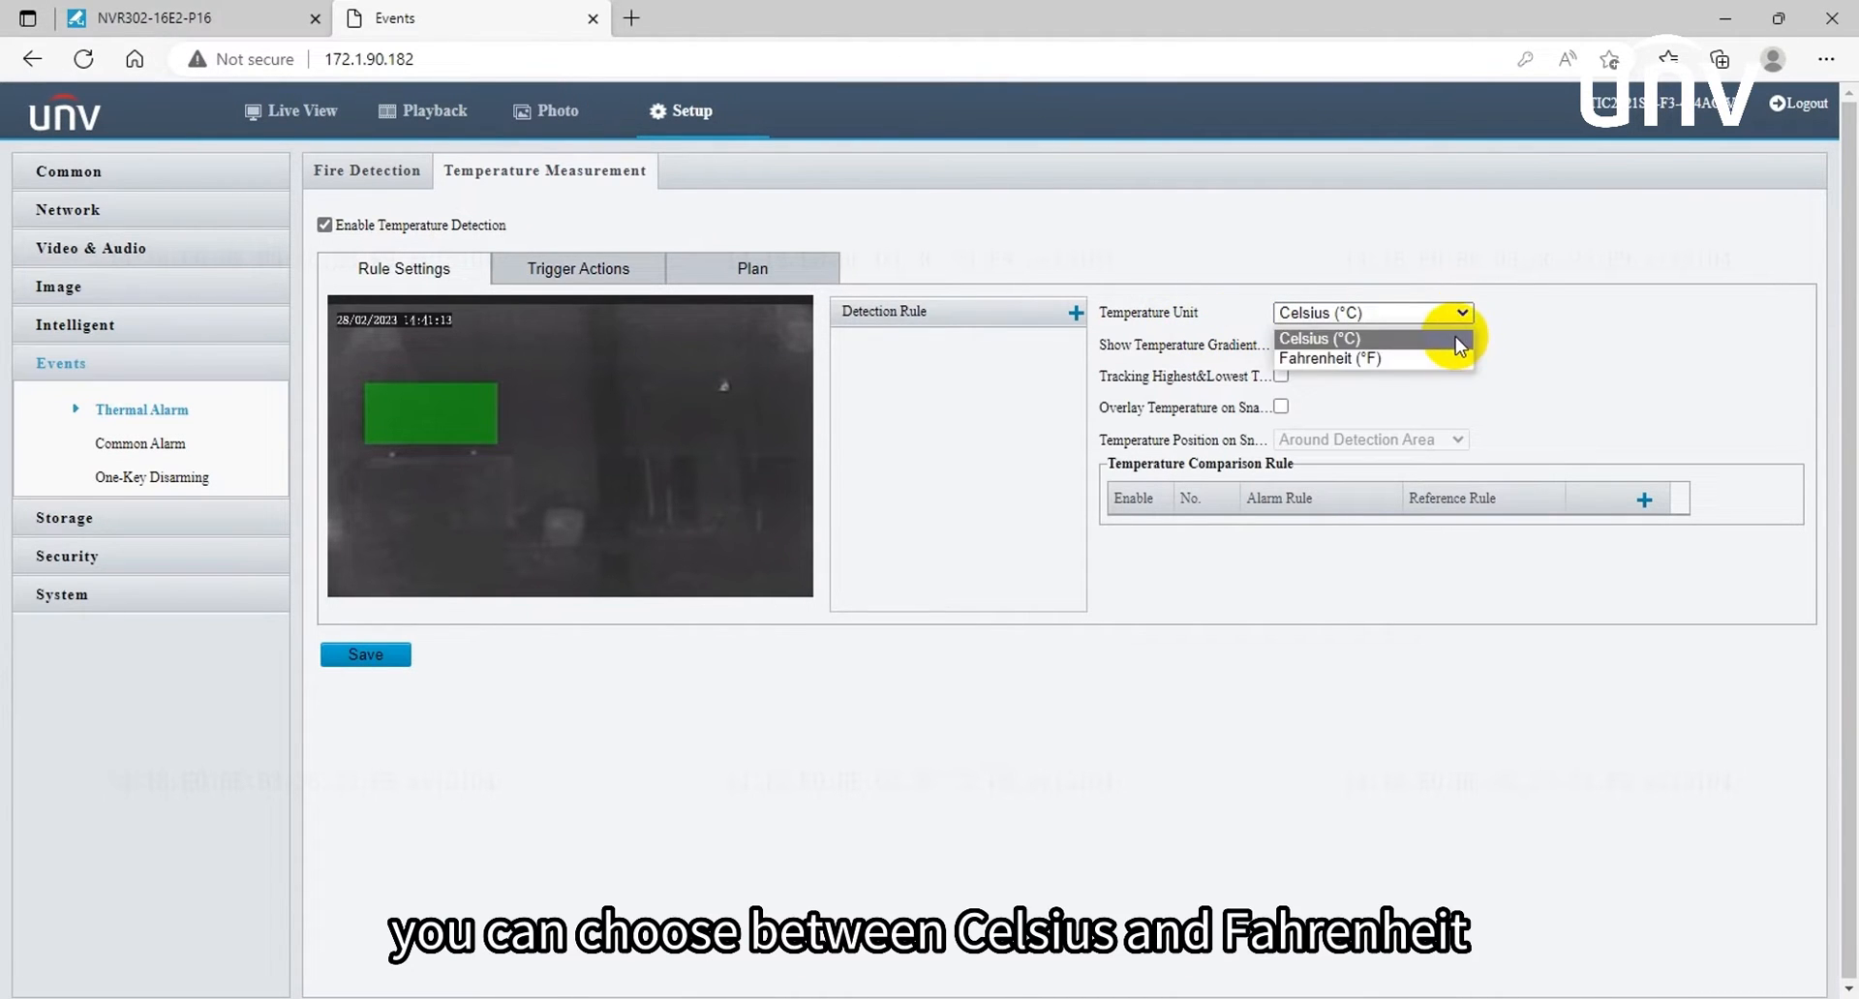
Step: Keep Celsius, and show the temperature gradient and highest/lowest temperature tracking
left_click(1318, 339)
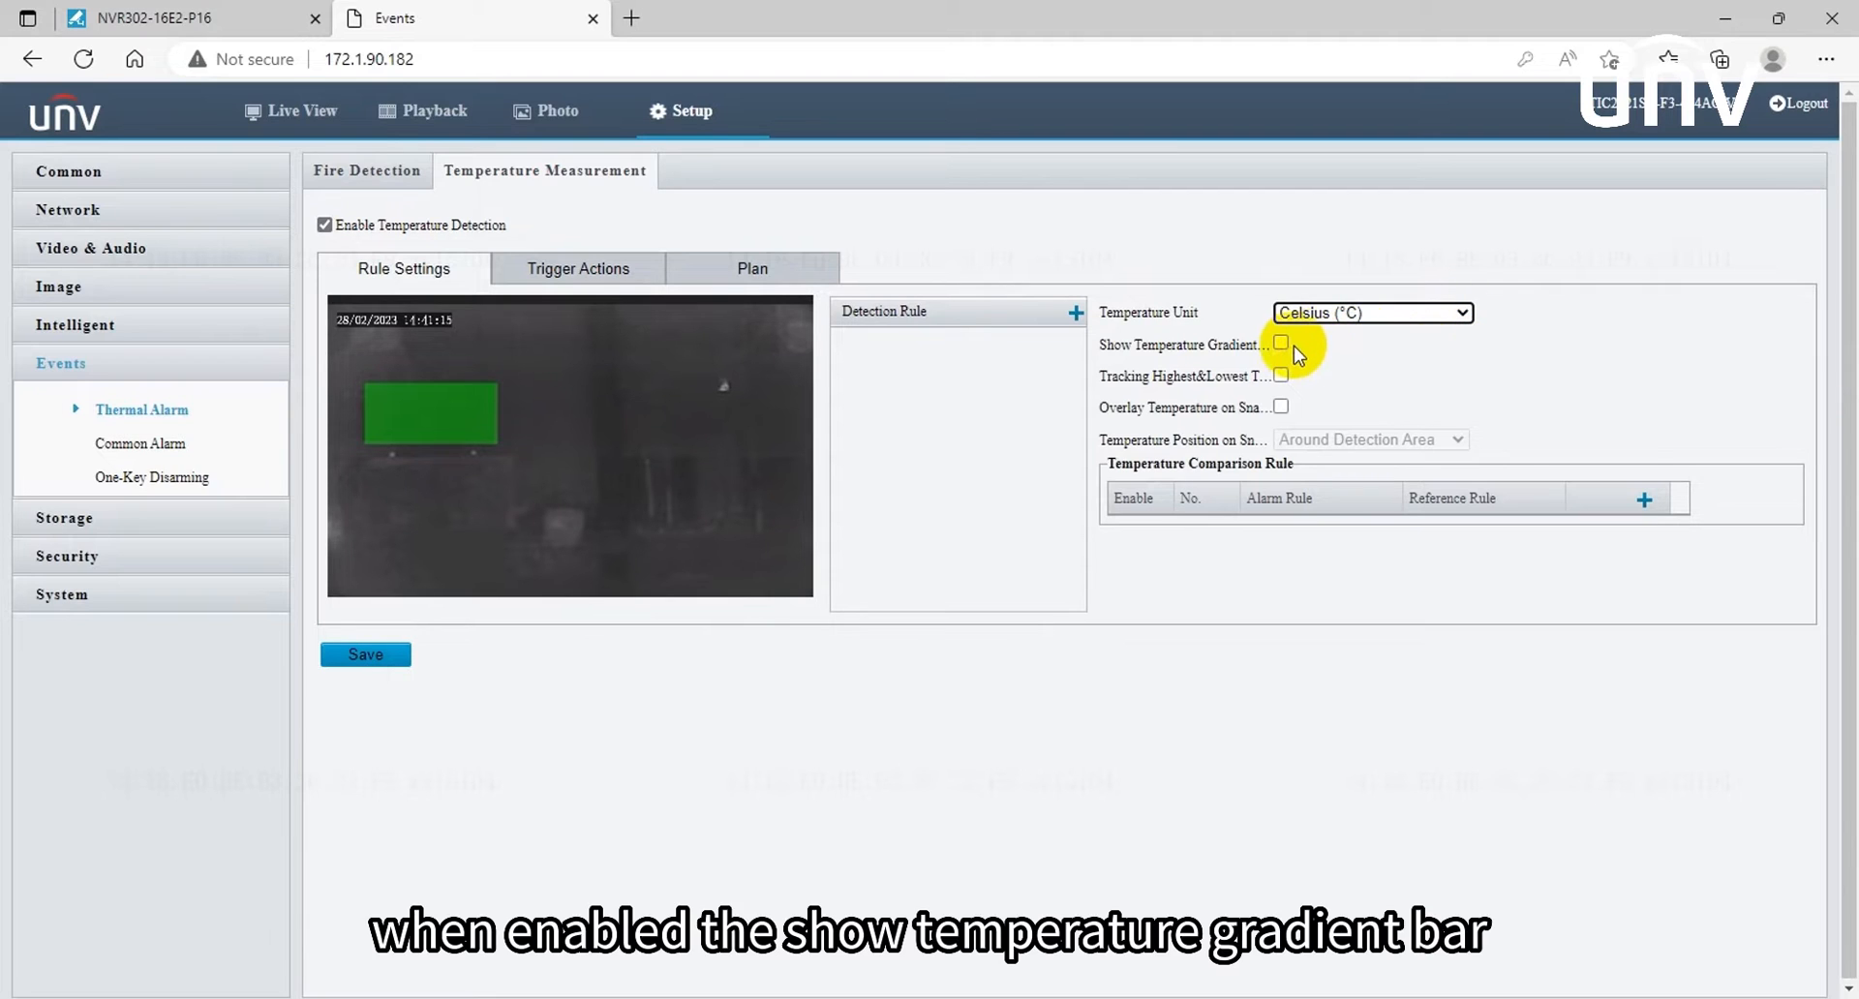
left_click(1280, 344)
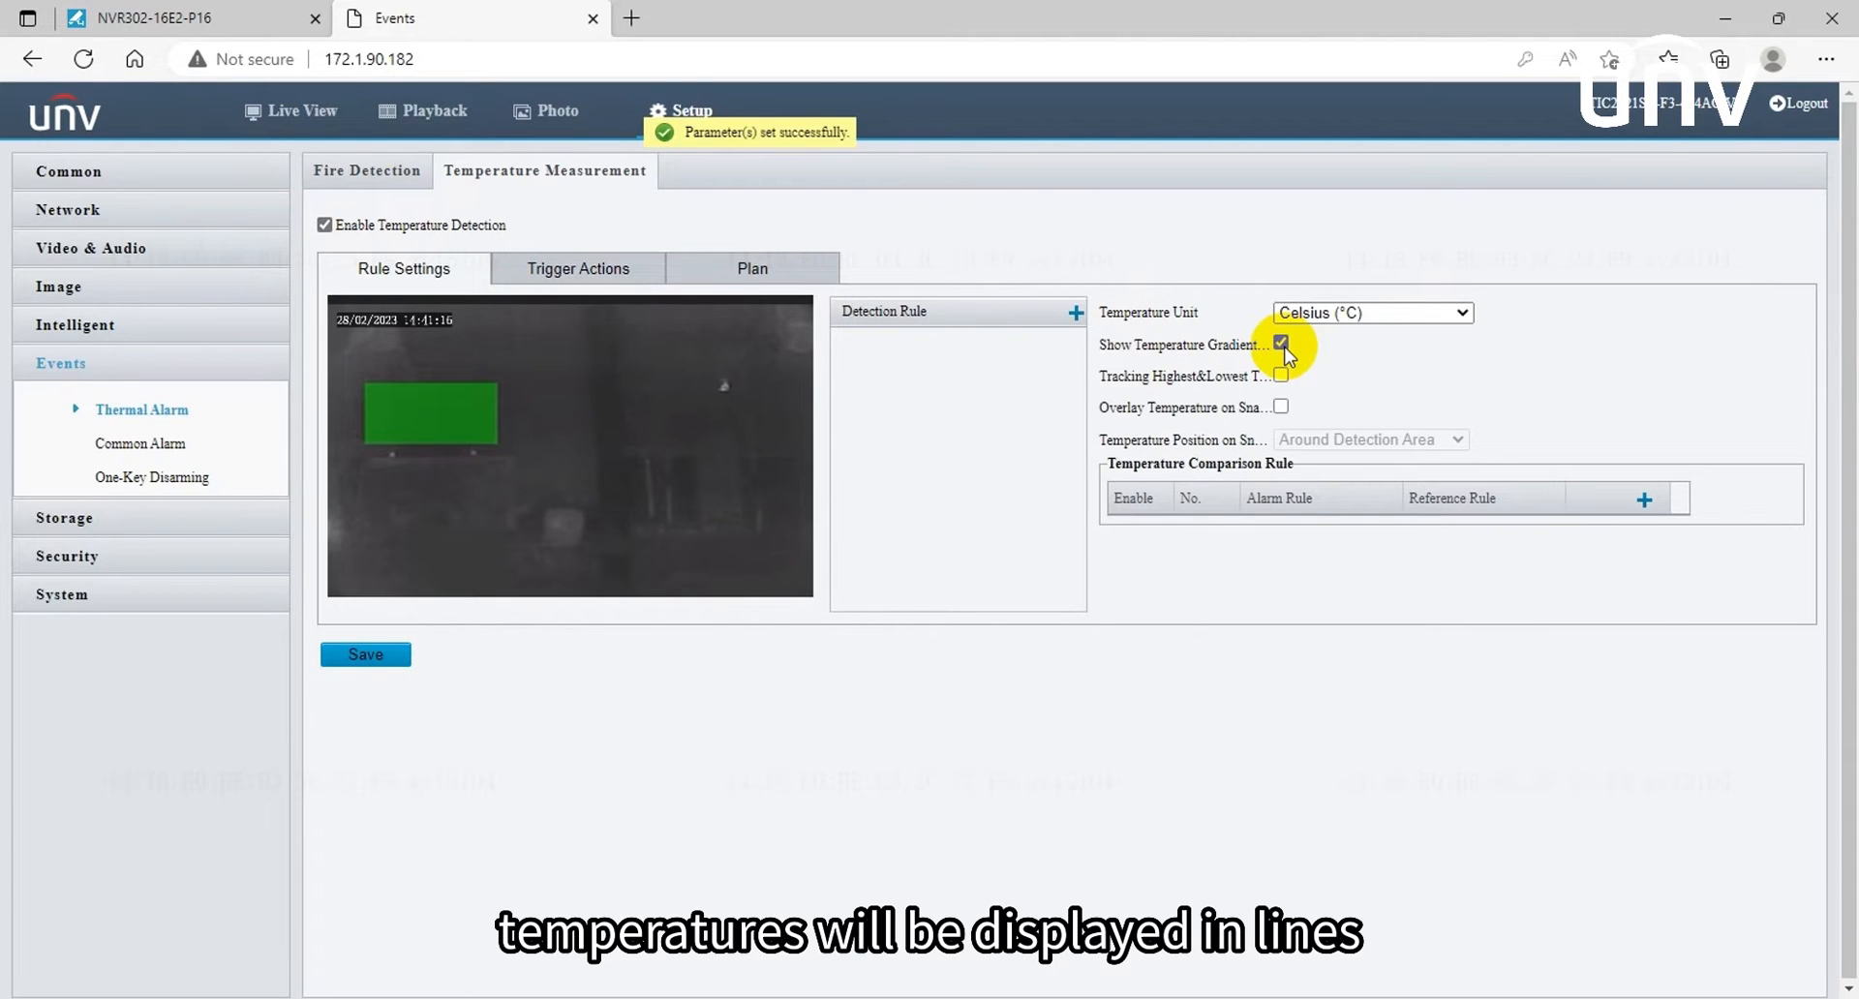
left_click(1281, 375)
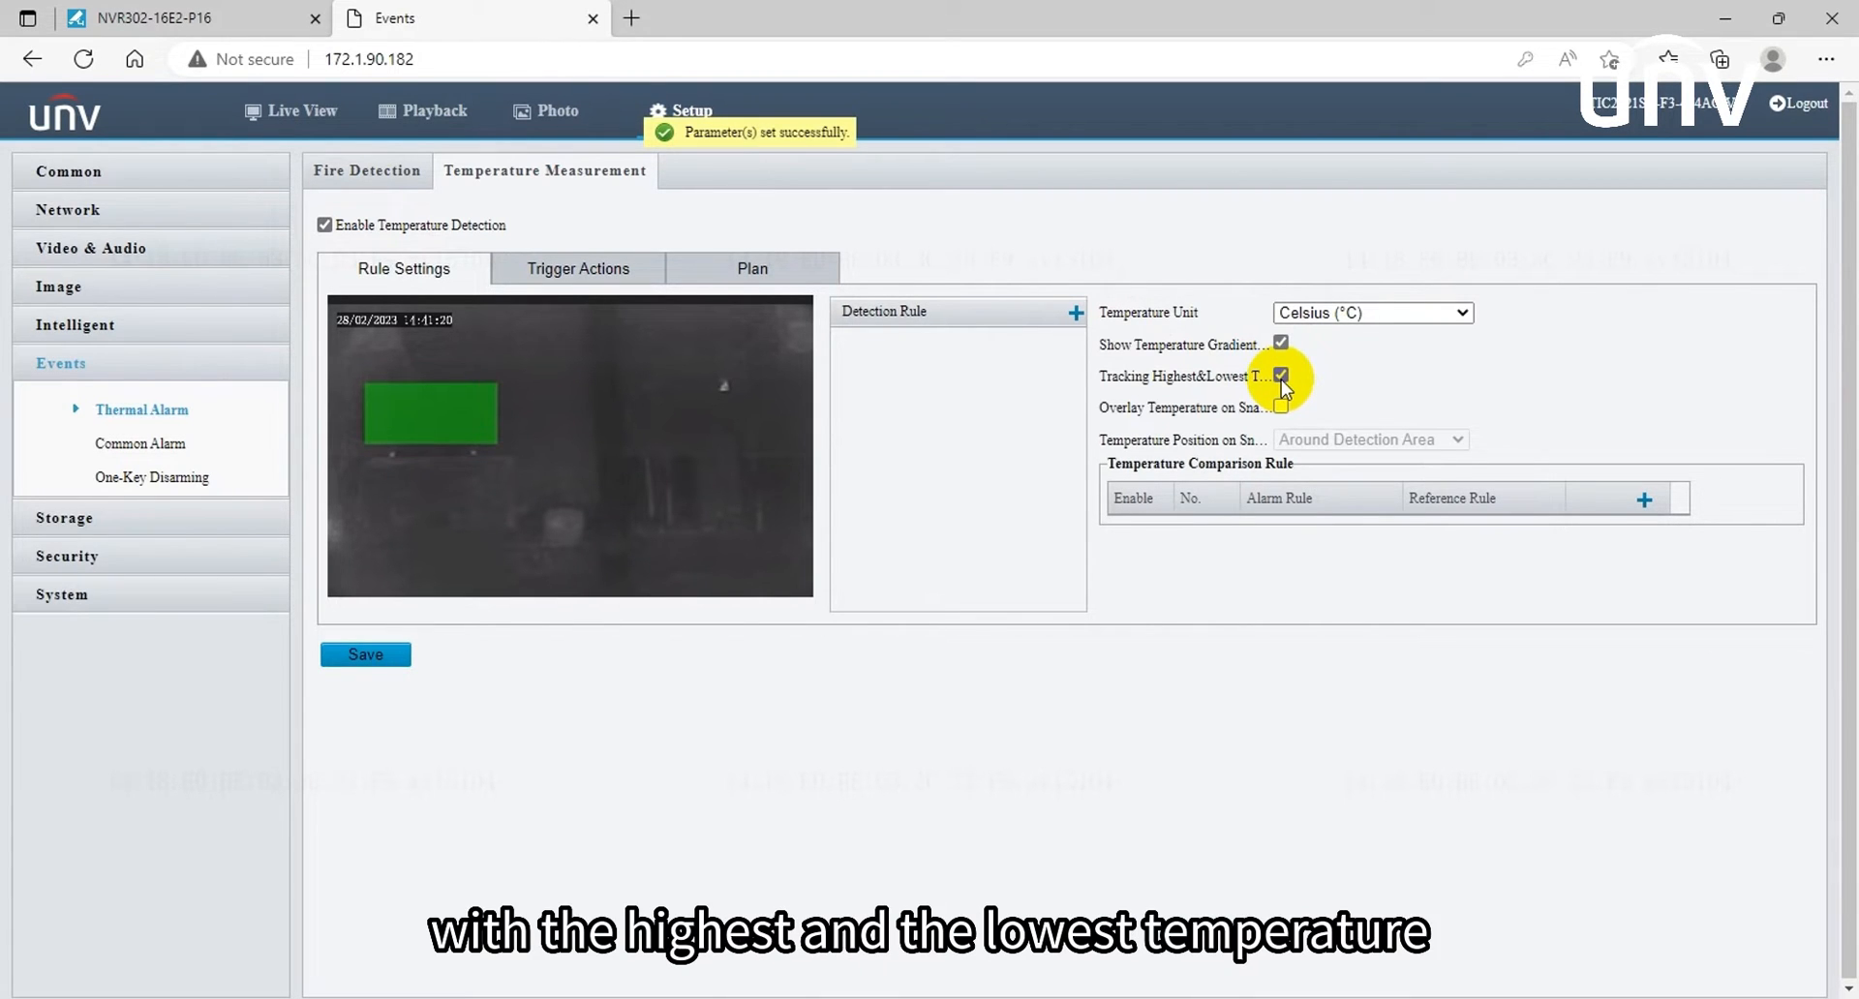
left_click(1279, 408)
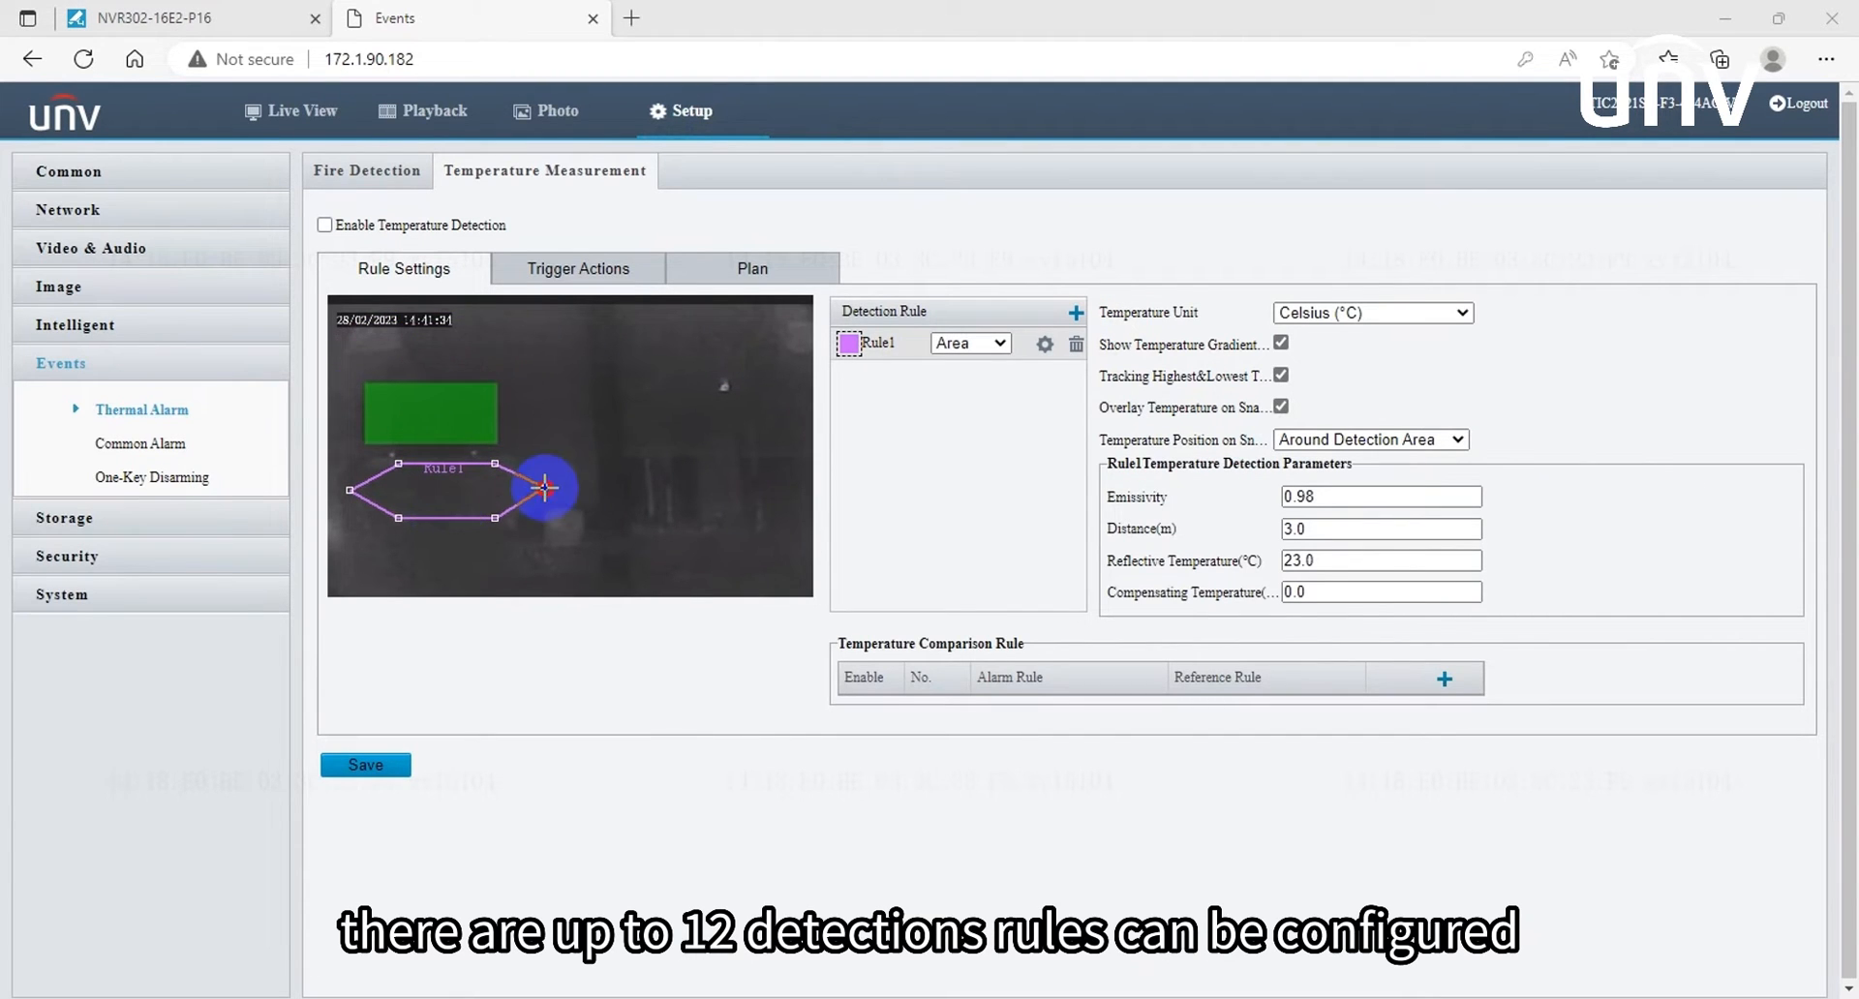
Step: Draw the Rule1 area and review its alarm conditions: highest temperature, threshold 0.0, 1 s
left_click(365, 765)
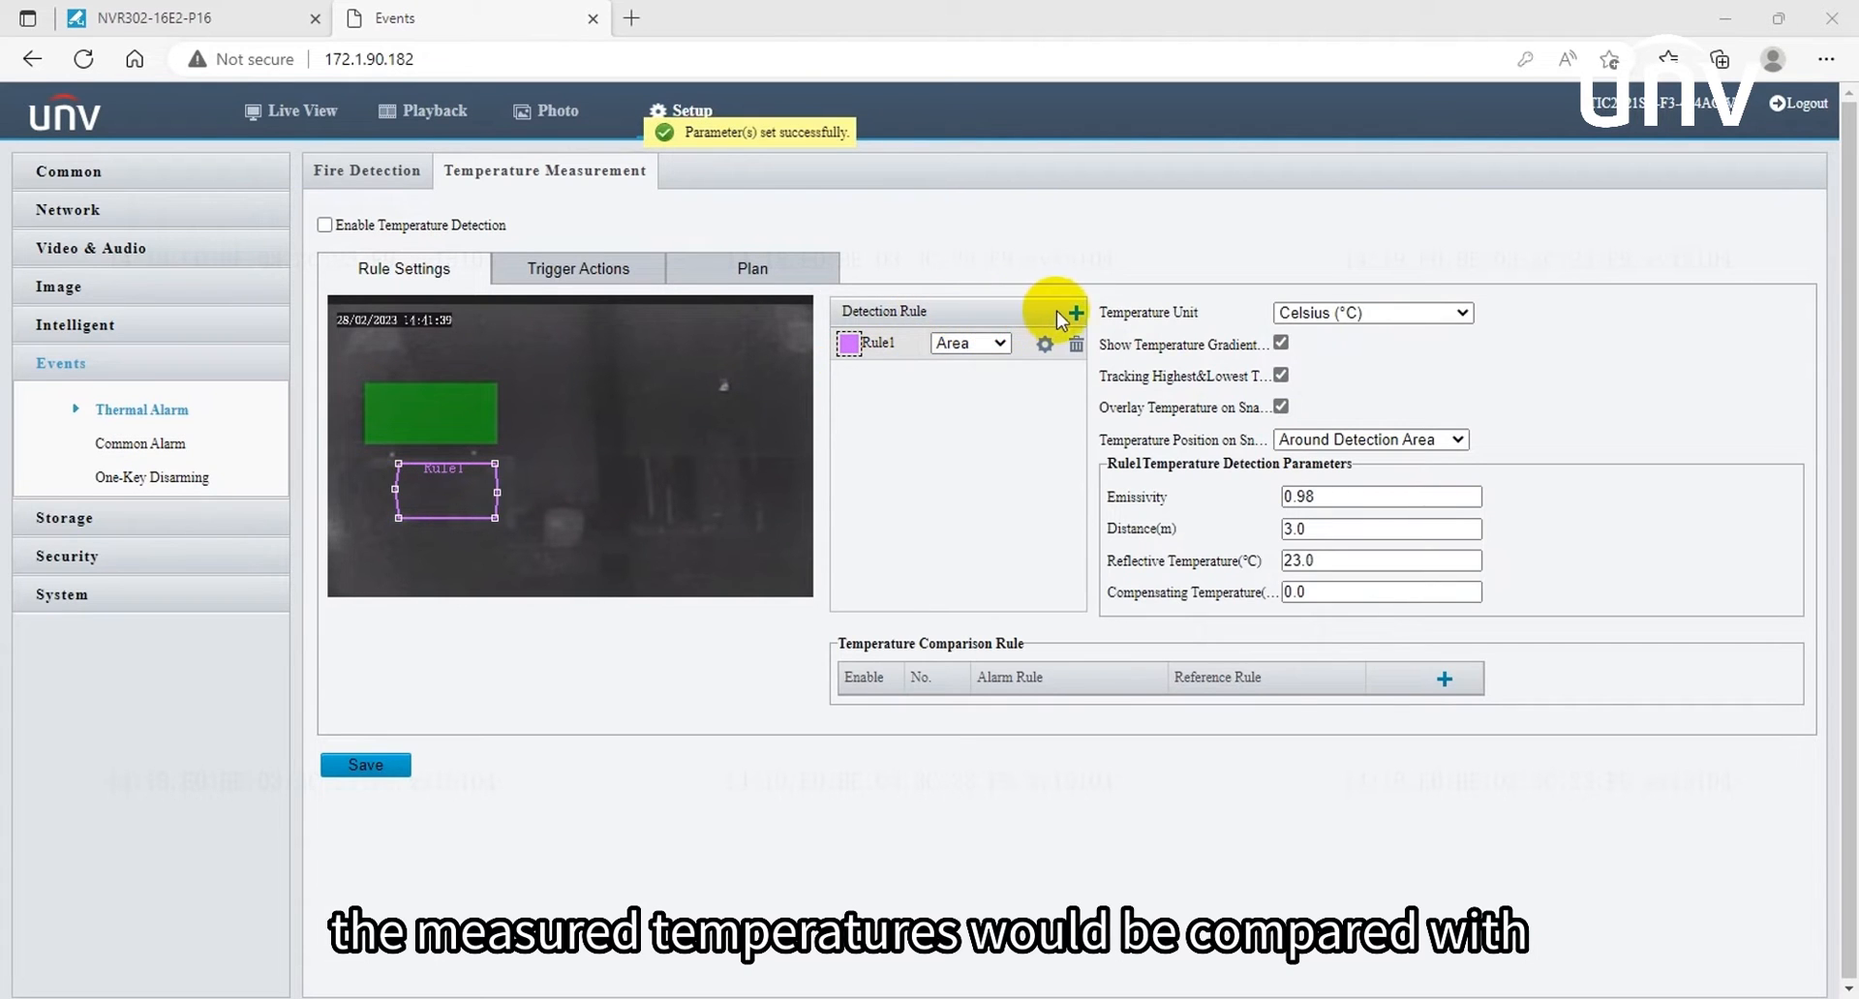
left_click(1043, 344)
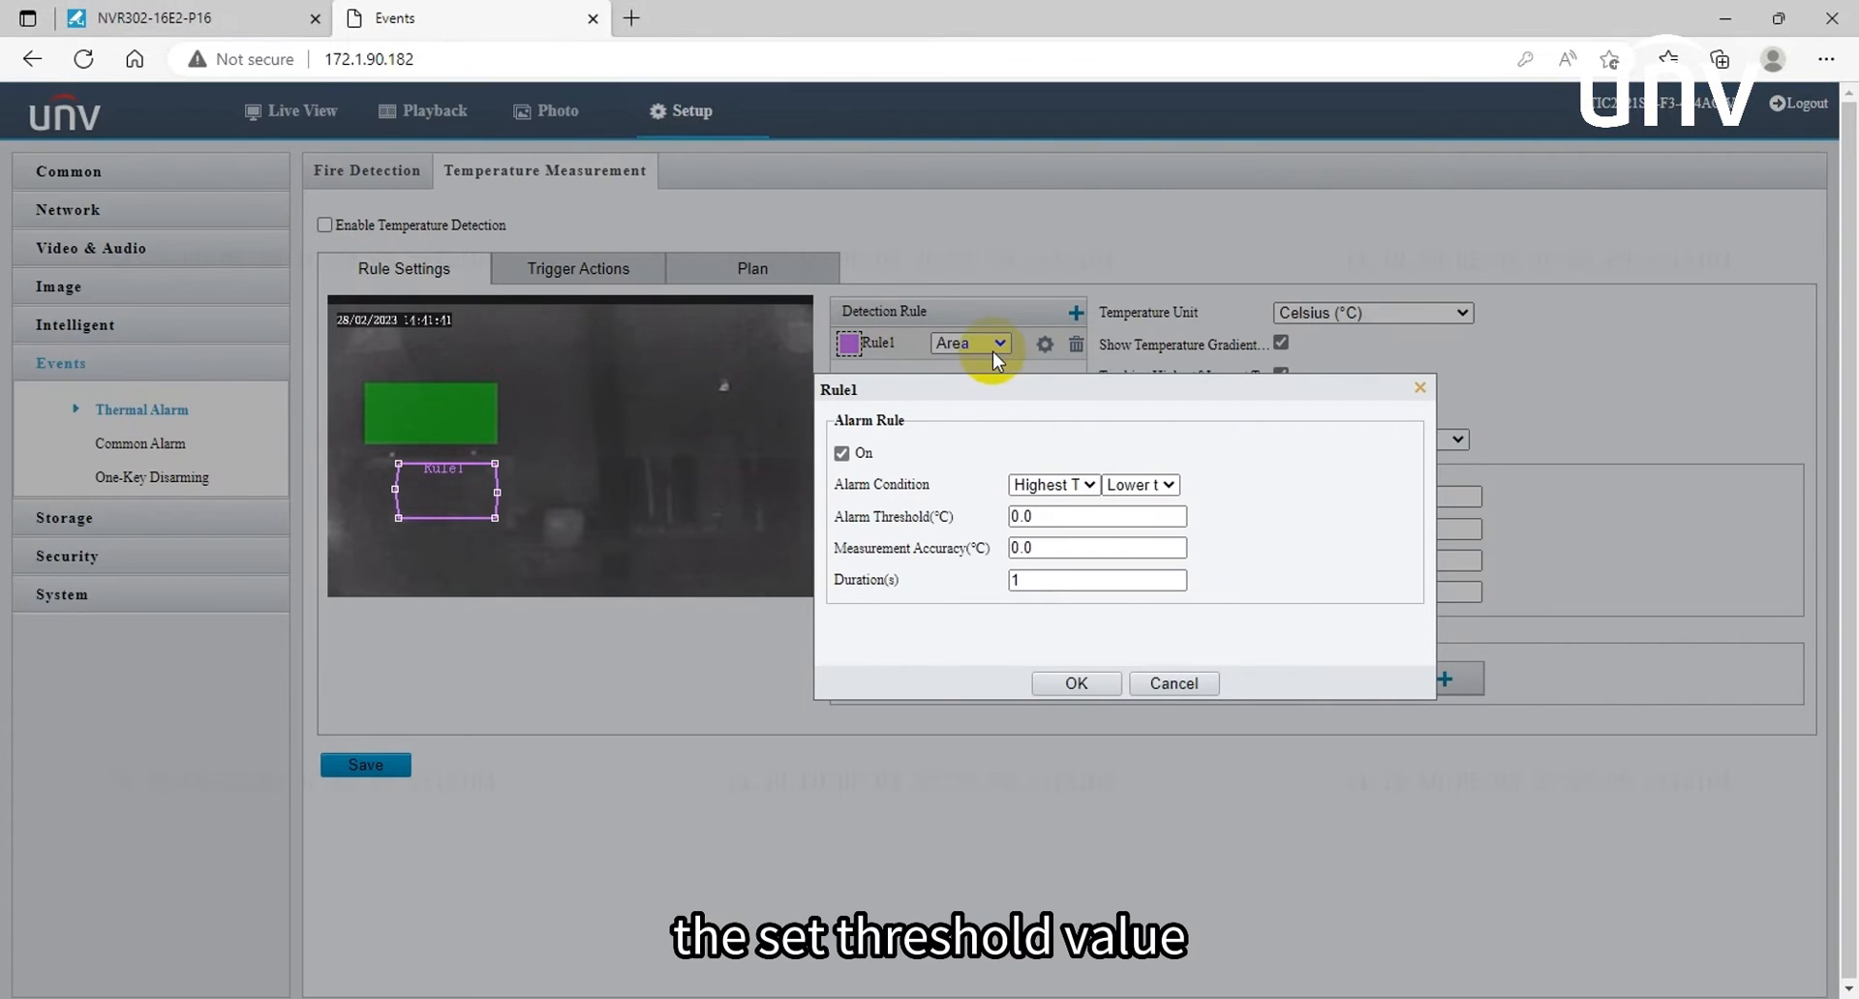
left_click(1052, 485)
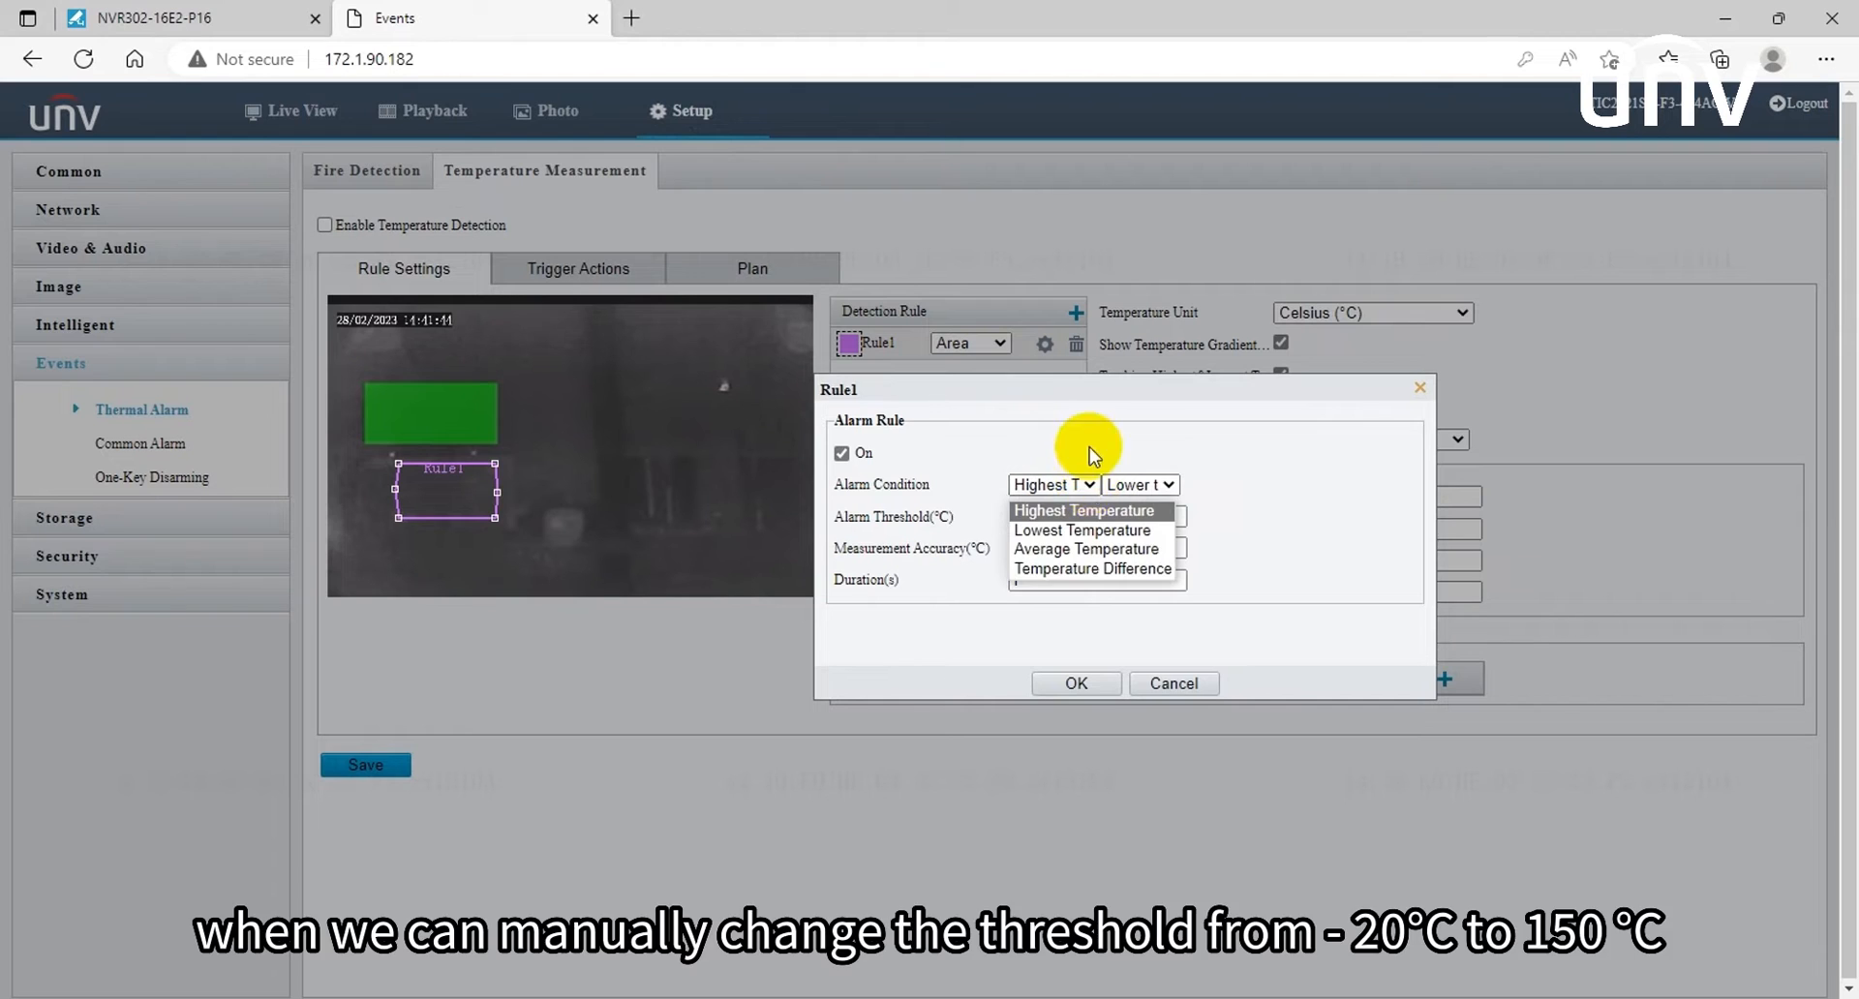
left_click(1084, 510)
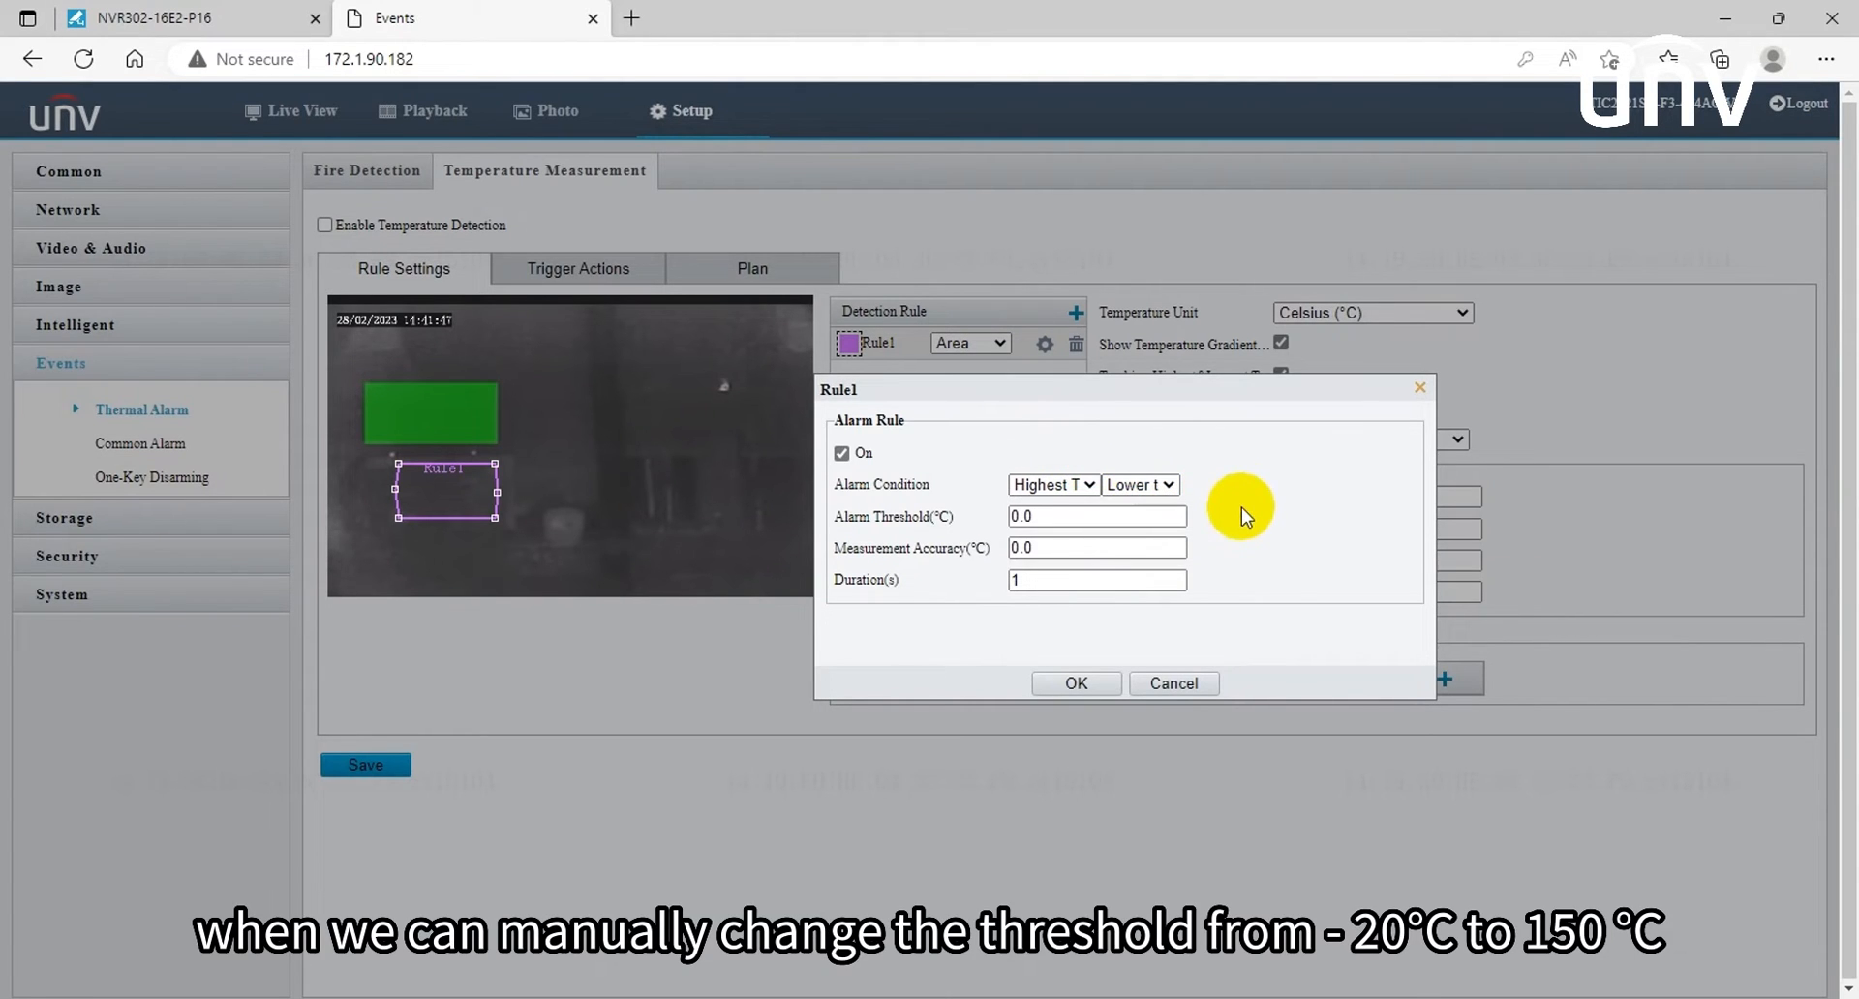
mouse_move(1237, 634)
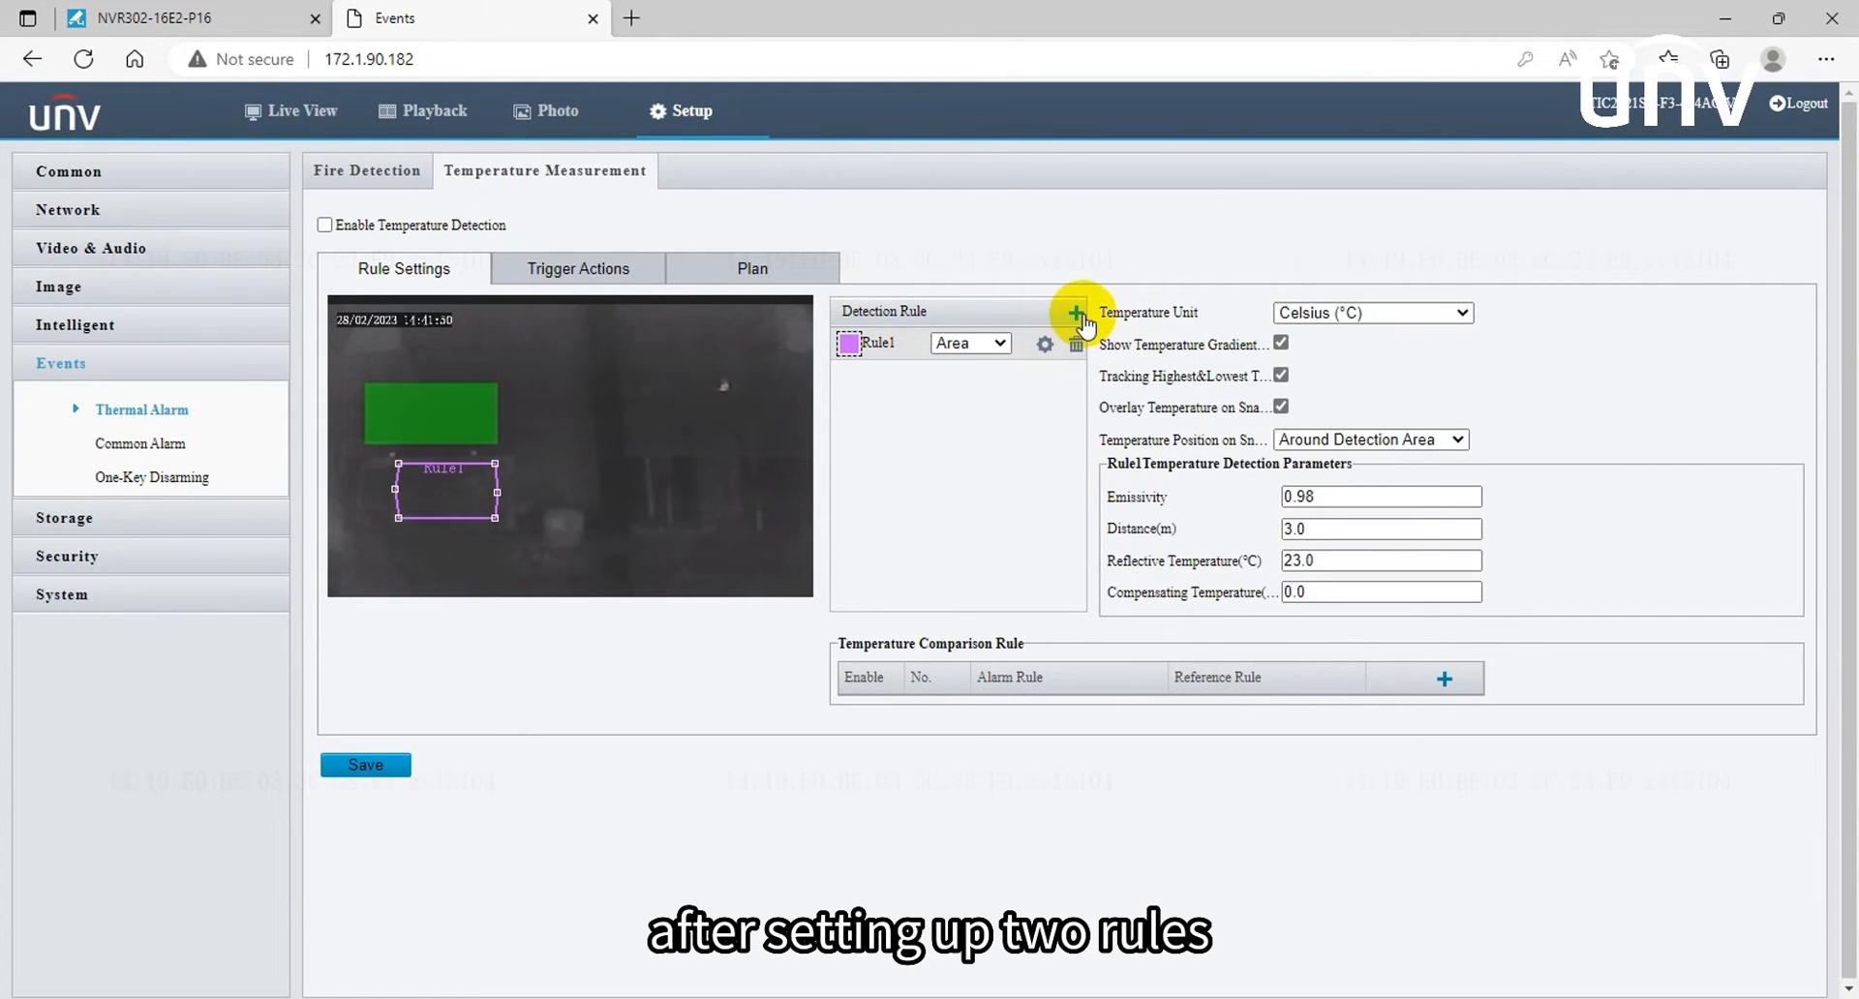
Step: Add Rule2 and a temperature comparison rule pairing Rule1 against Rule2, reviewing its options
left_click(1074, 312)
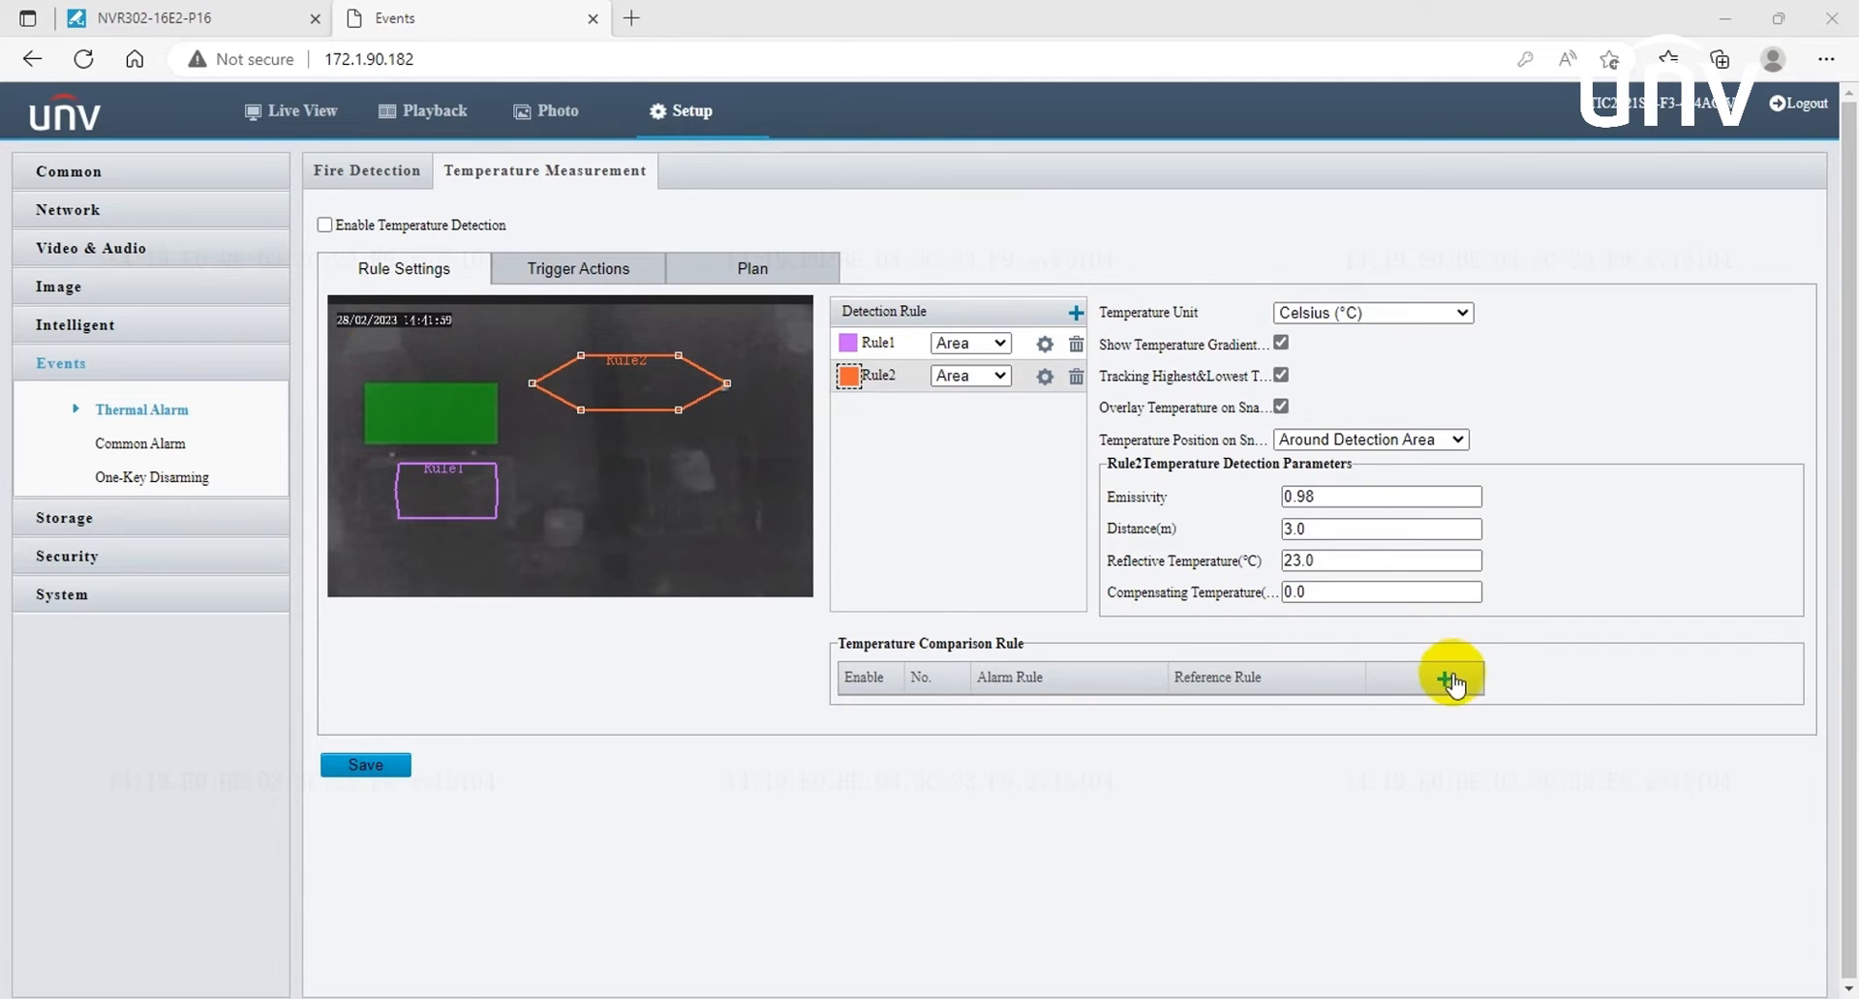
left_click(1446, 680)
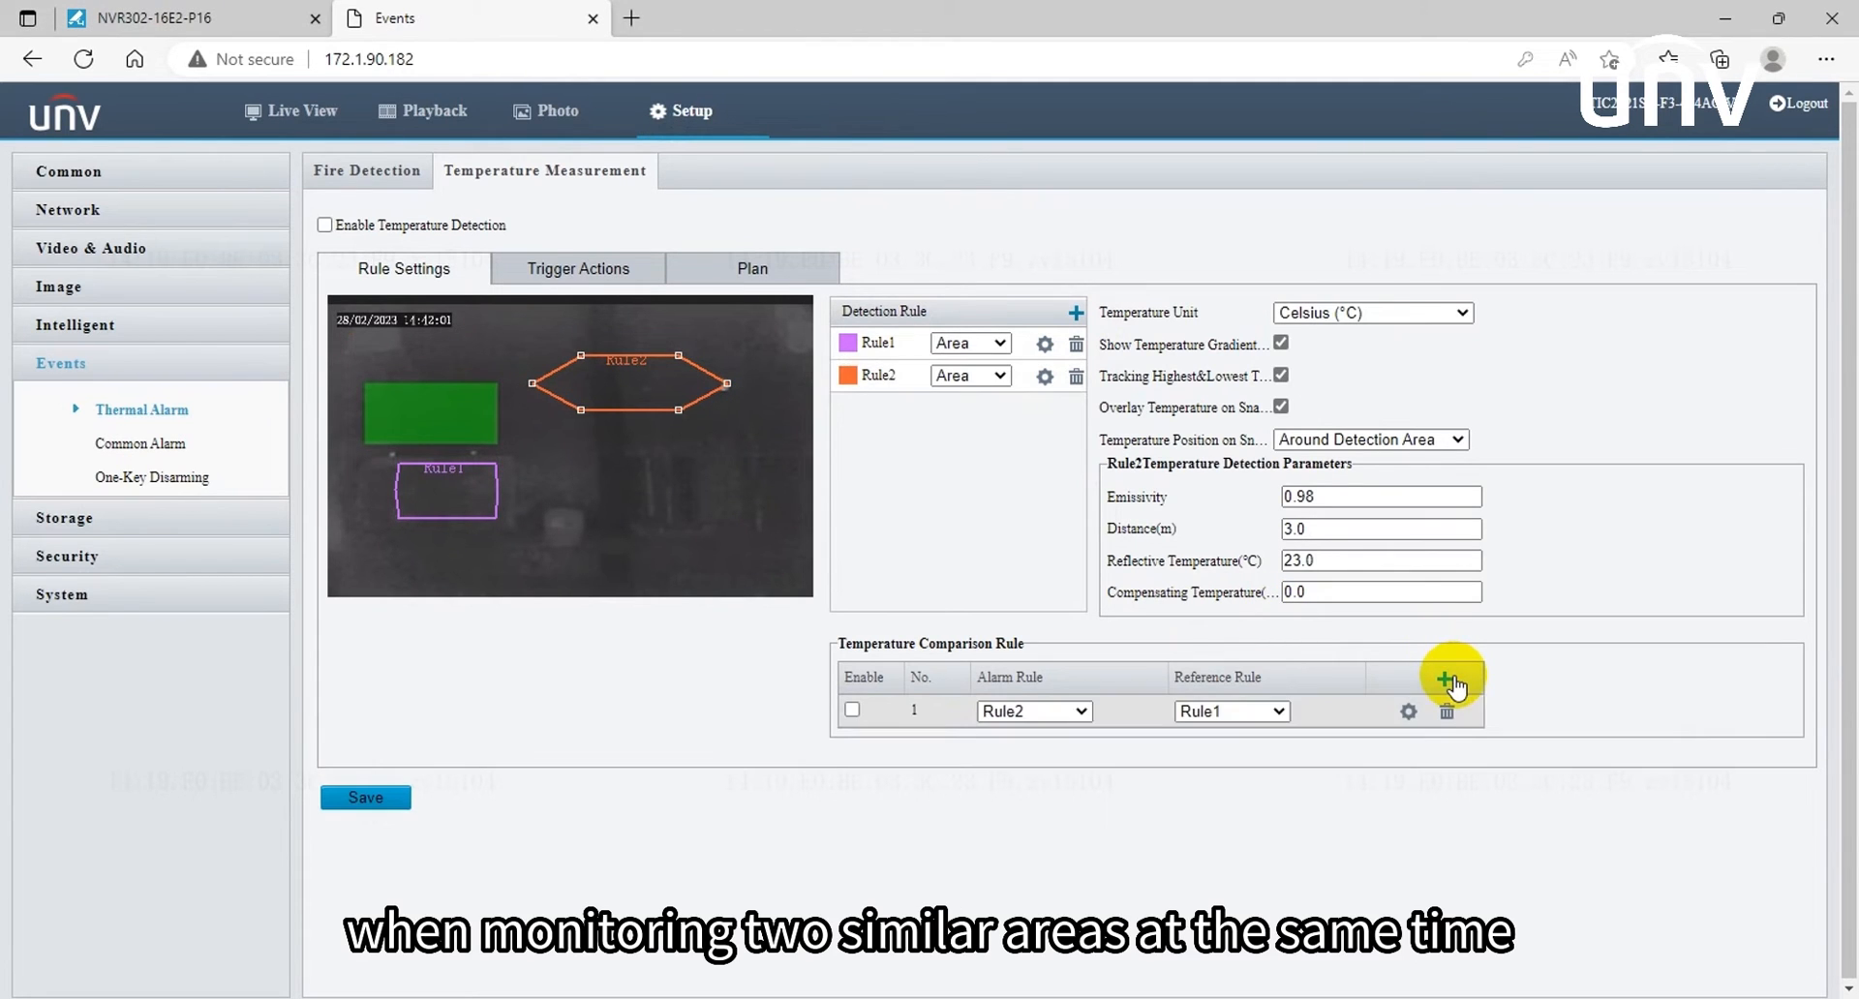
left_click(1447, 679)
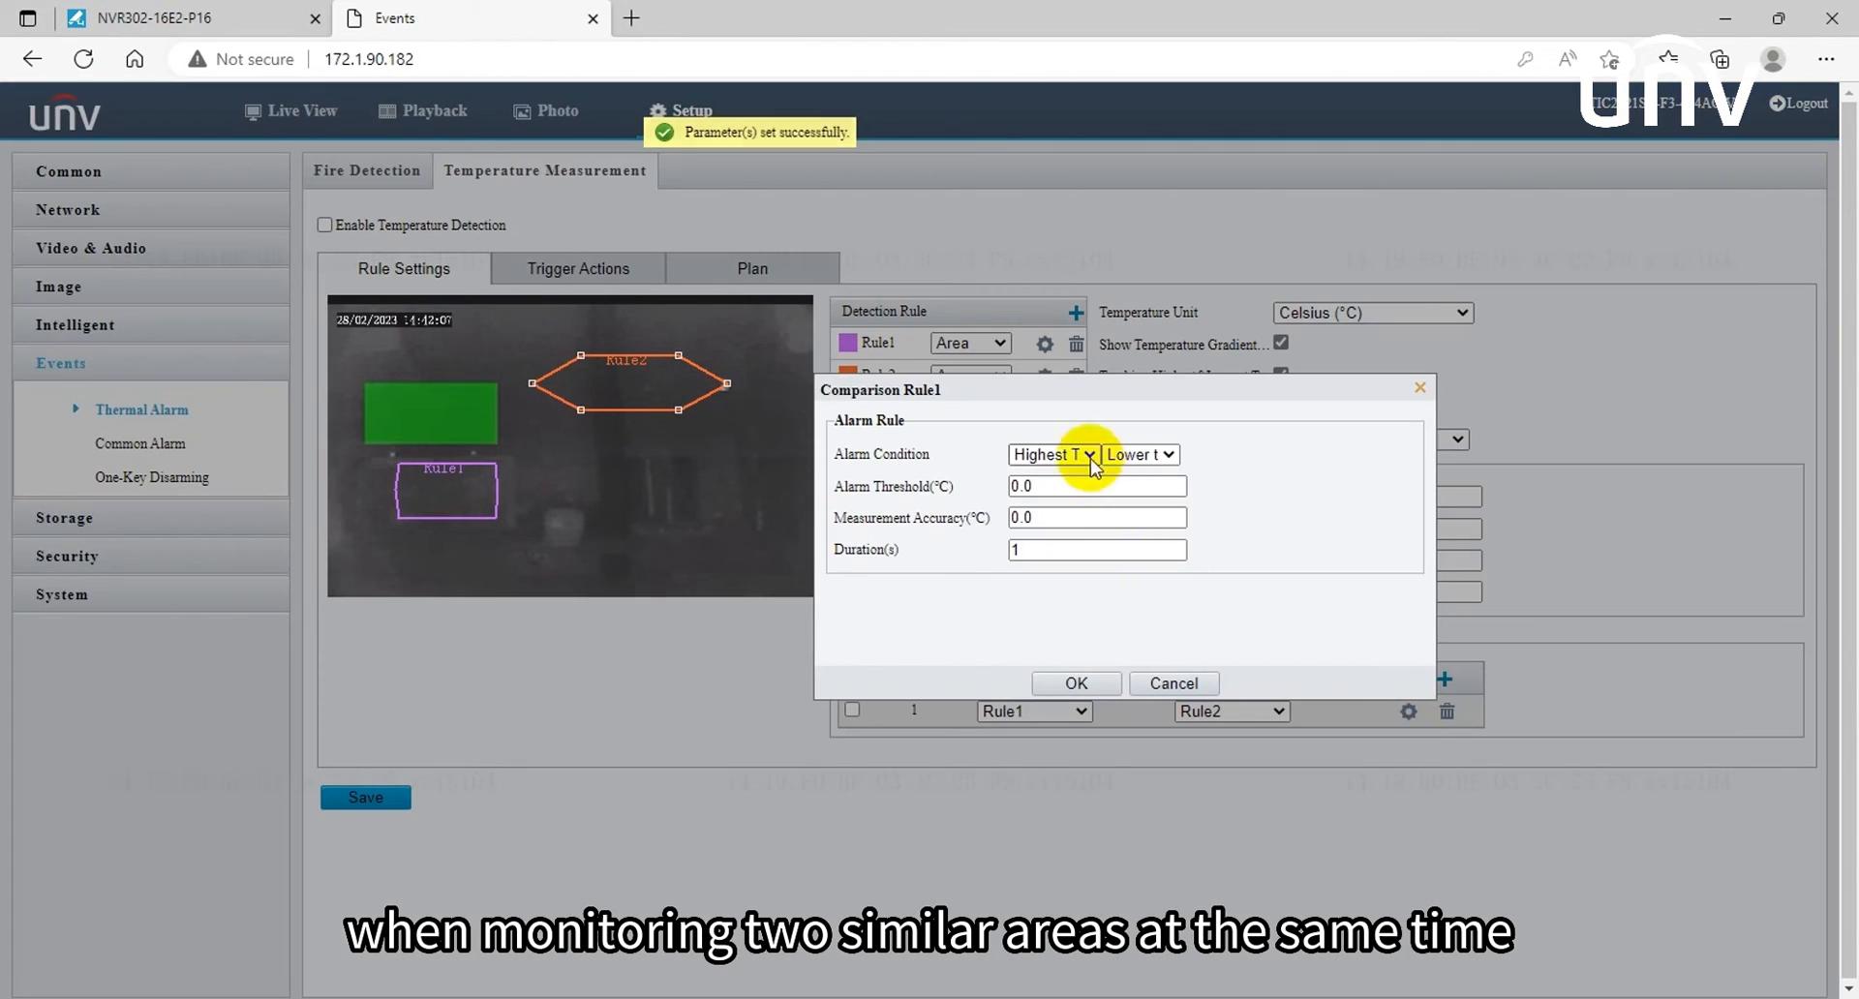
left_click(1168, 454)
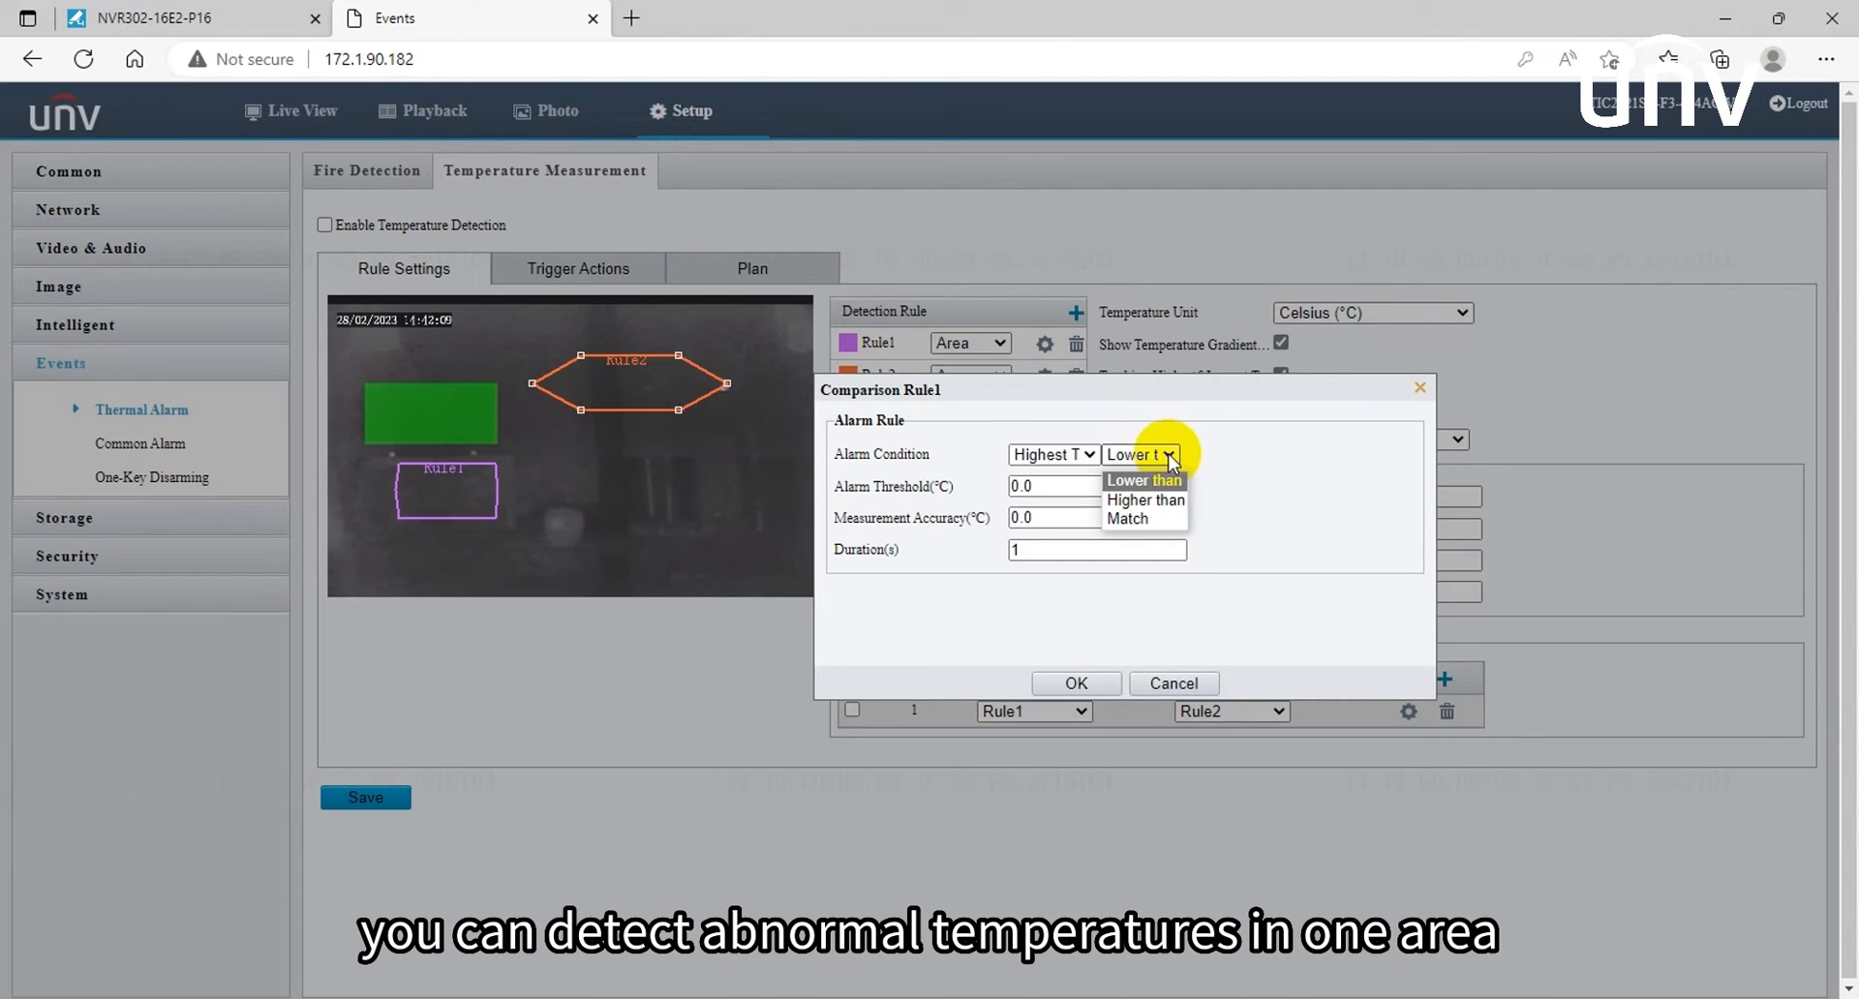
left_click(1075, 683)
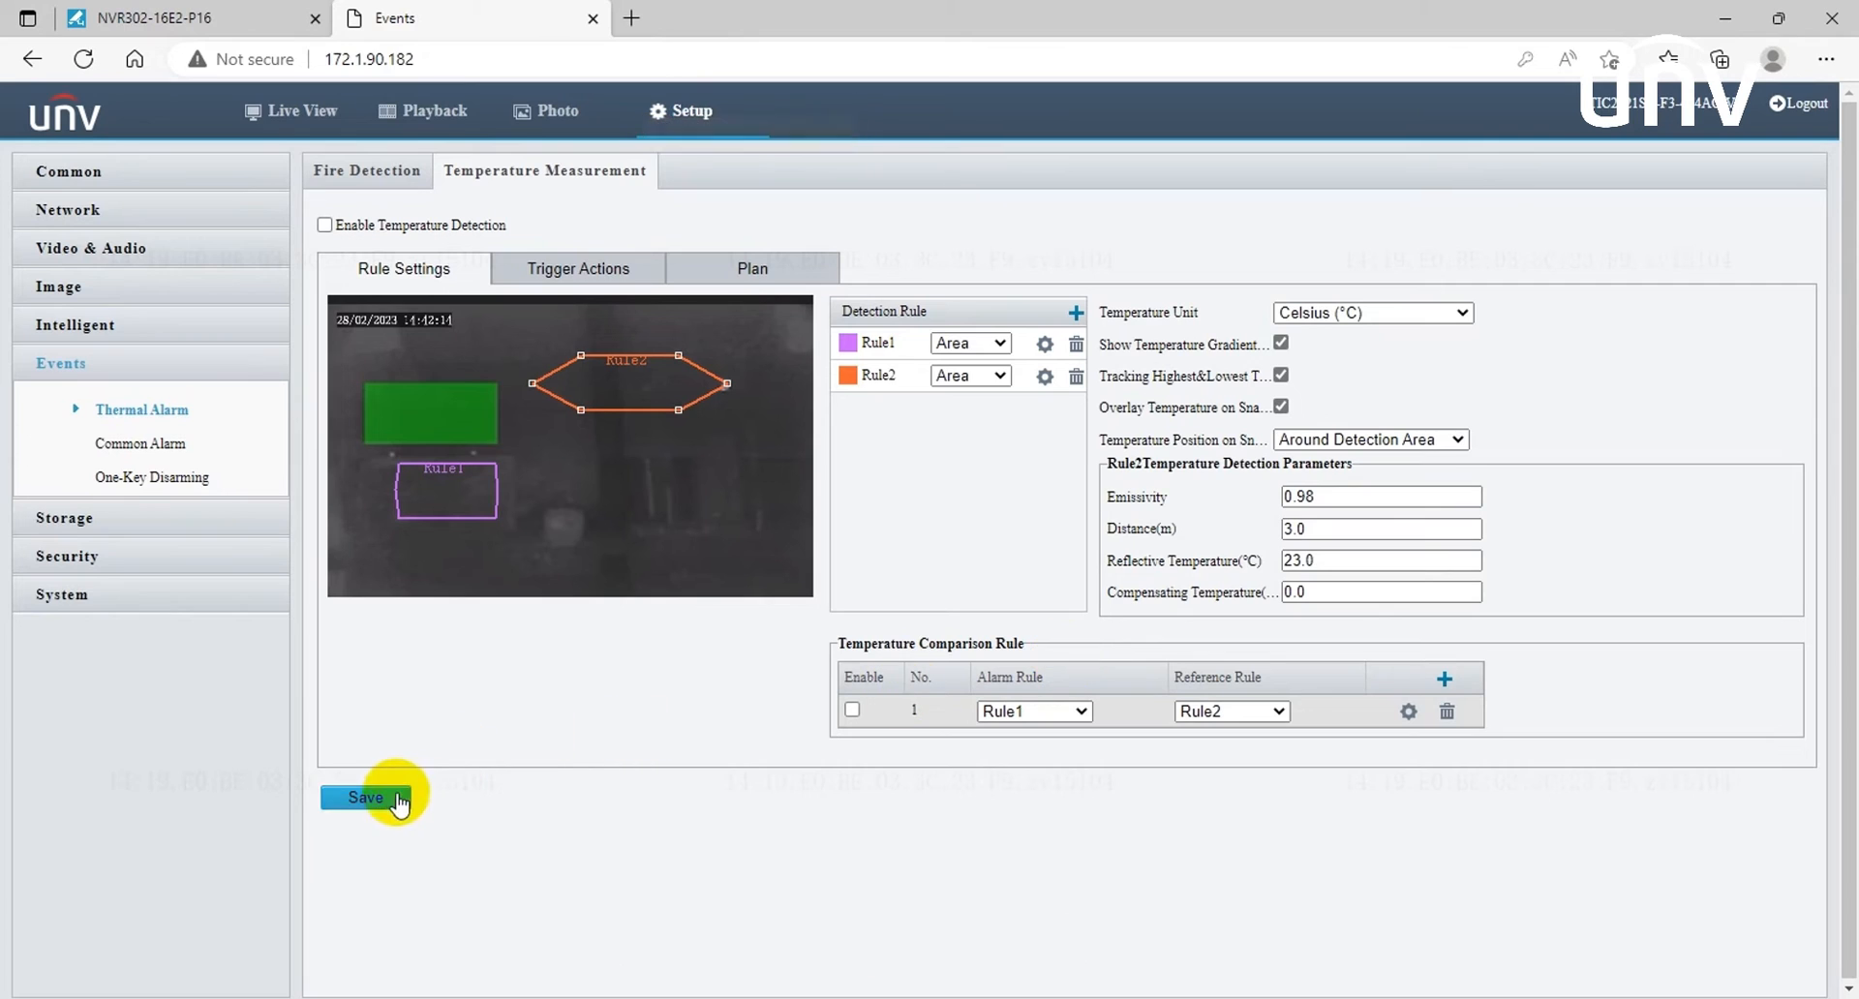
Step: Save the temperature rules and trigger alarm sound (audio 2, repeat 3) plus the alarm light
left_click(577, 268)
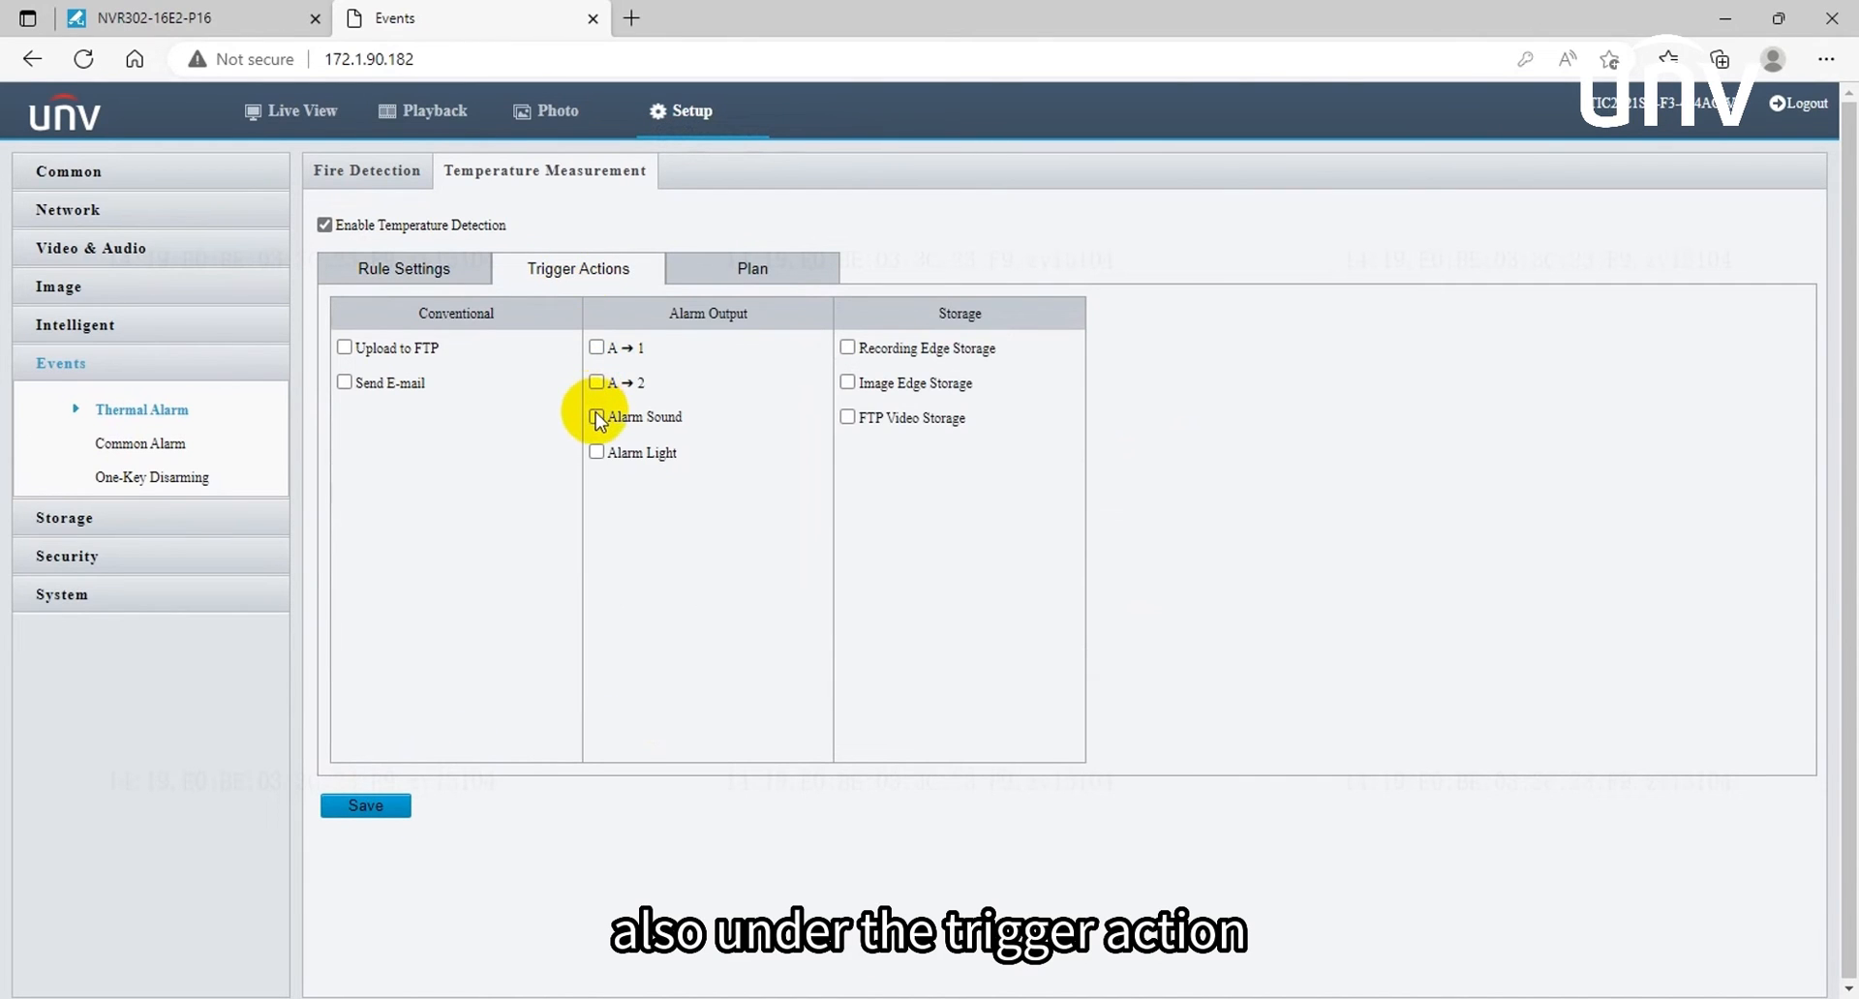
left_click(595, 416)
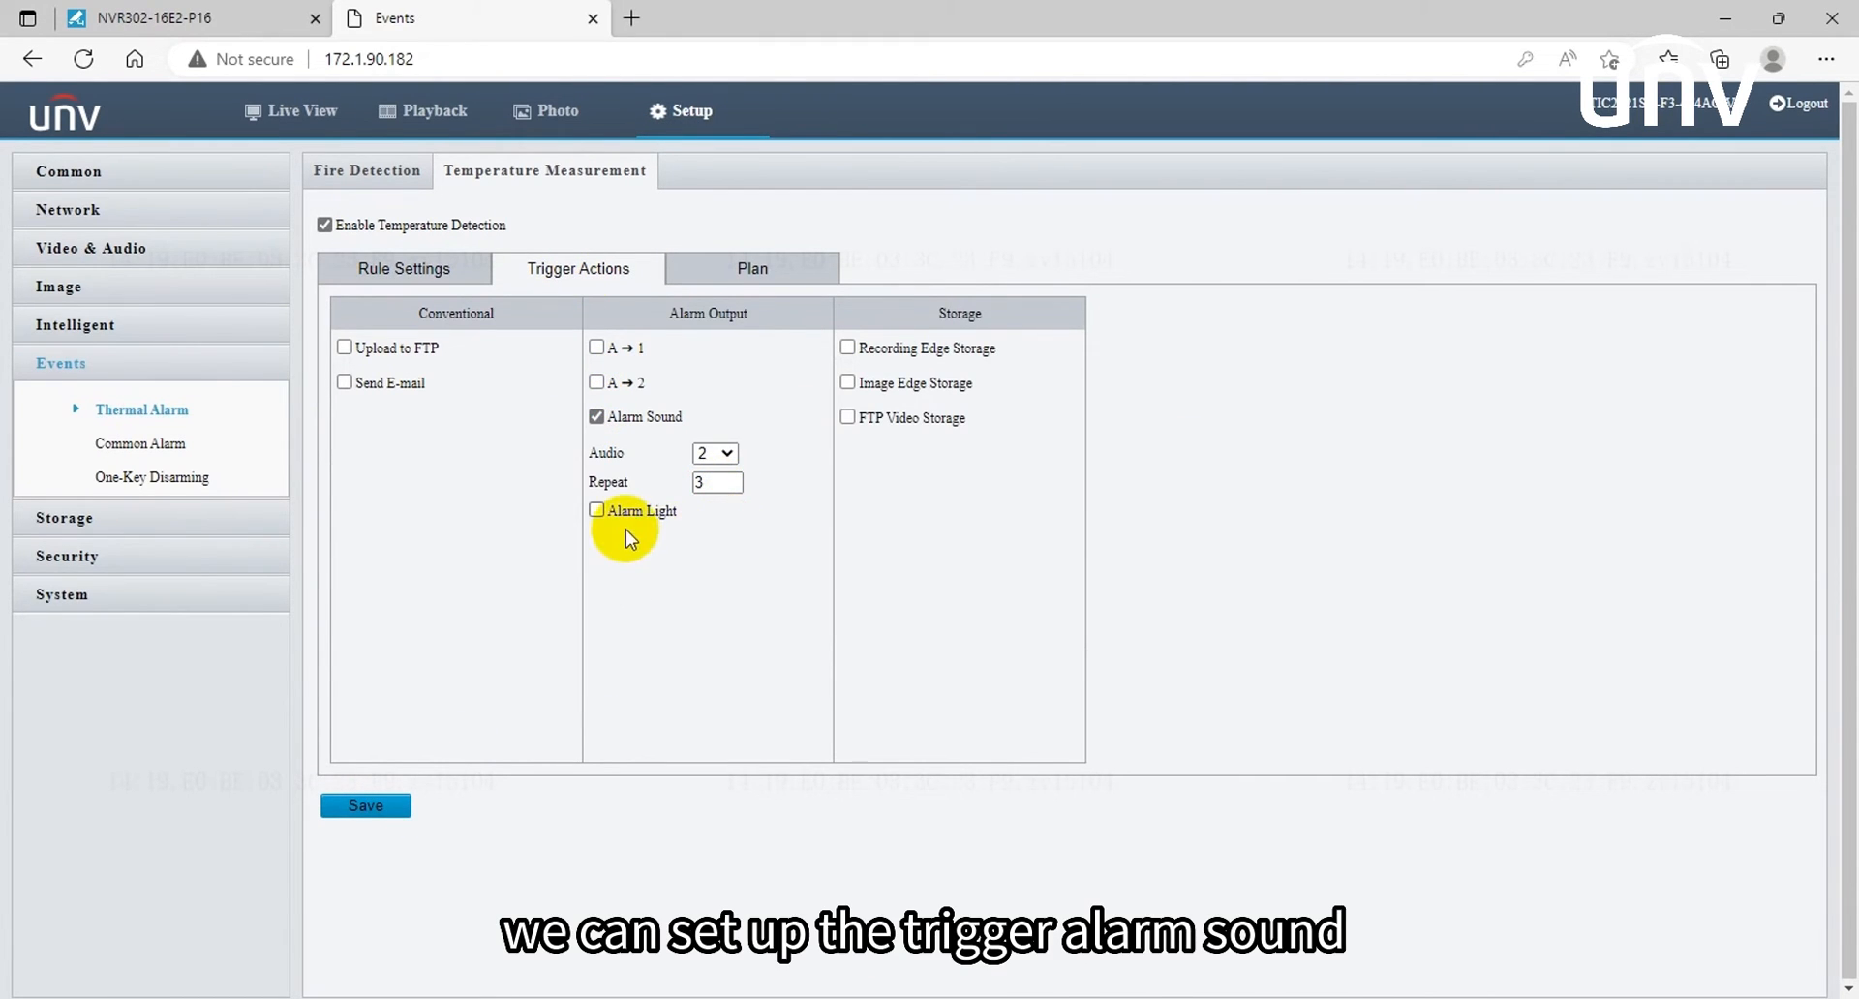
left_click(596, 510)
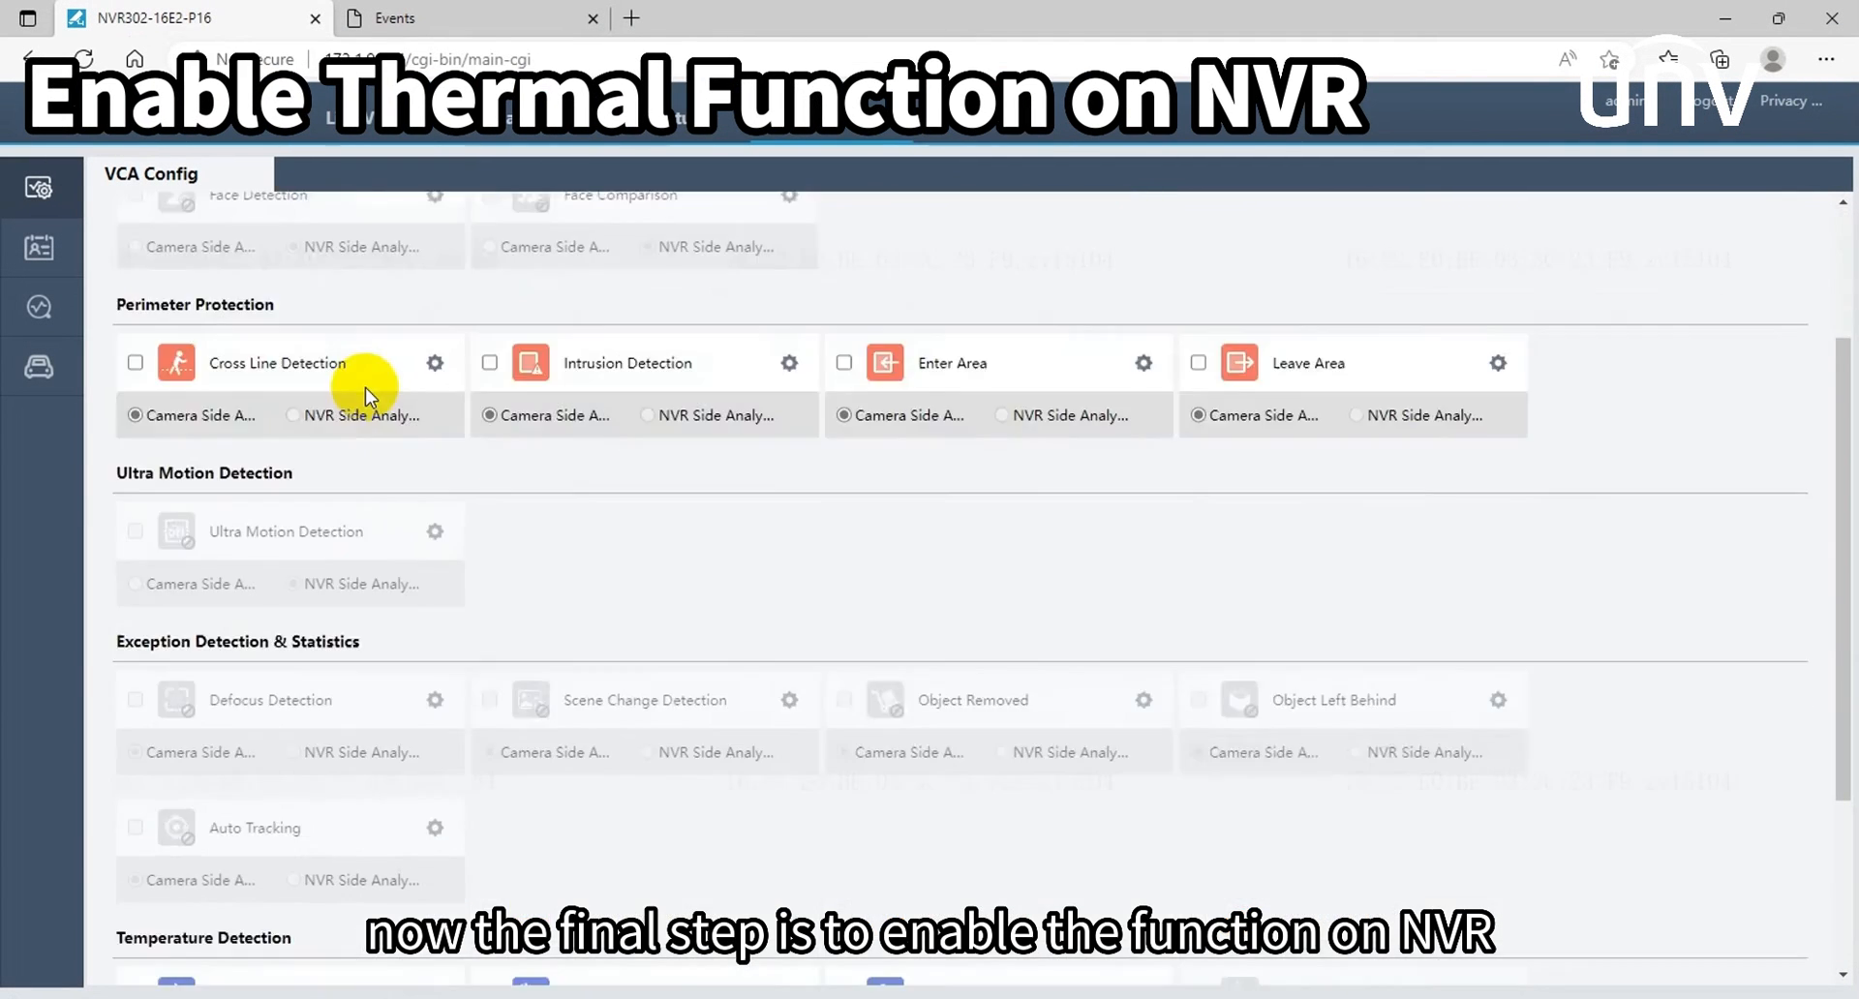
Step: Enable Fire Detection and Smoking Detection on the NVR, each triggering recording on channel D2
scroll("down", 3)
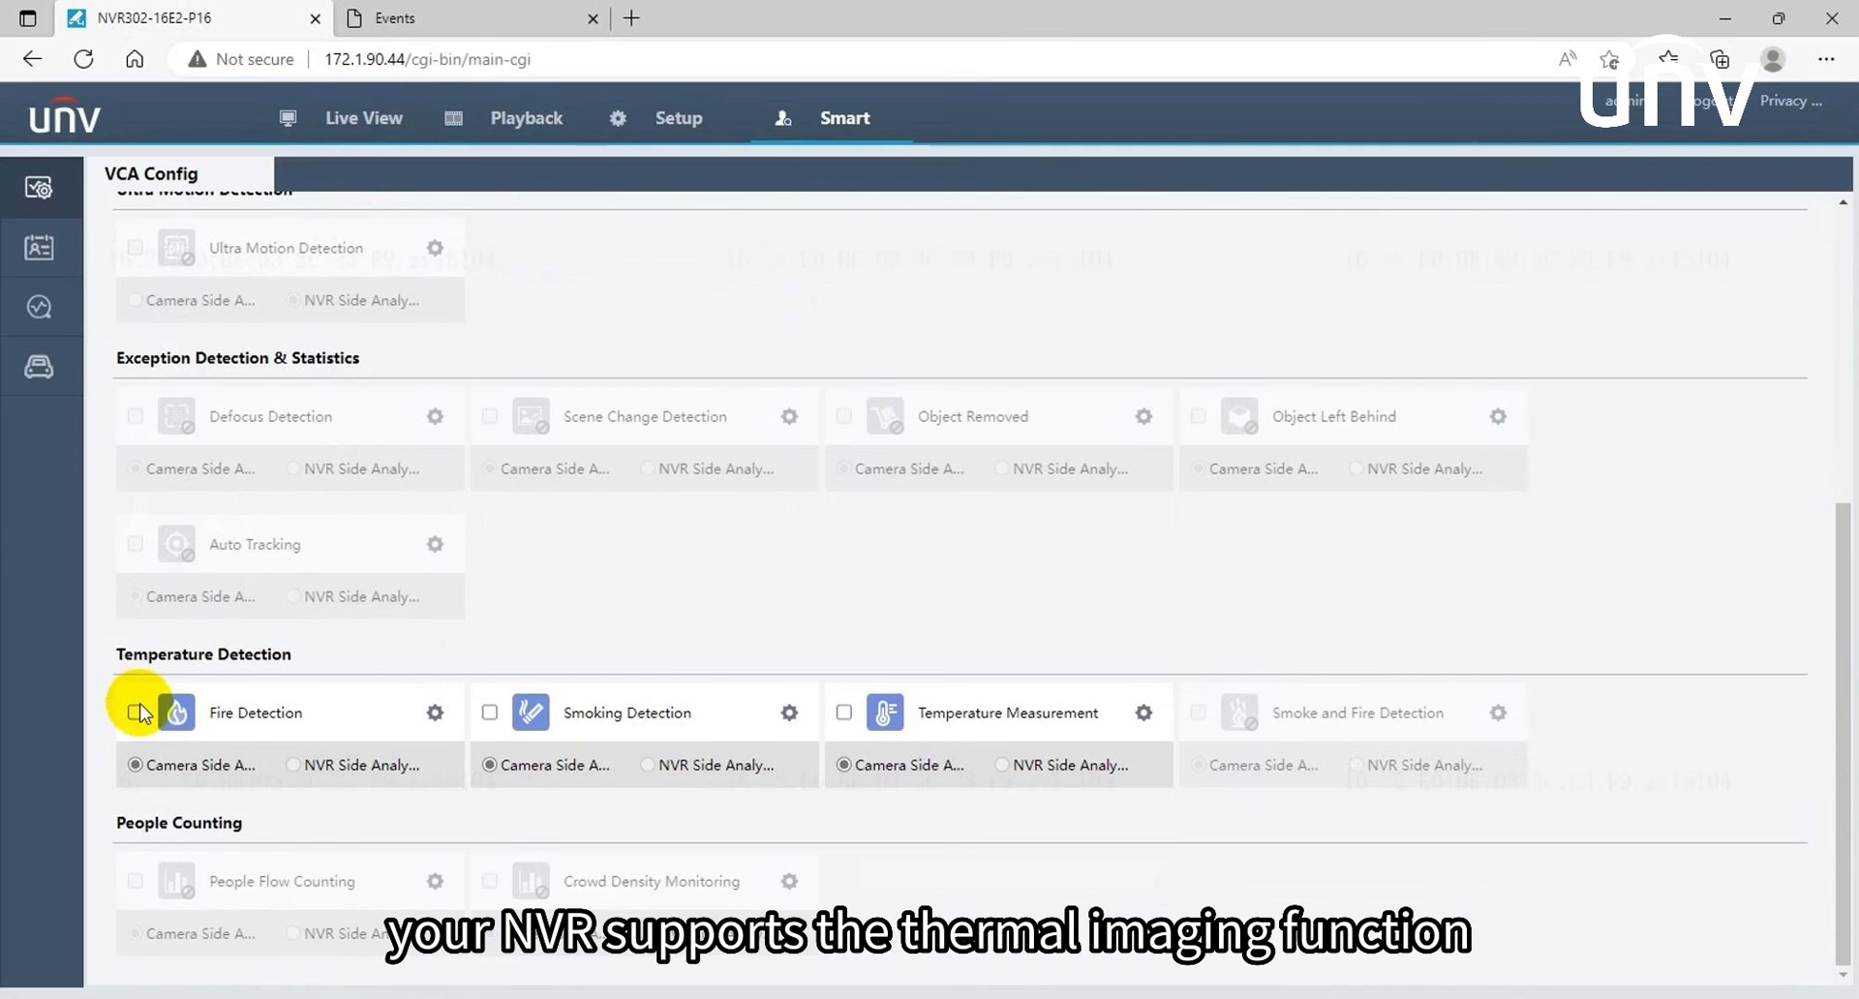
left_click(133, 712)
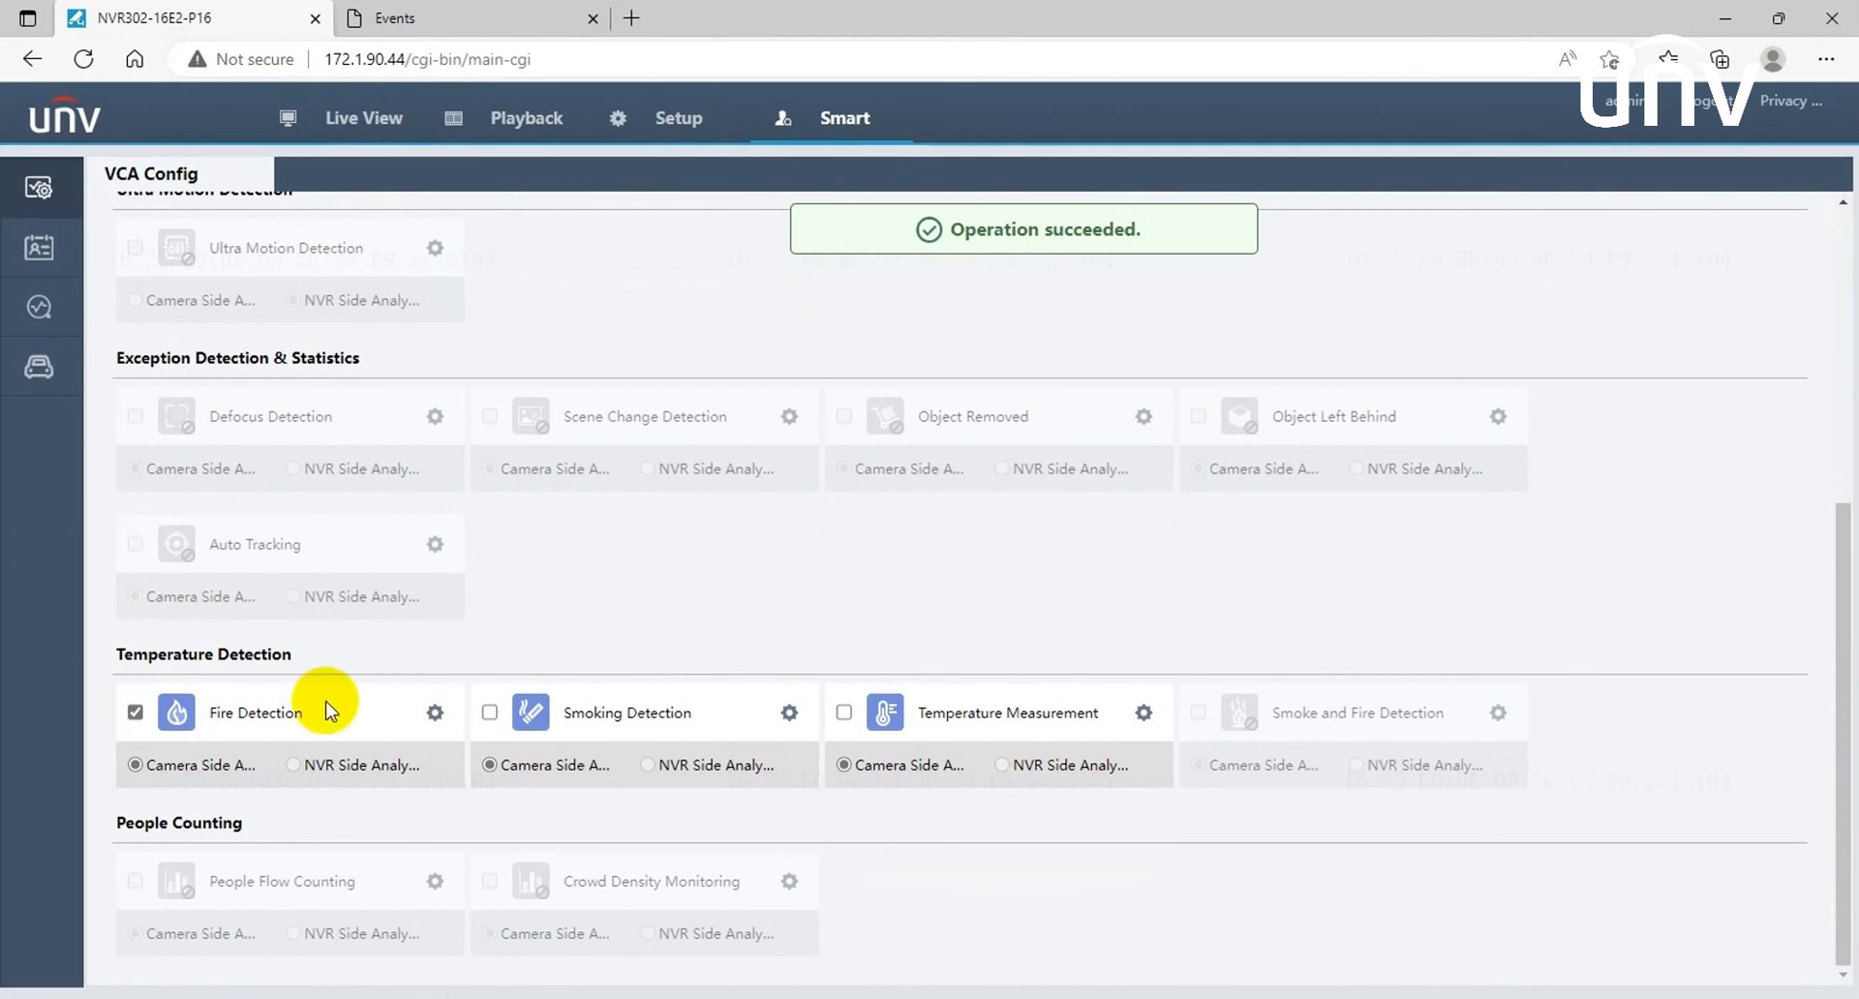
left_click(435, 713)
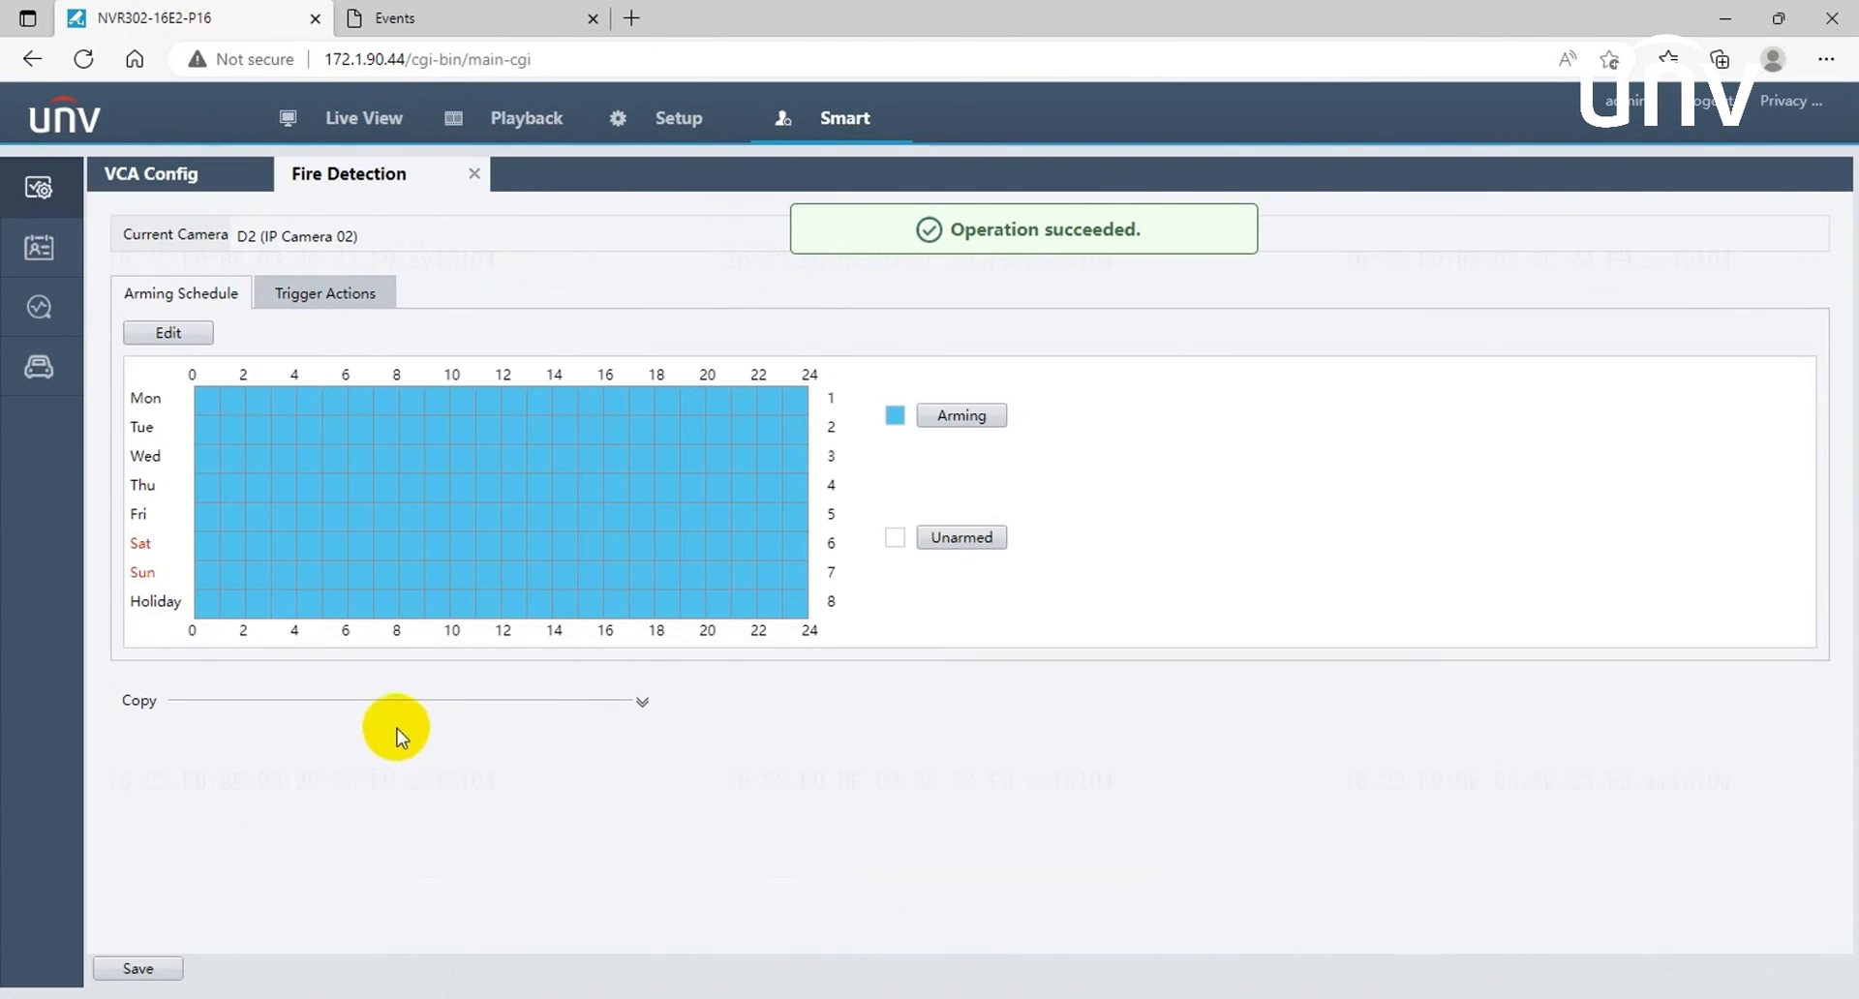
left_click(325, 292)
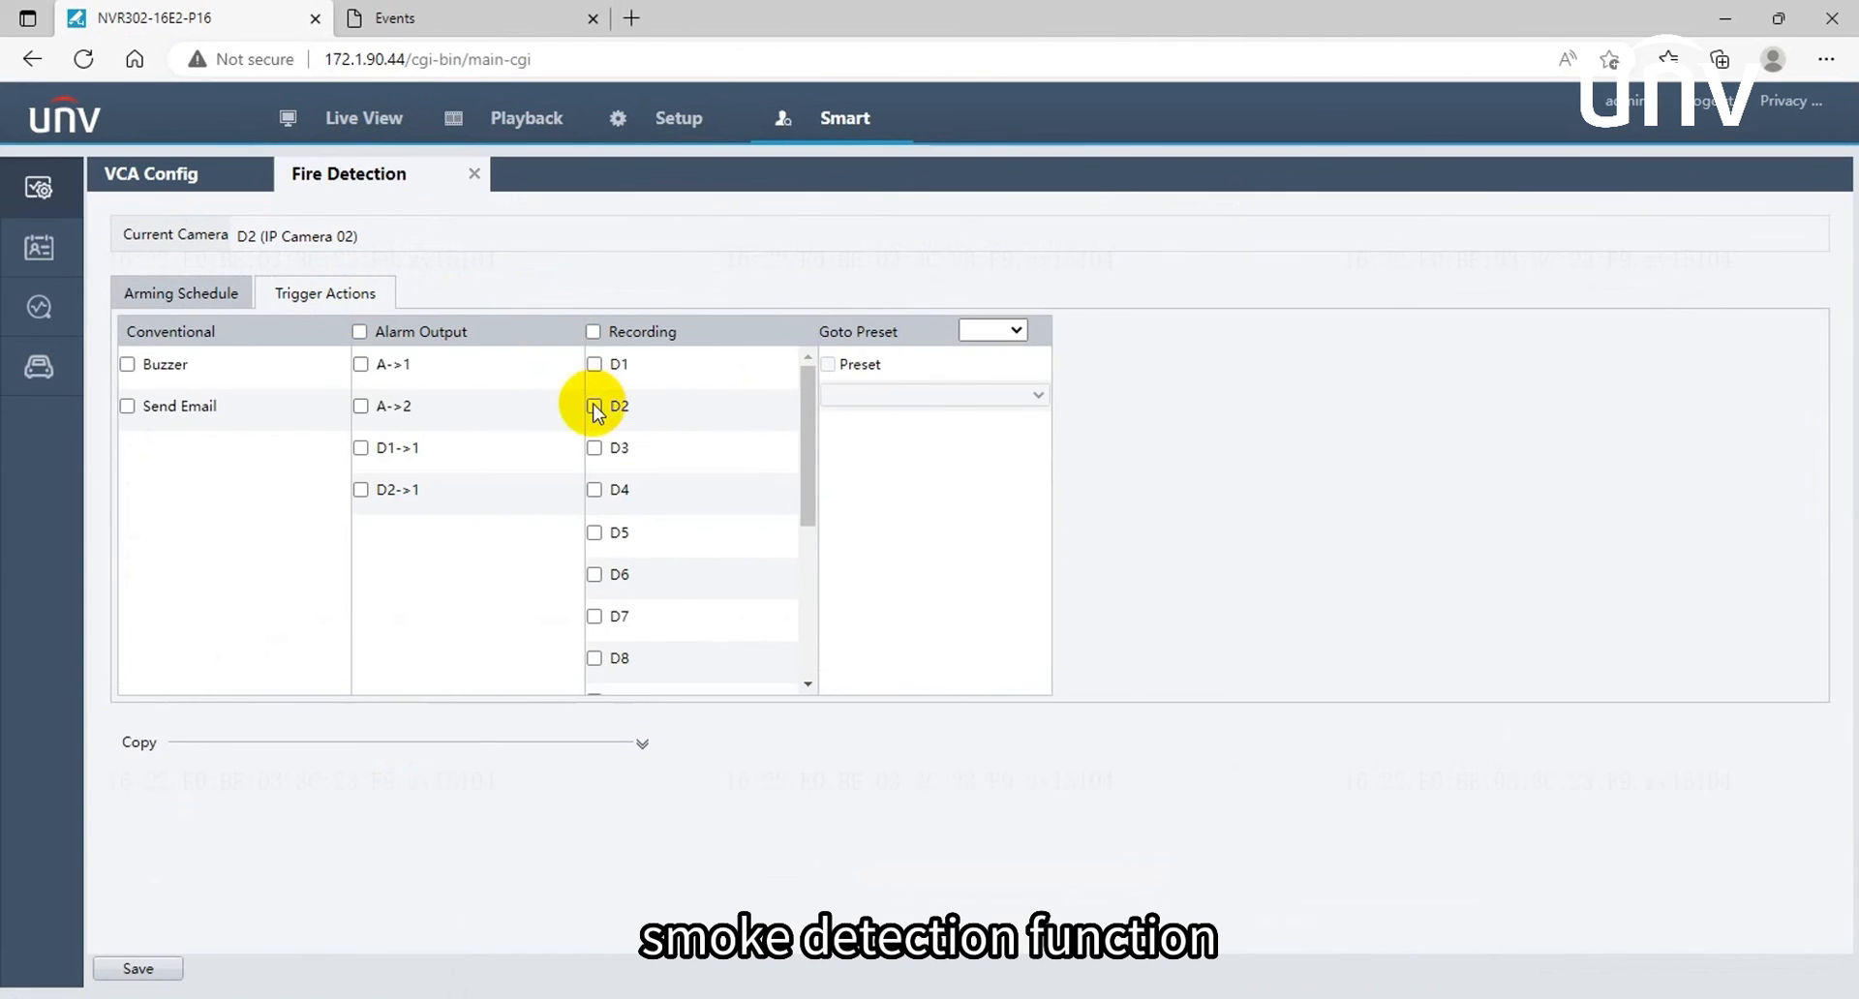
left_click(137, 968)
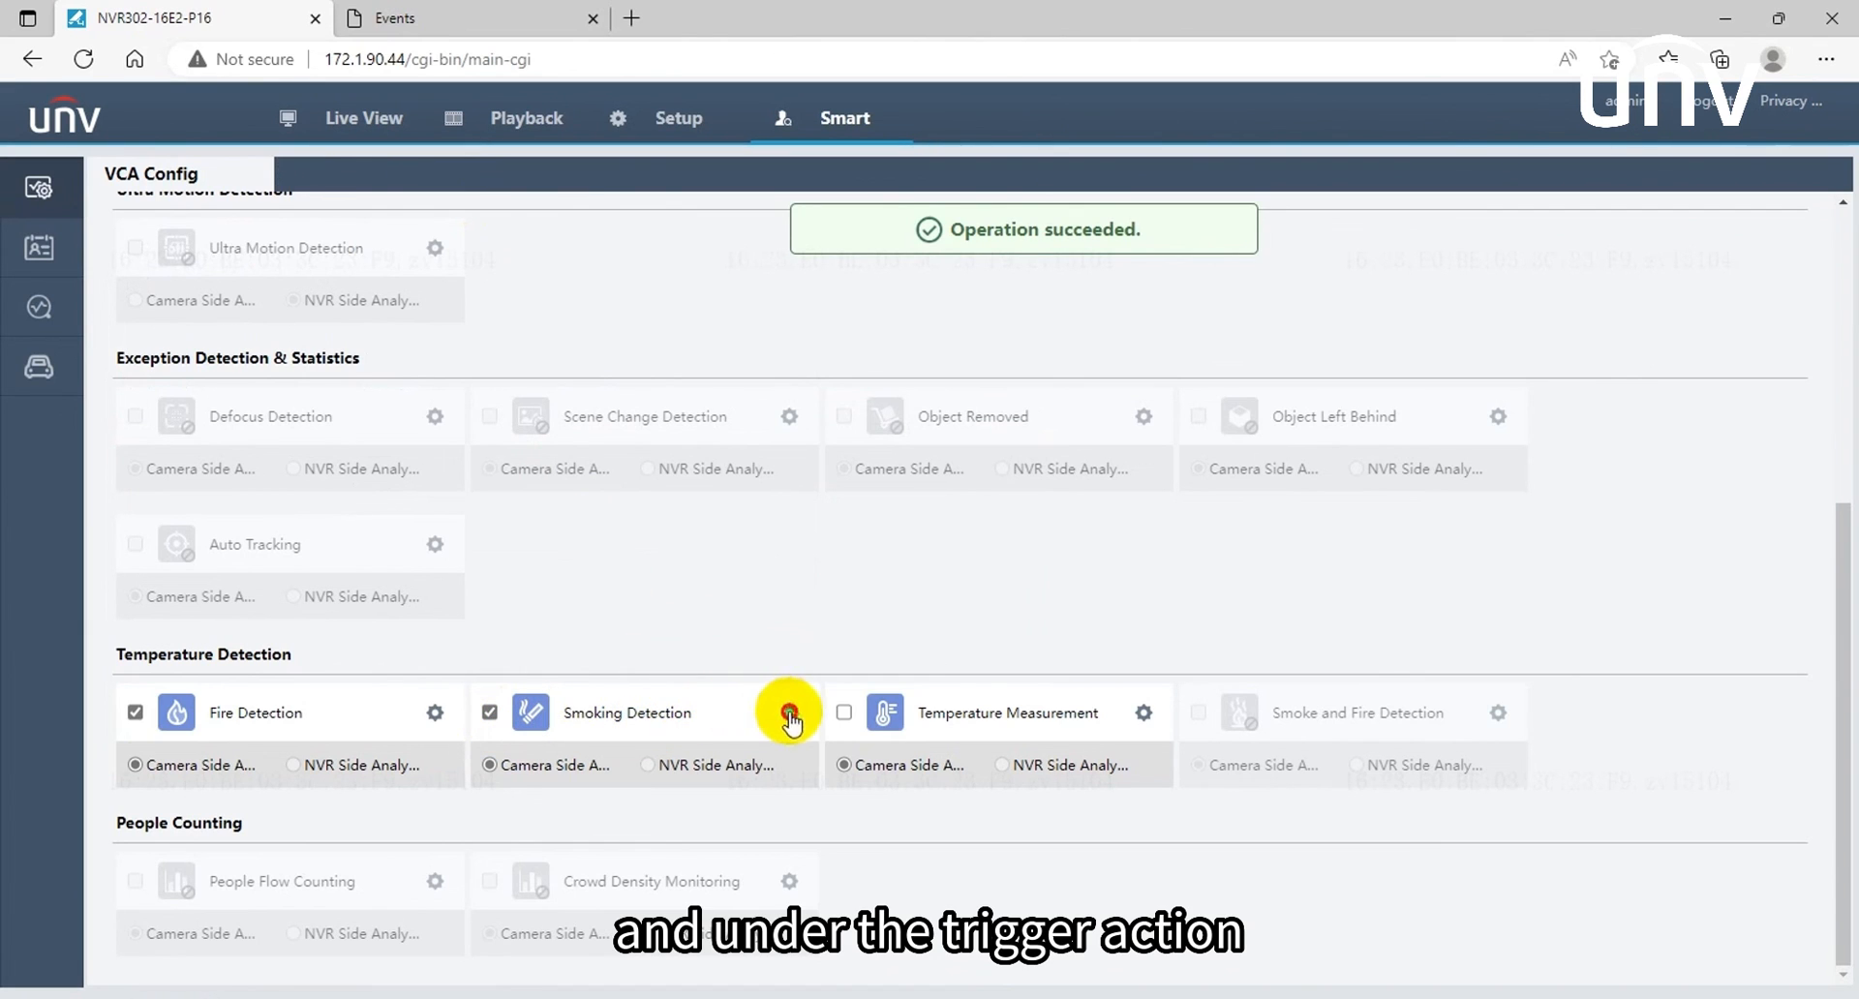
left_click(787, 715)
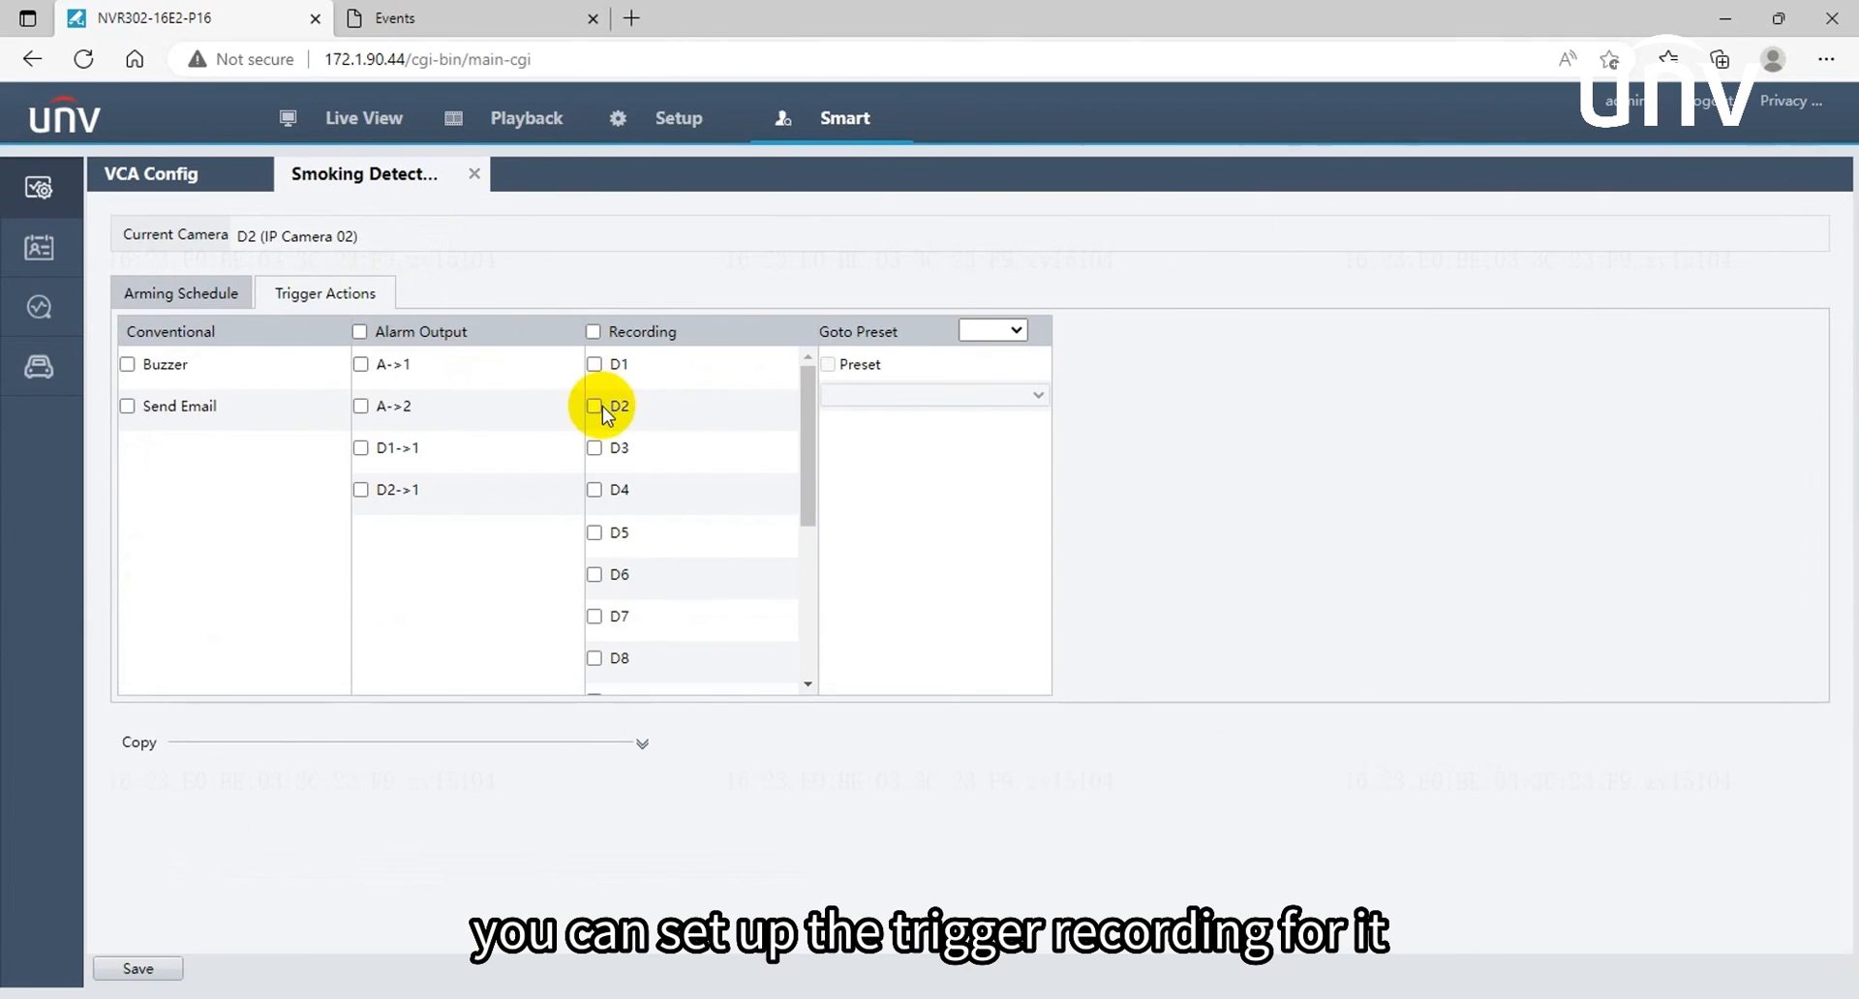
left_click(138, 968)
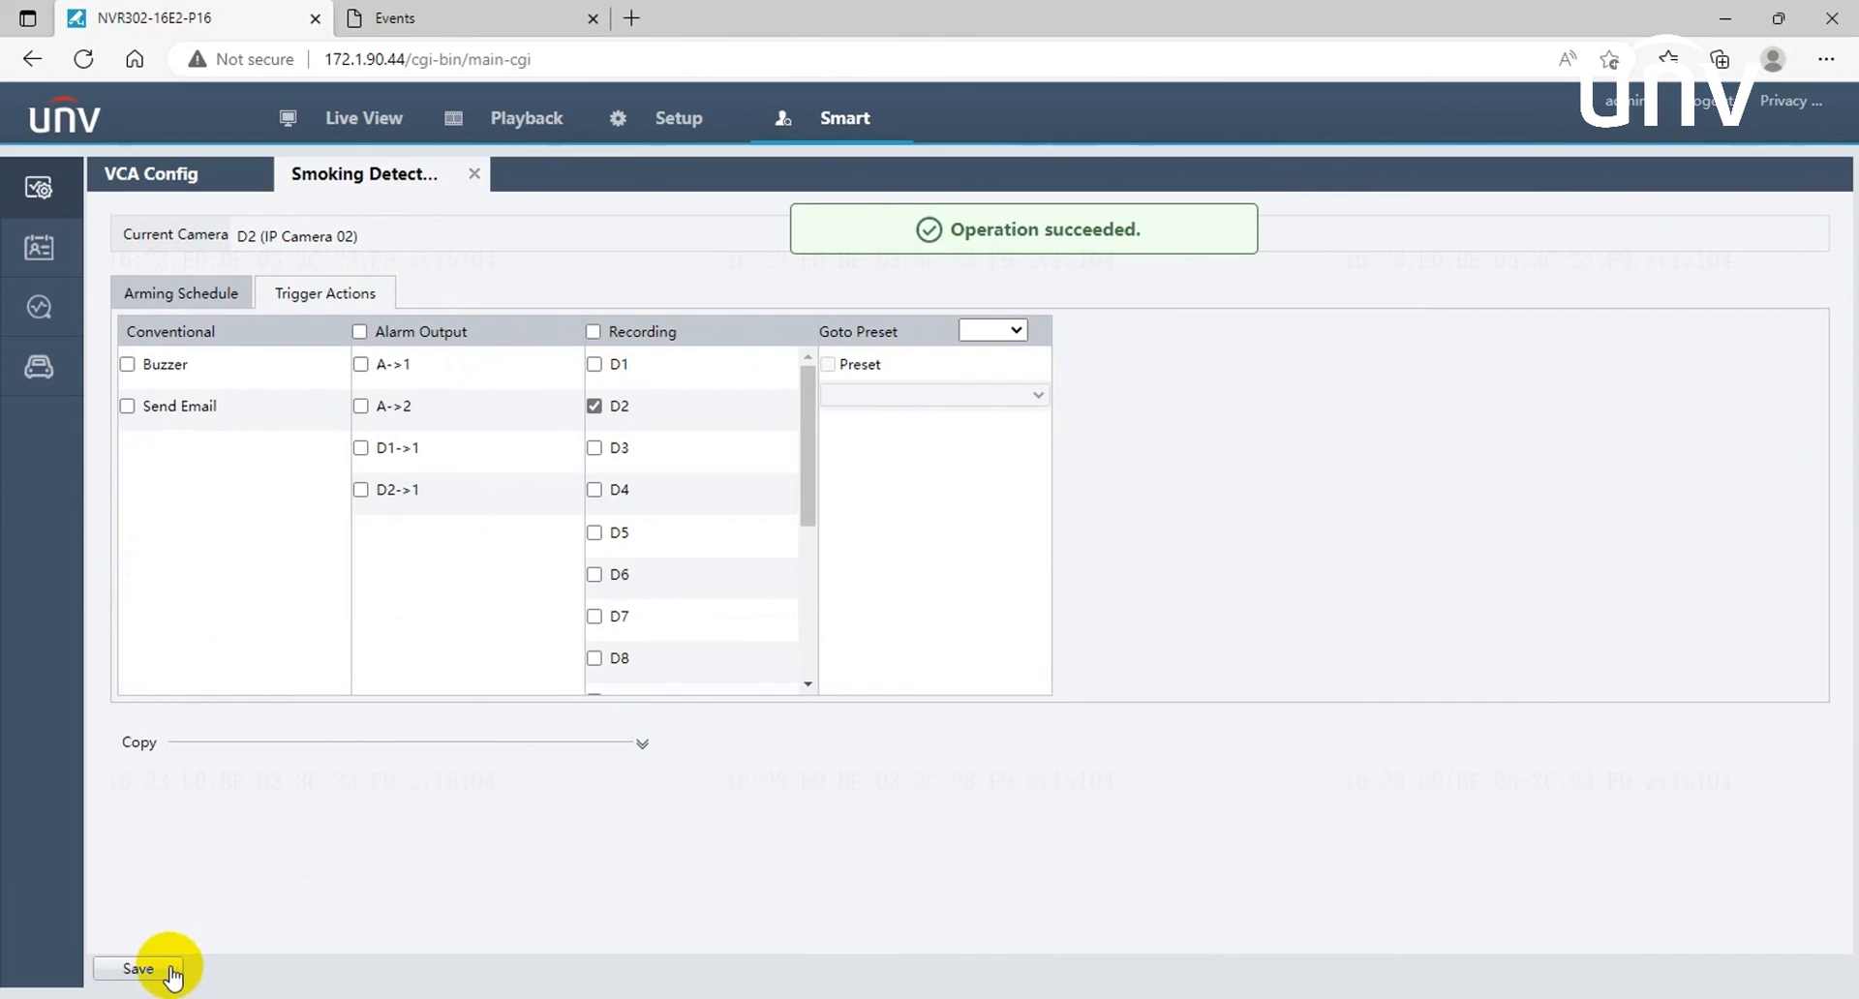